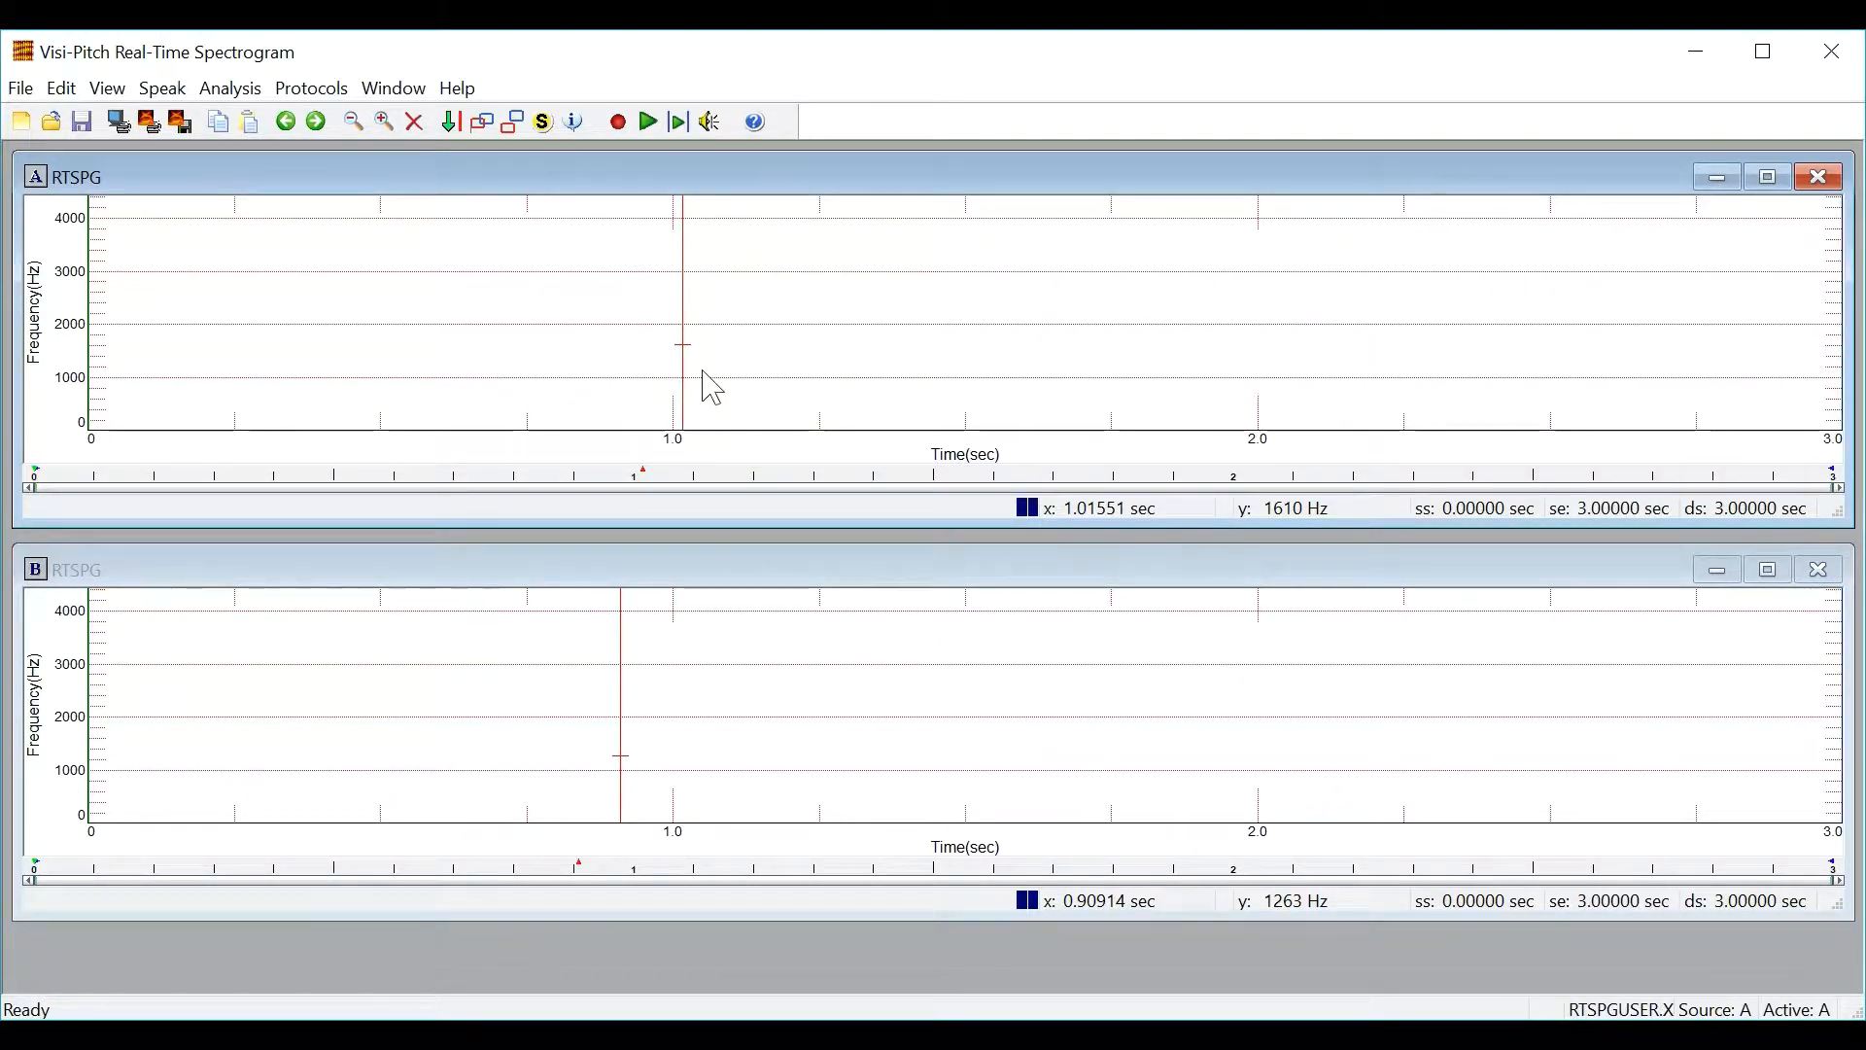
mouse_move(159, 98)
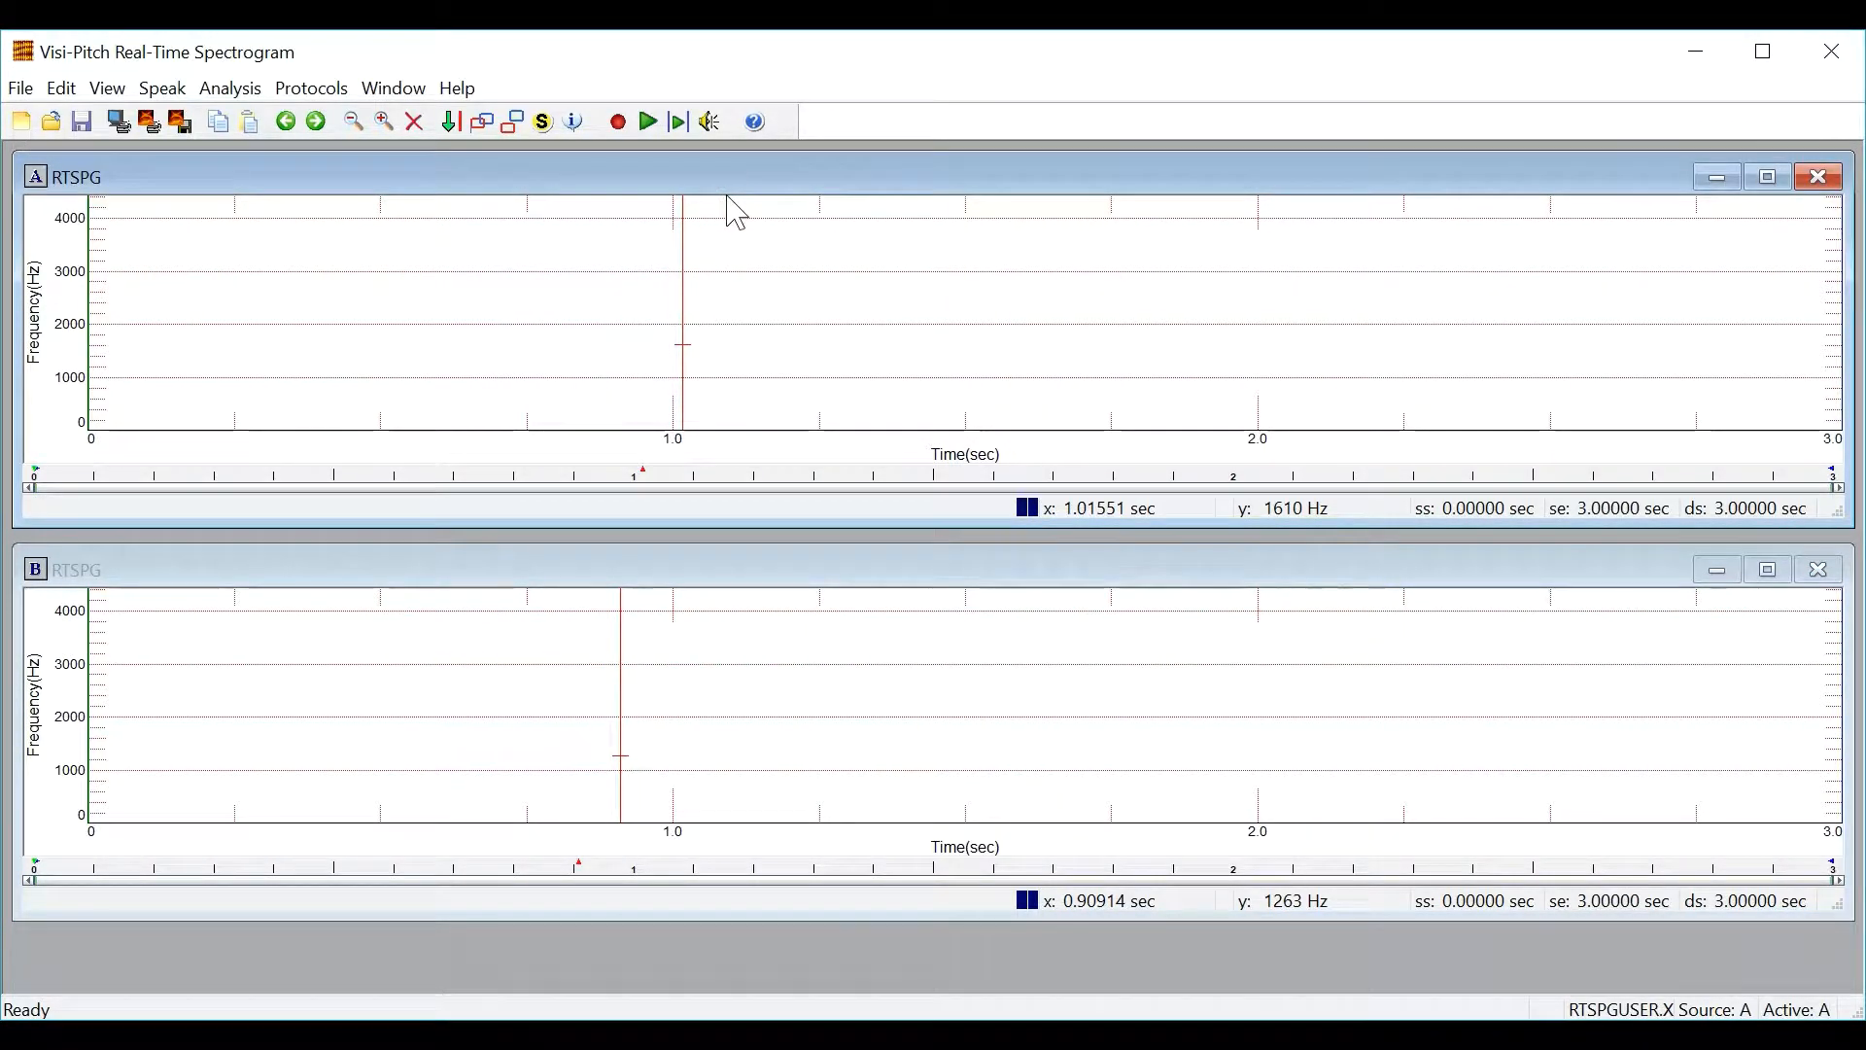
mouse_move(756, 269)
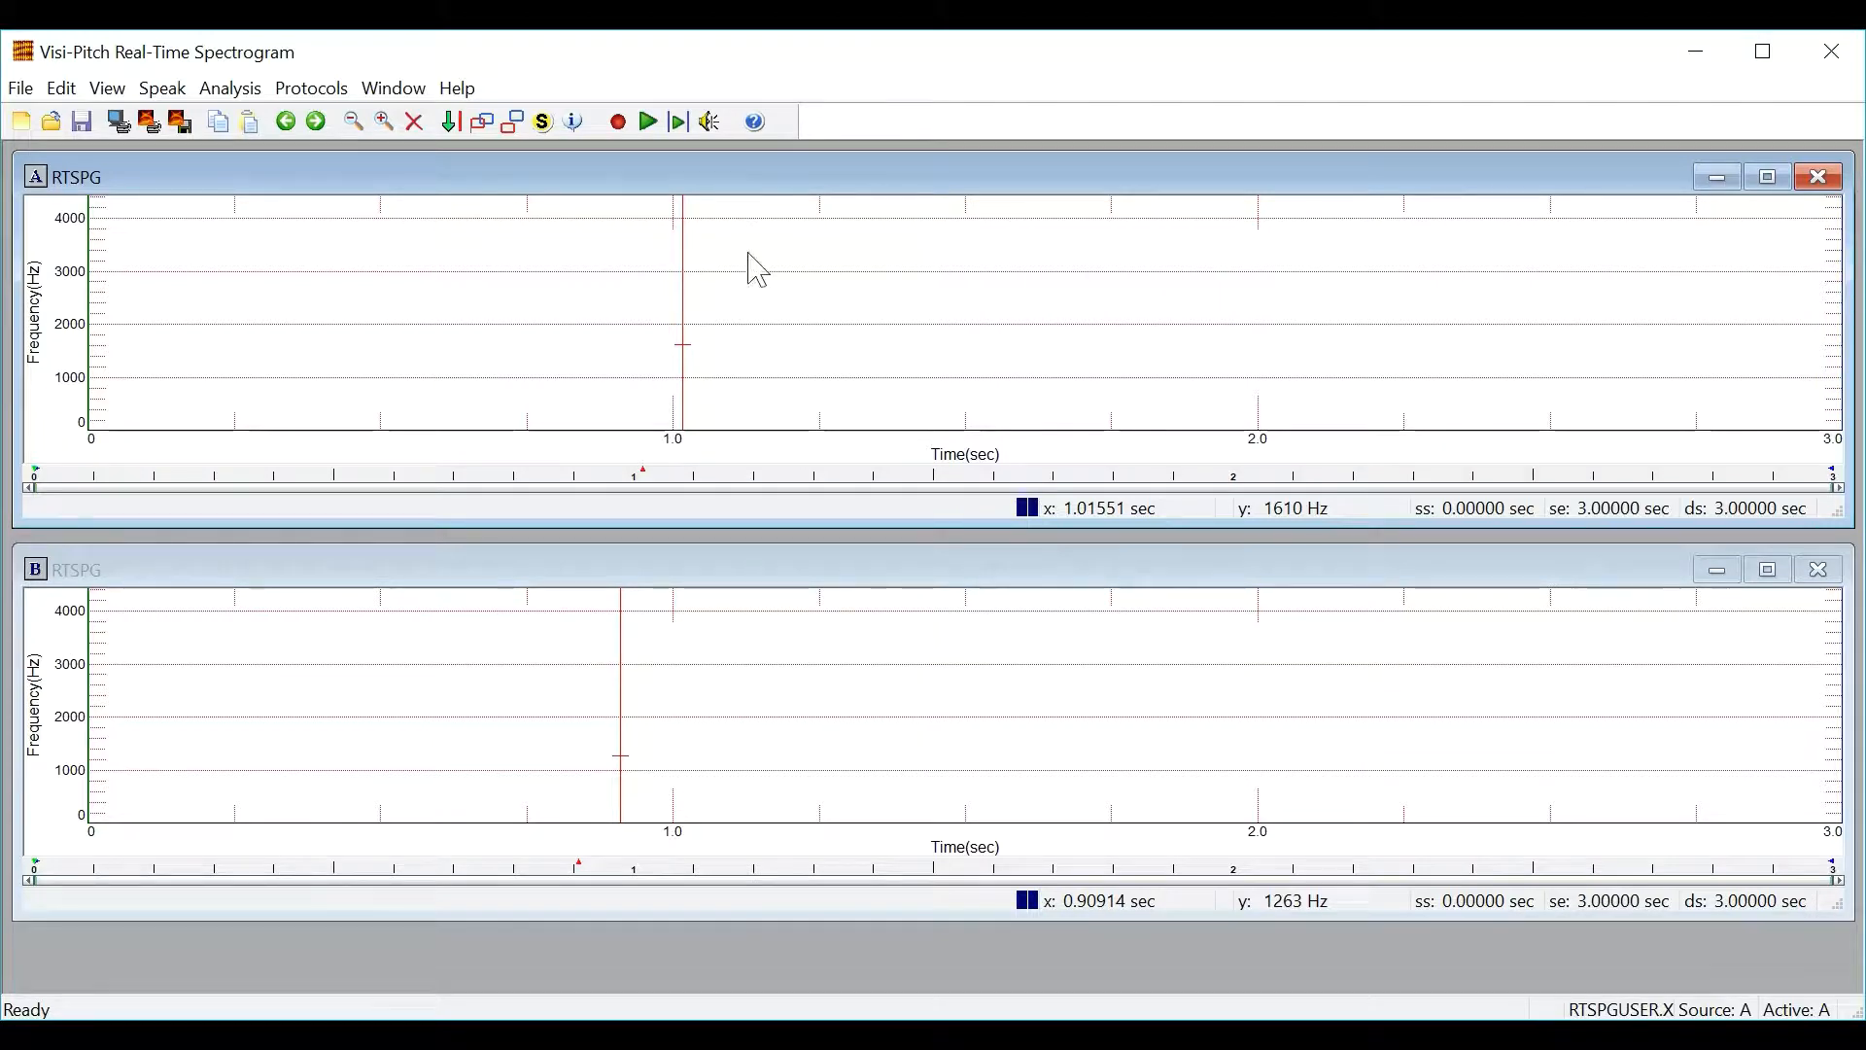
mouse_move(737, 436)
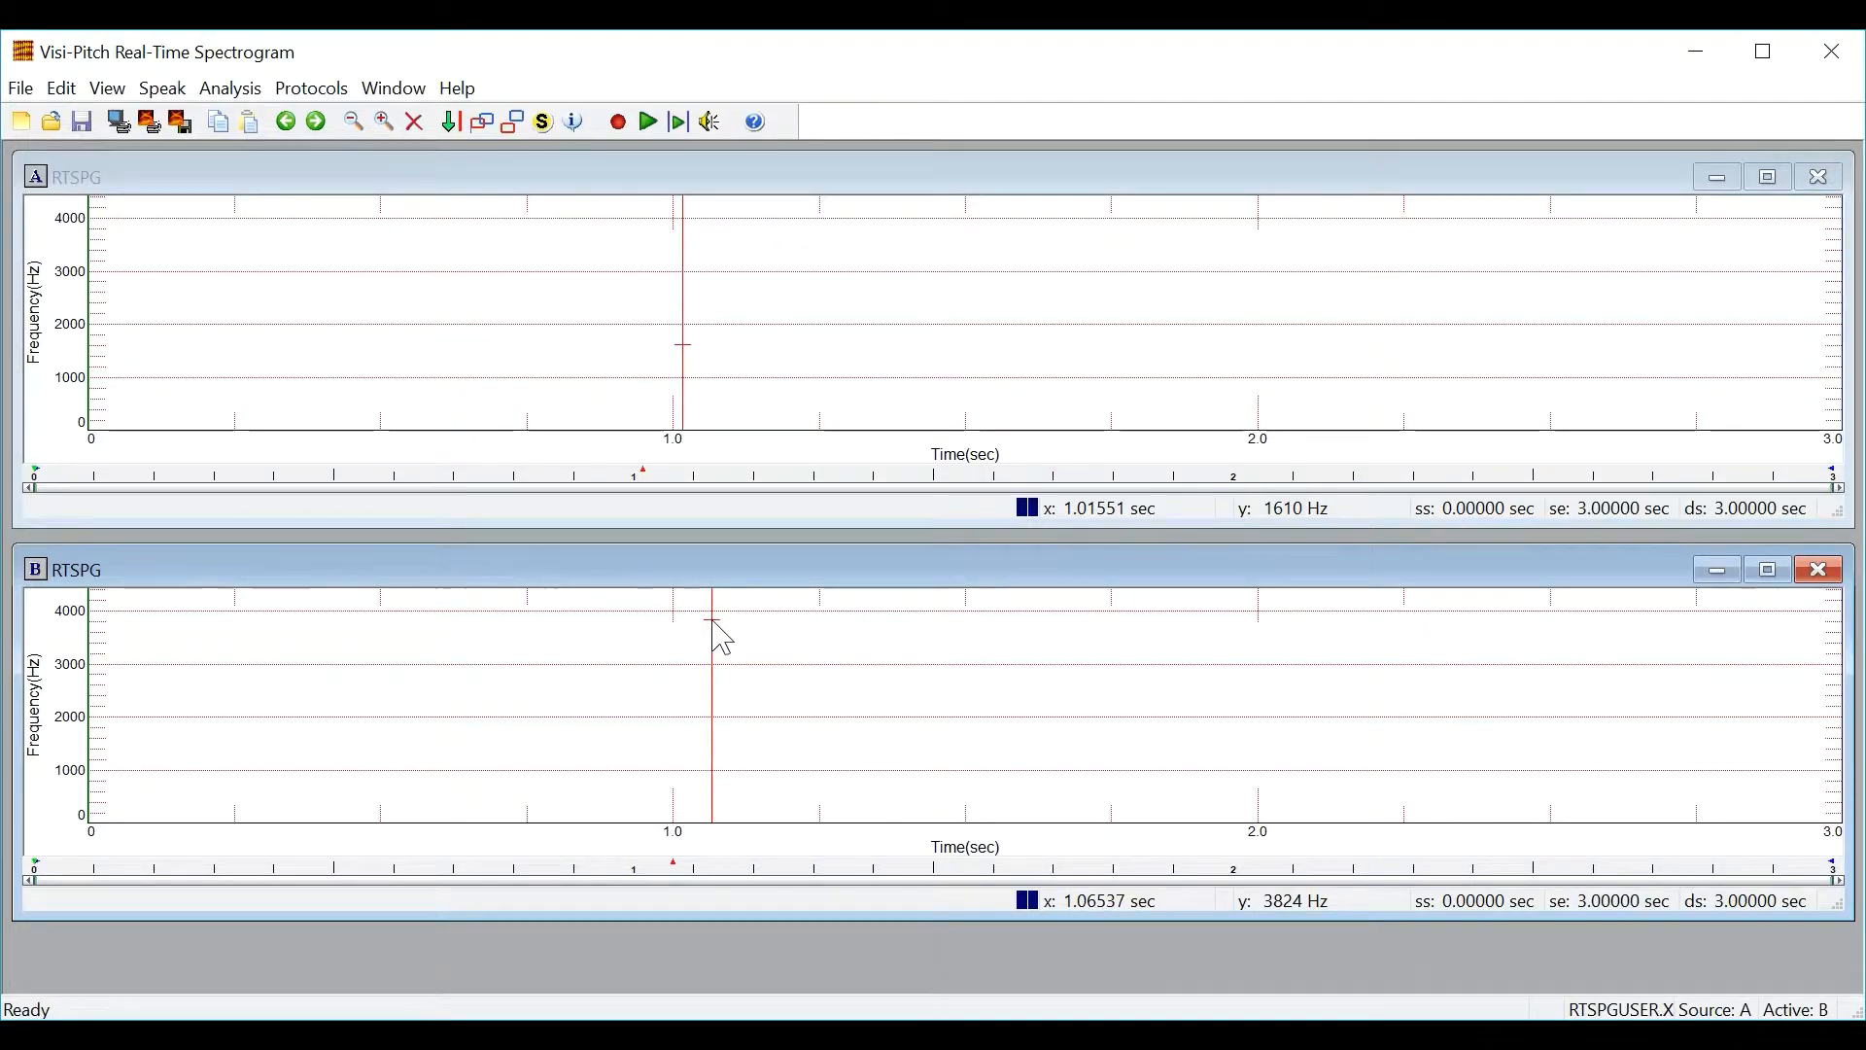
Step: Pick a Diphthong Practice protocol and reactivate upper window A
click(312, 89)
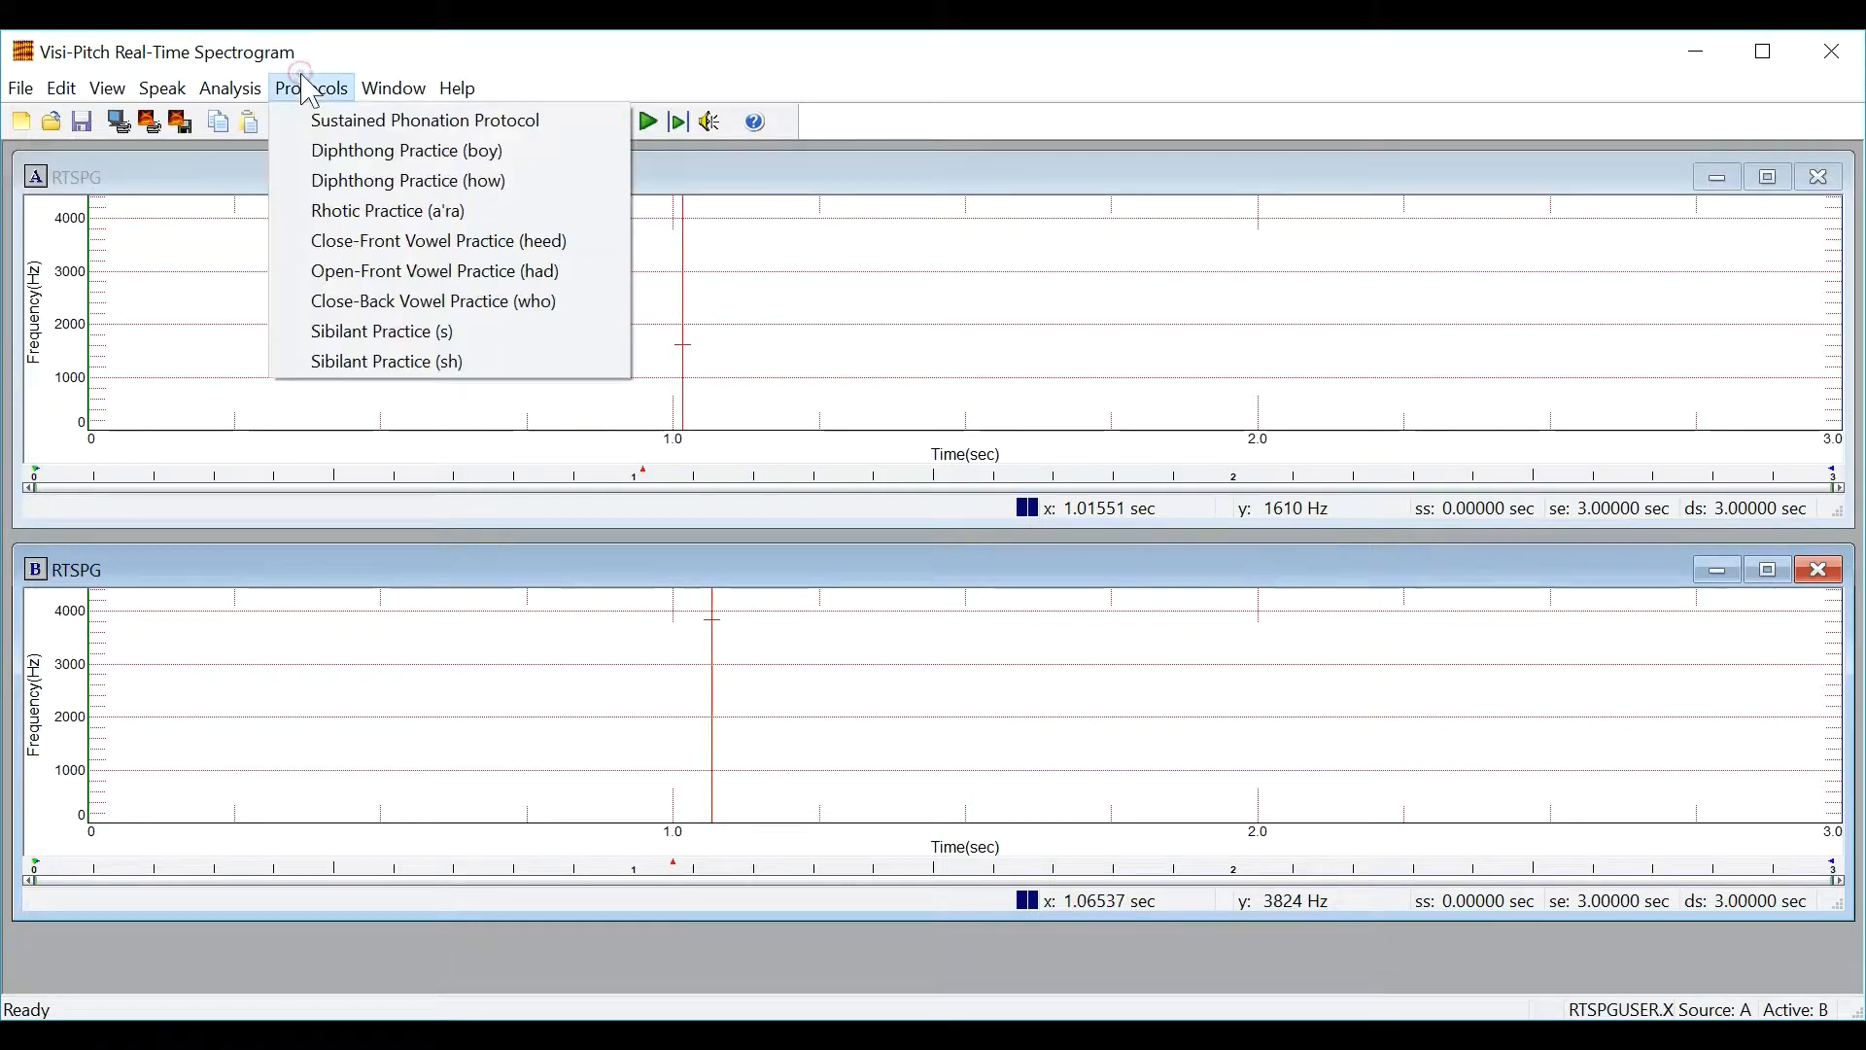
mouse_move(407, 180)
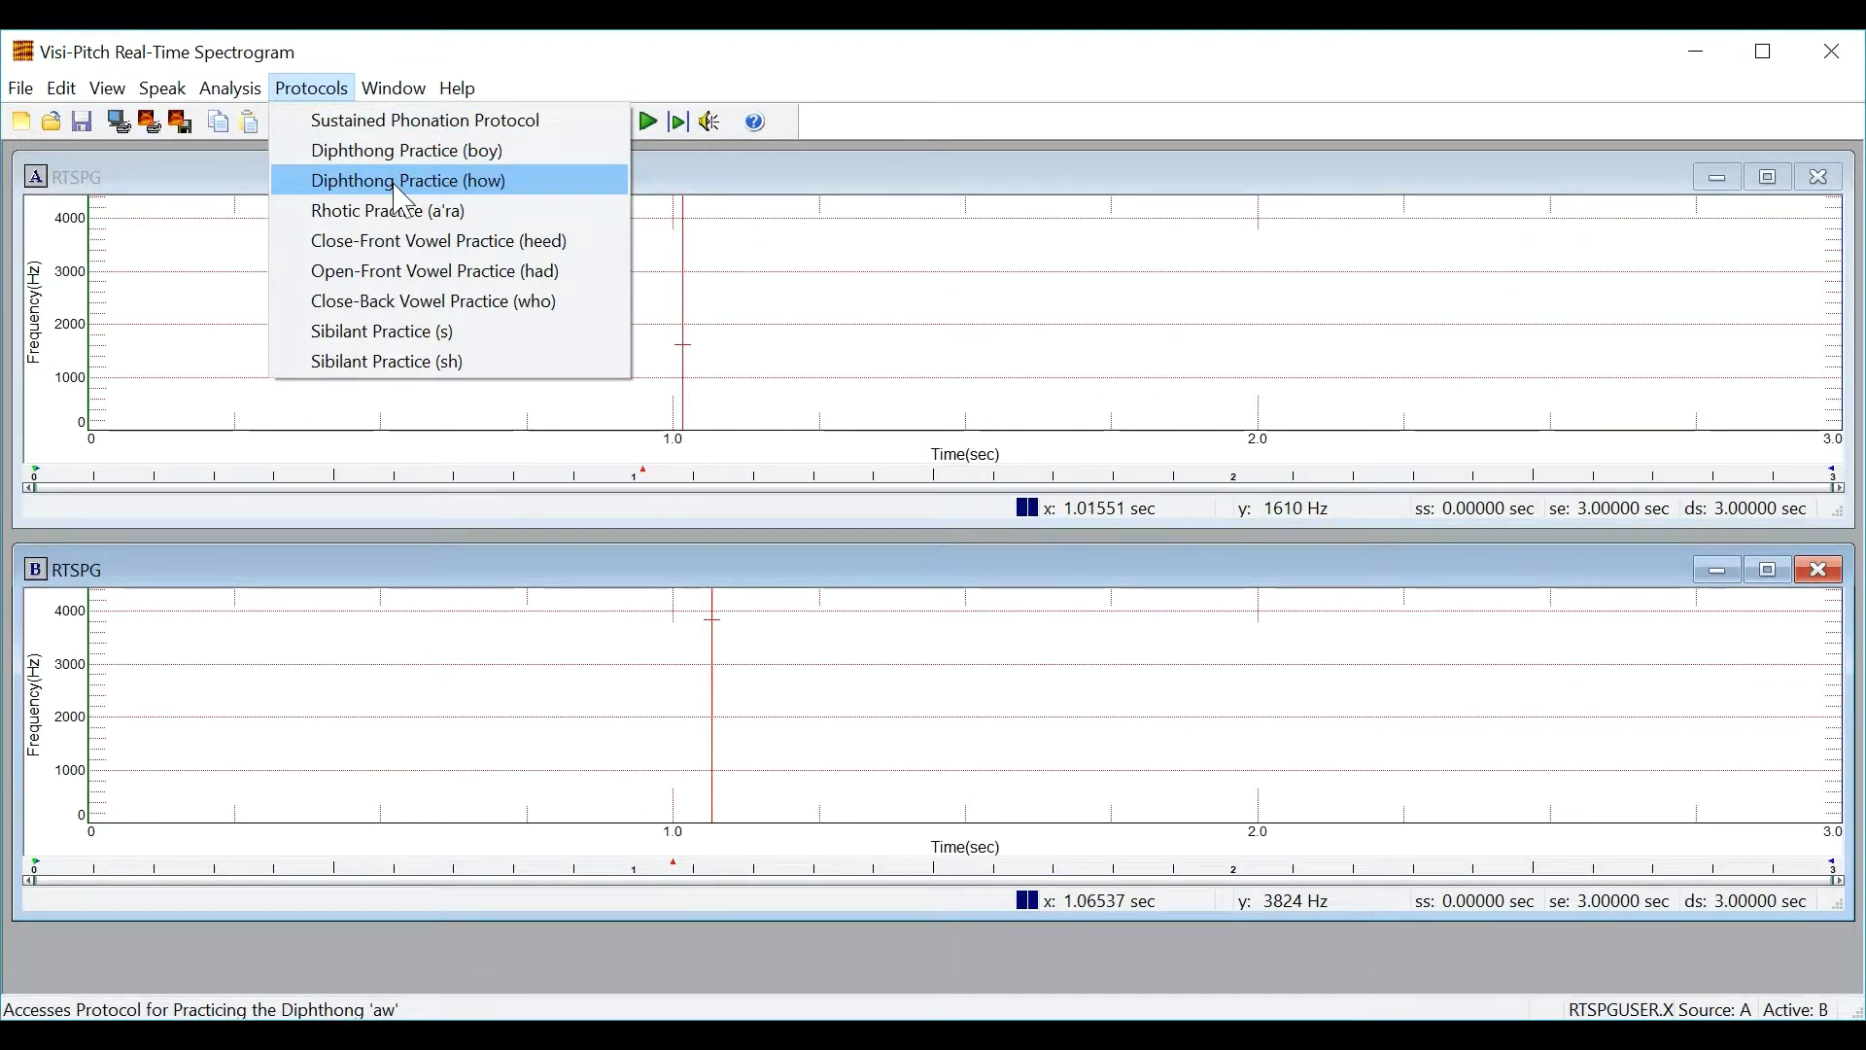
click(407, 181)
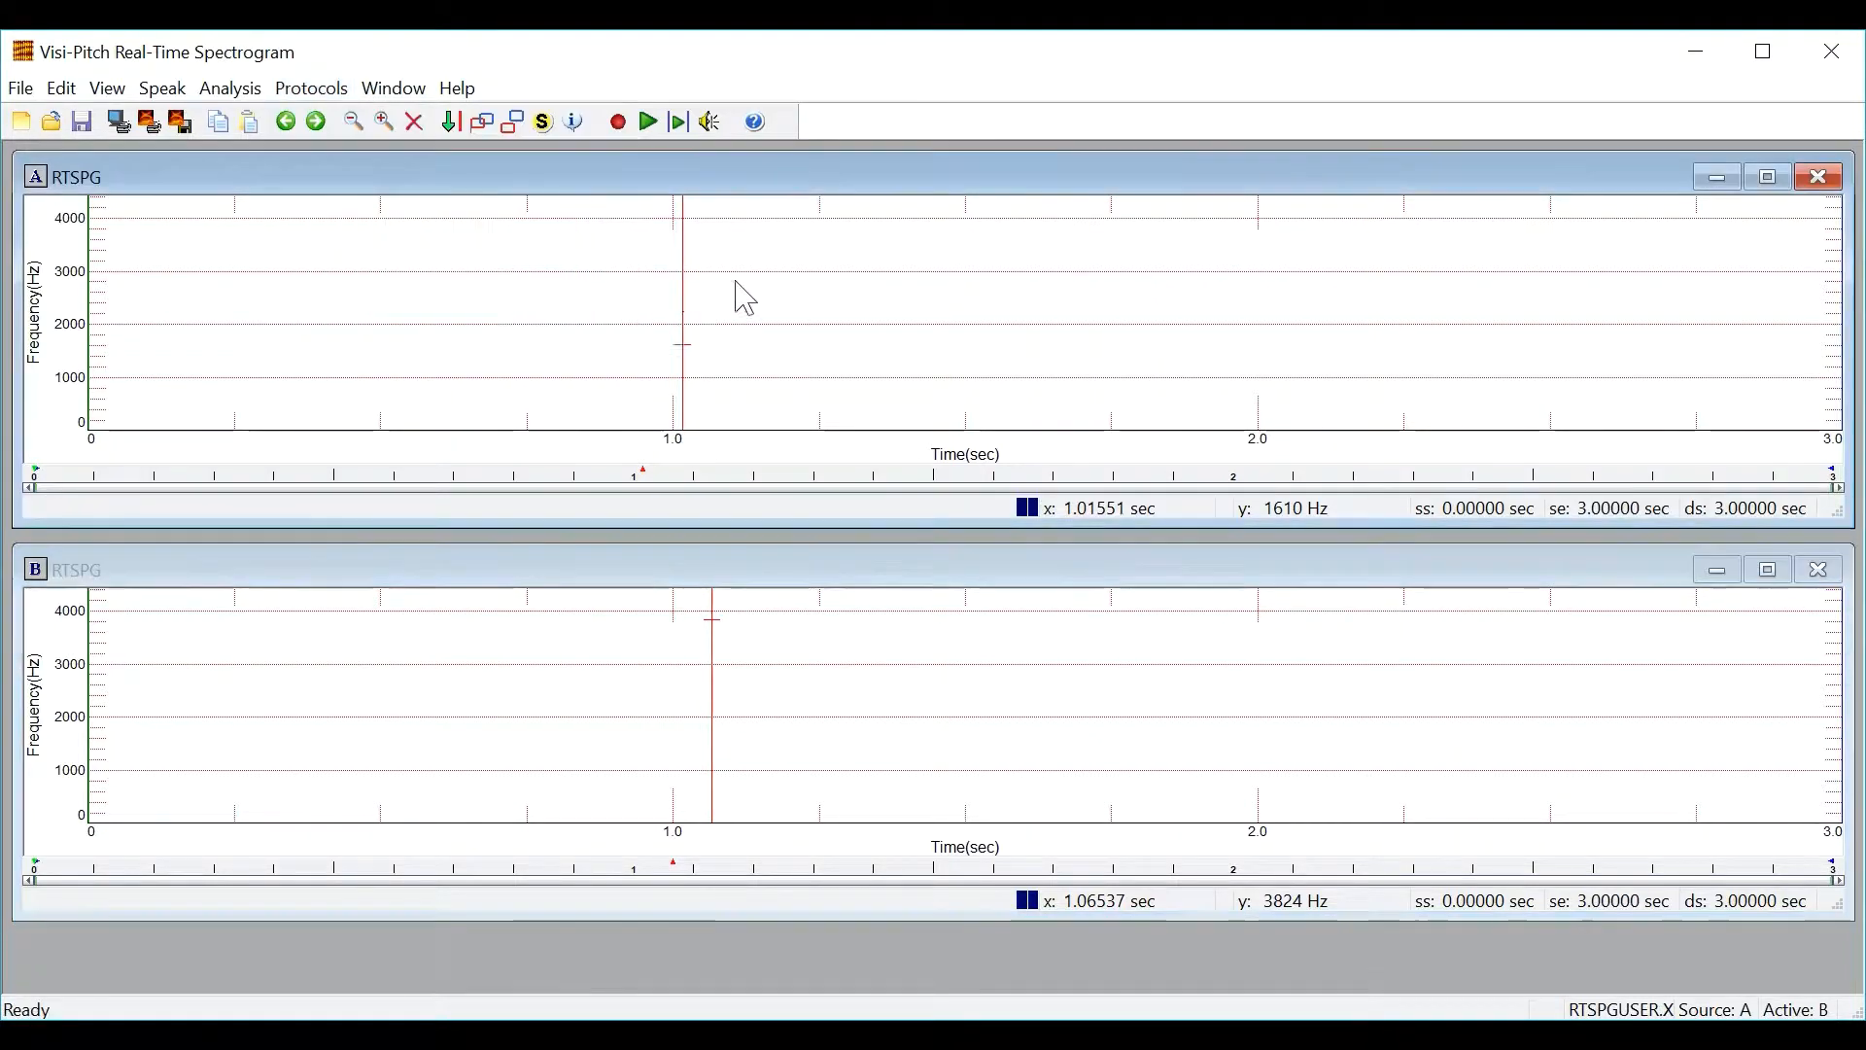
click(736, 309)
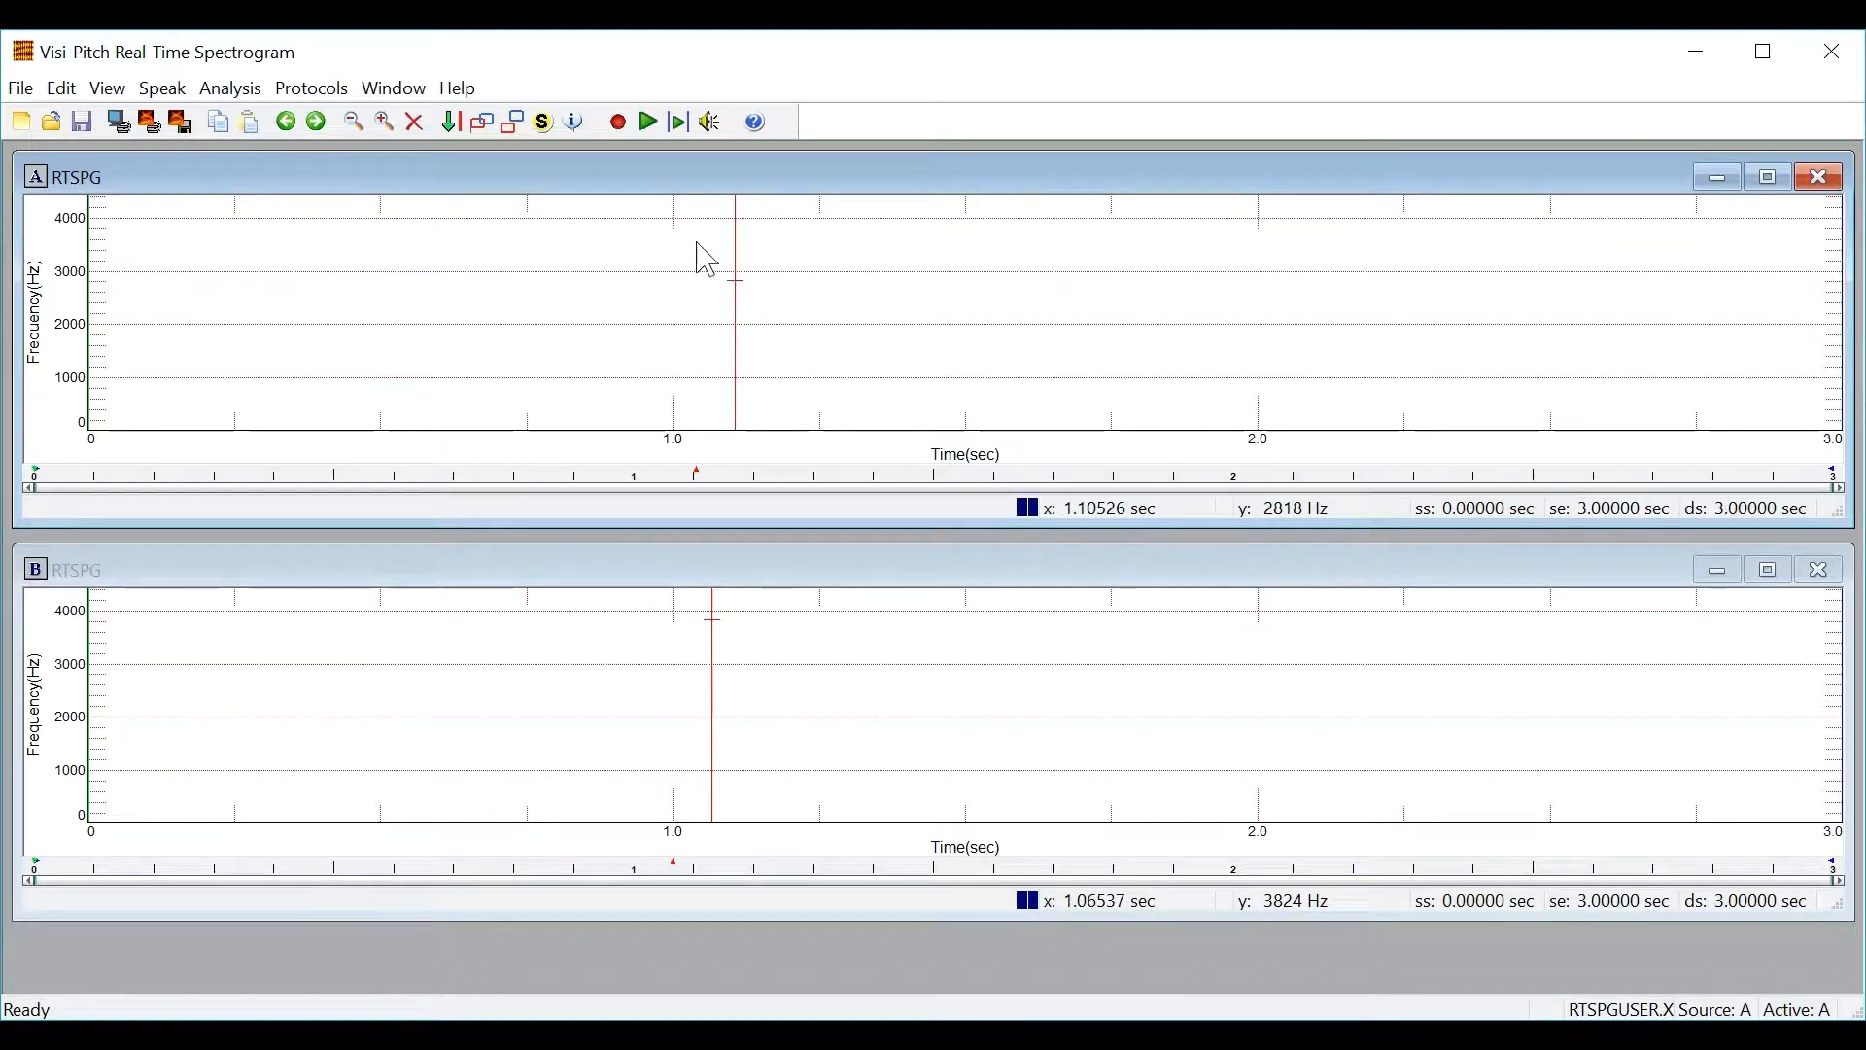
mouse_move(617, 120)
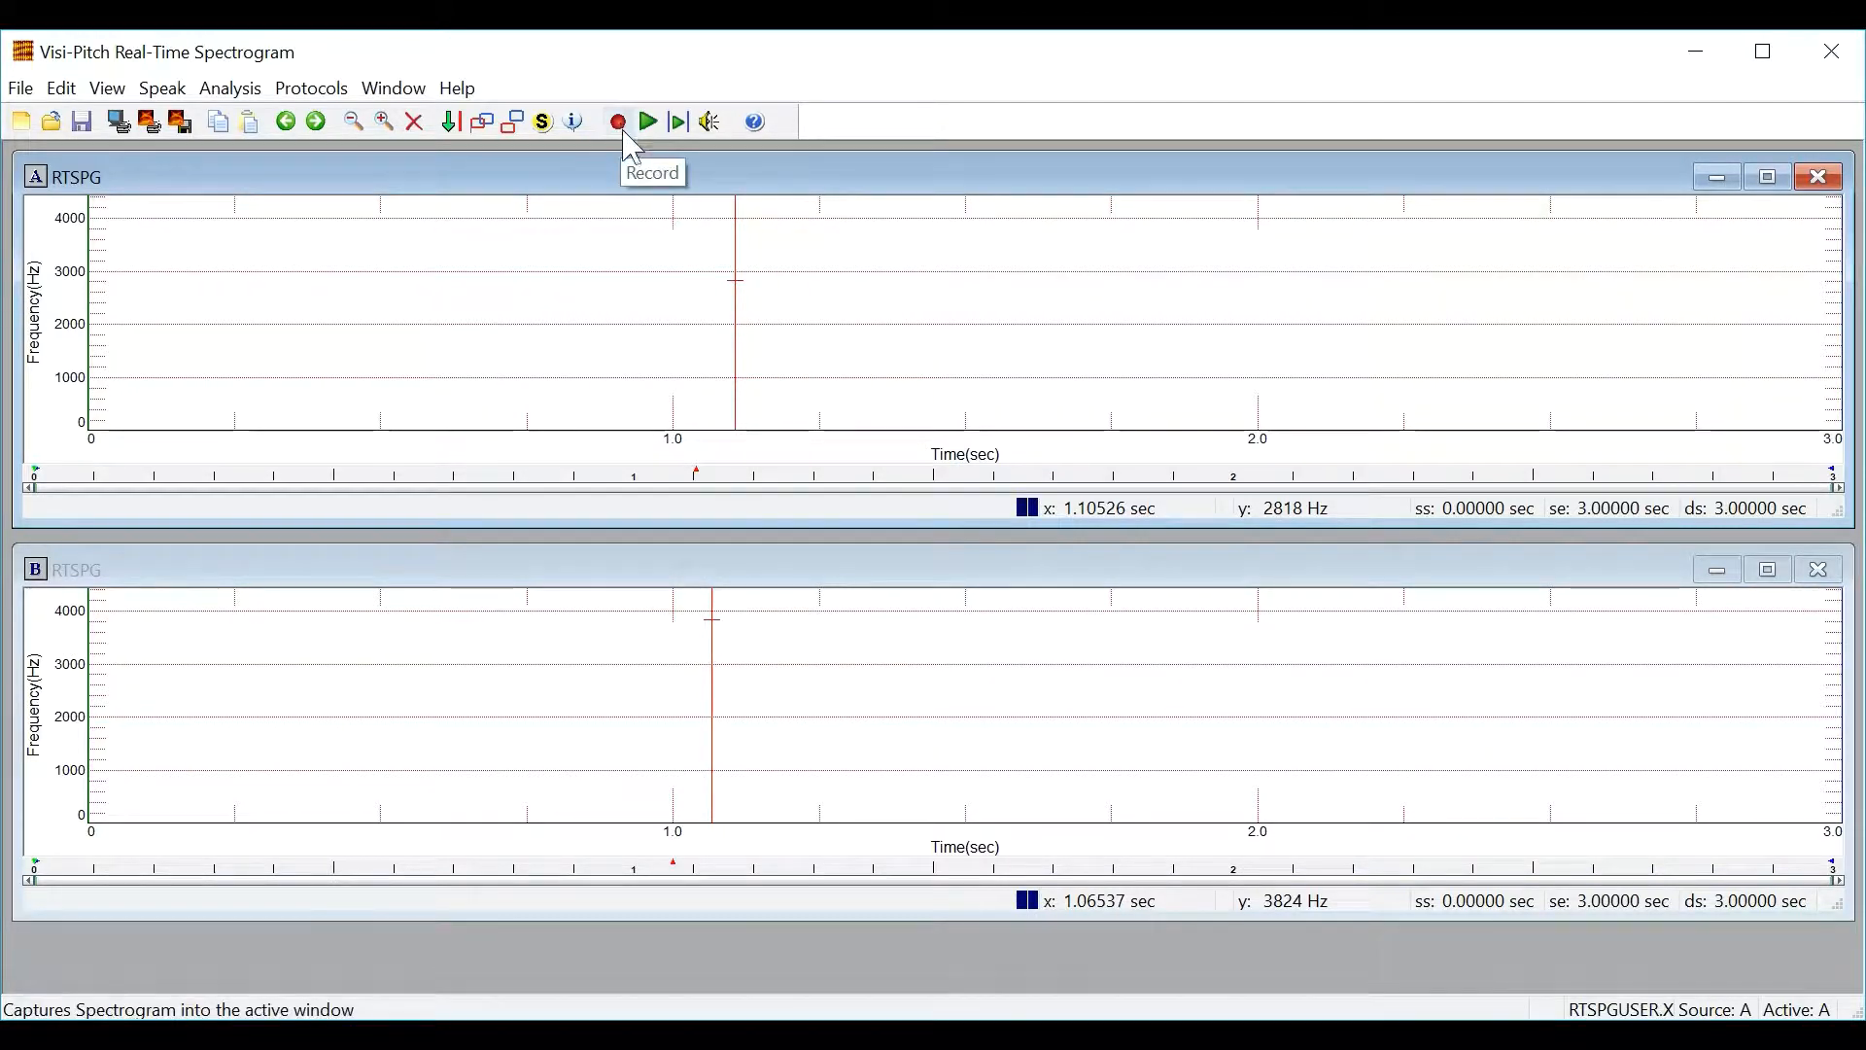
mouse_move(632, 165)
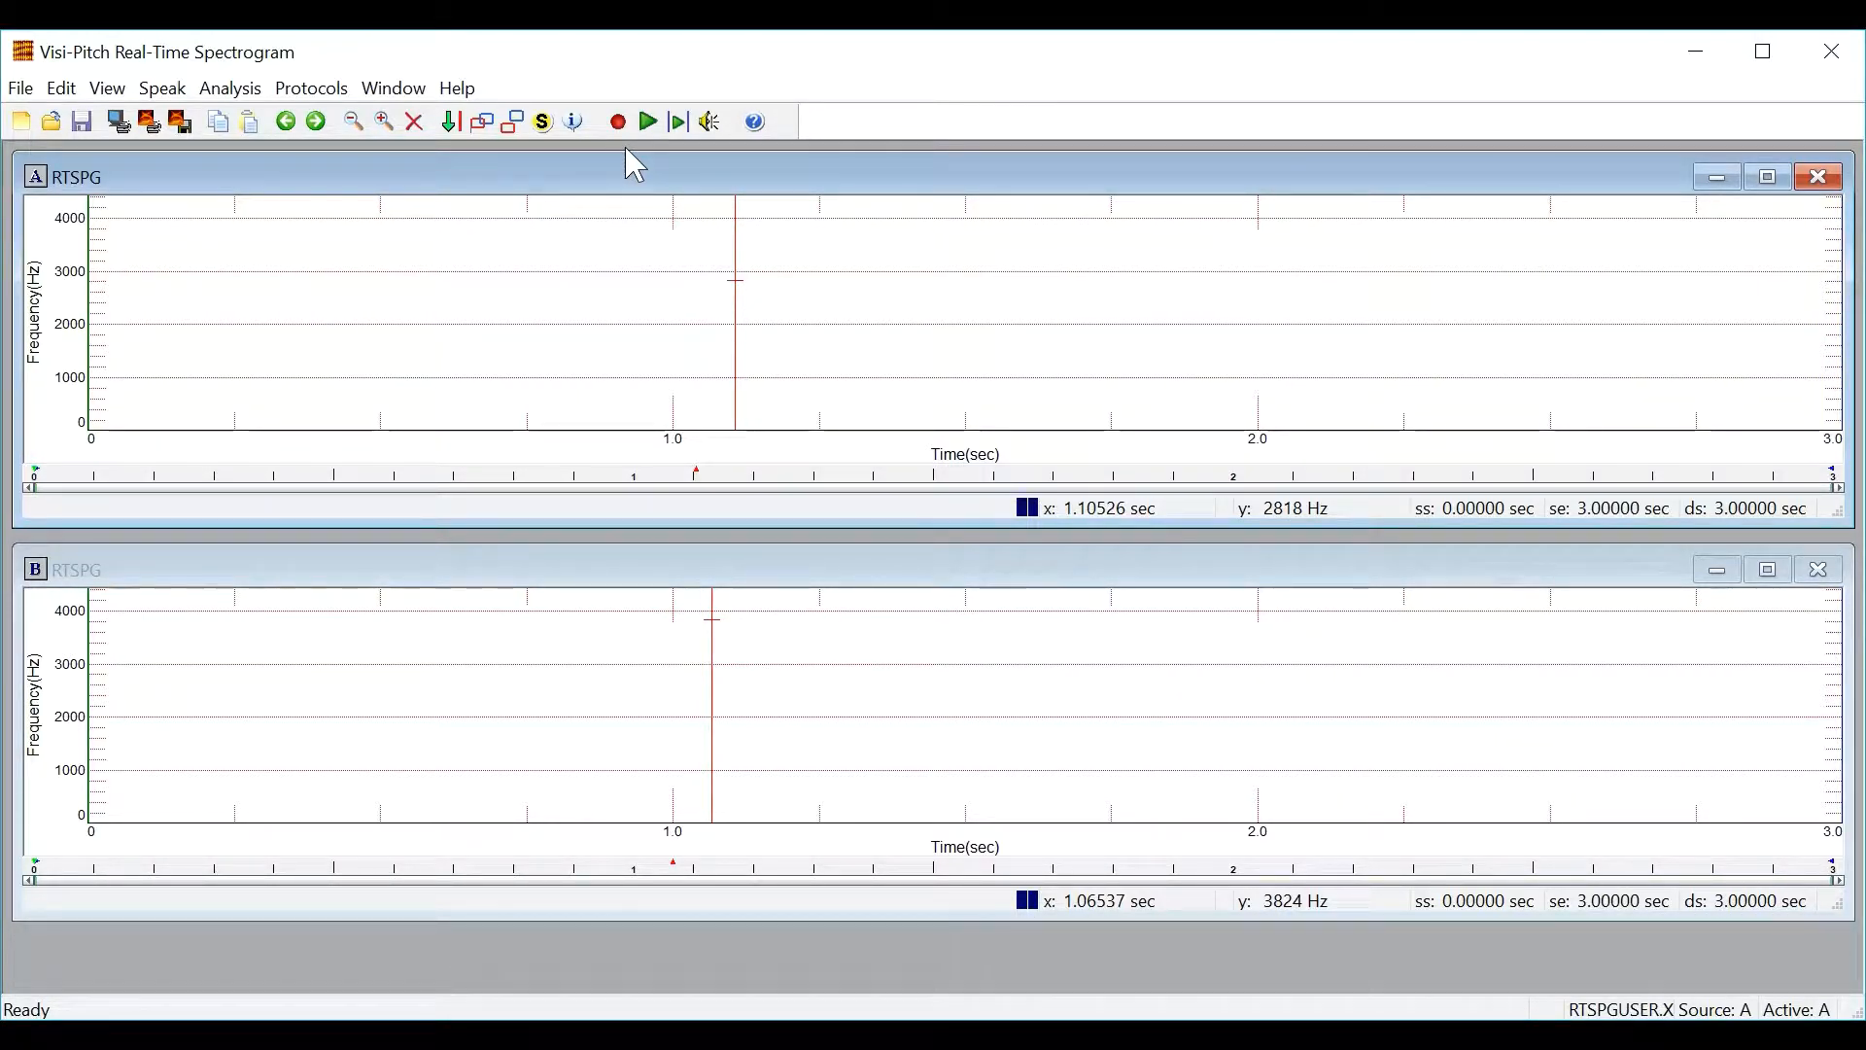
mouse_move(793, 219)
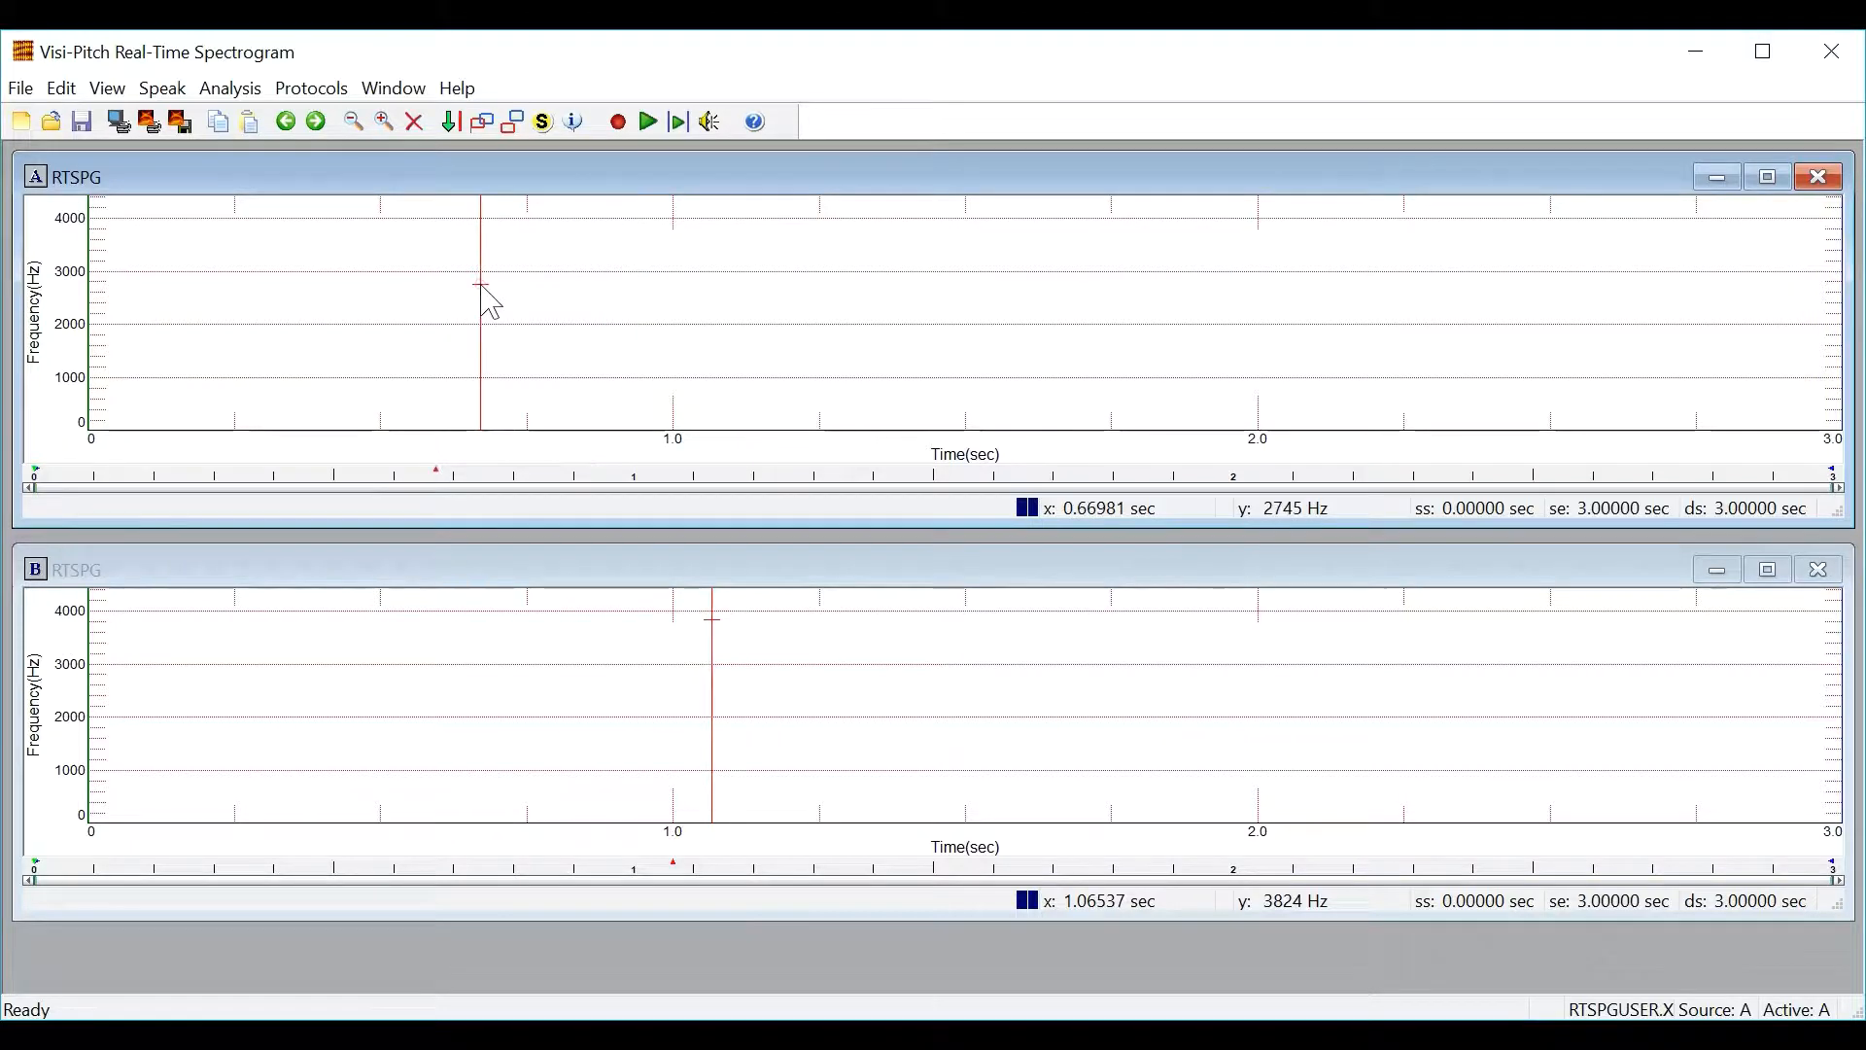
Step: Record about 1.06 seconds of speech into upper window A
click(584, 345)
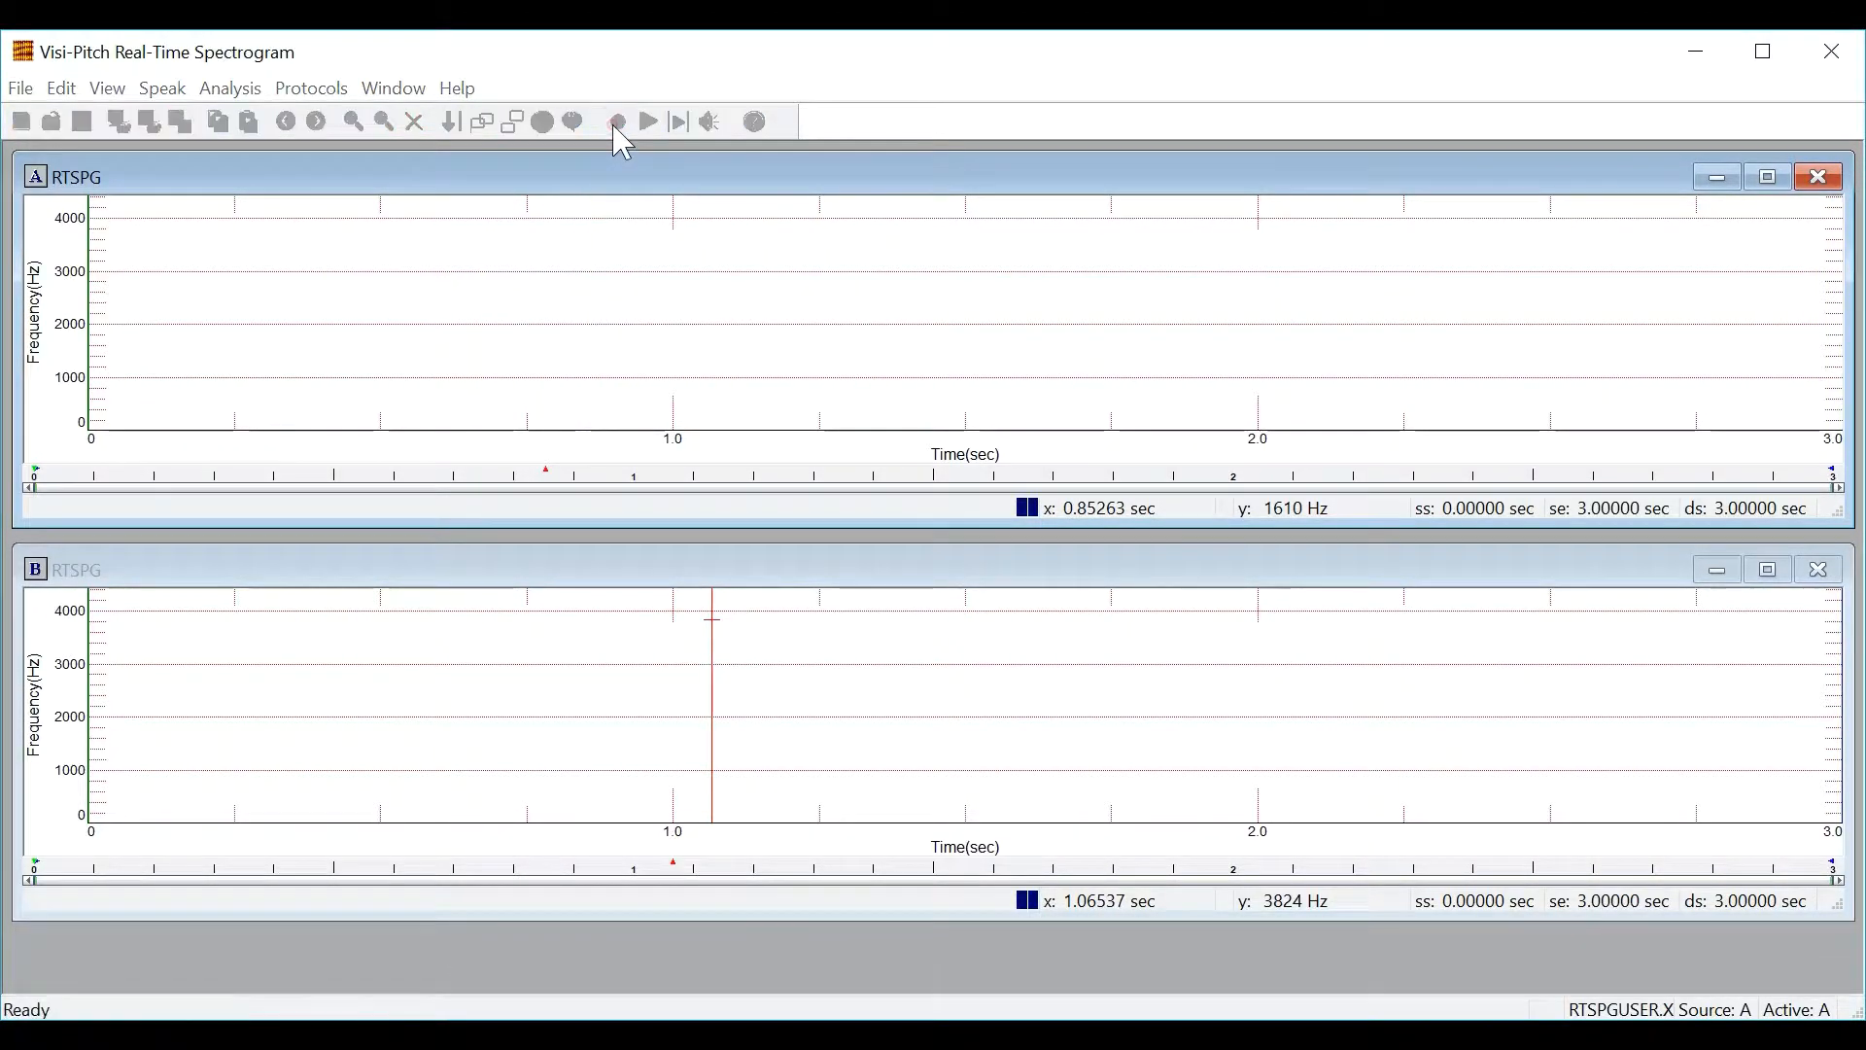
click(616, 122)
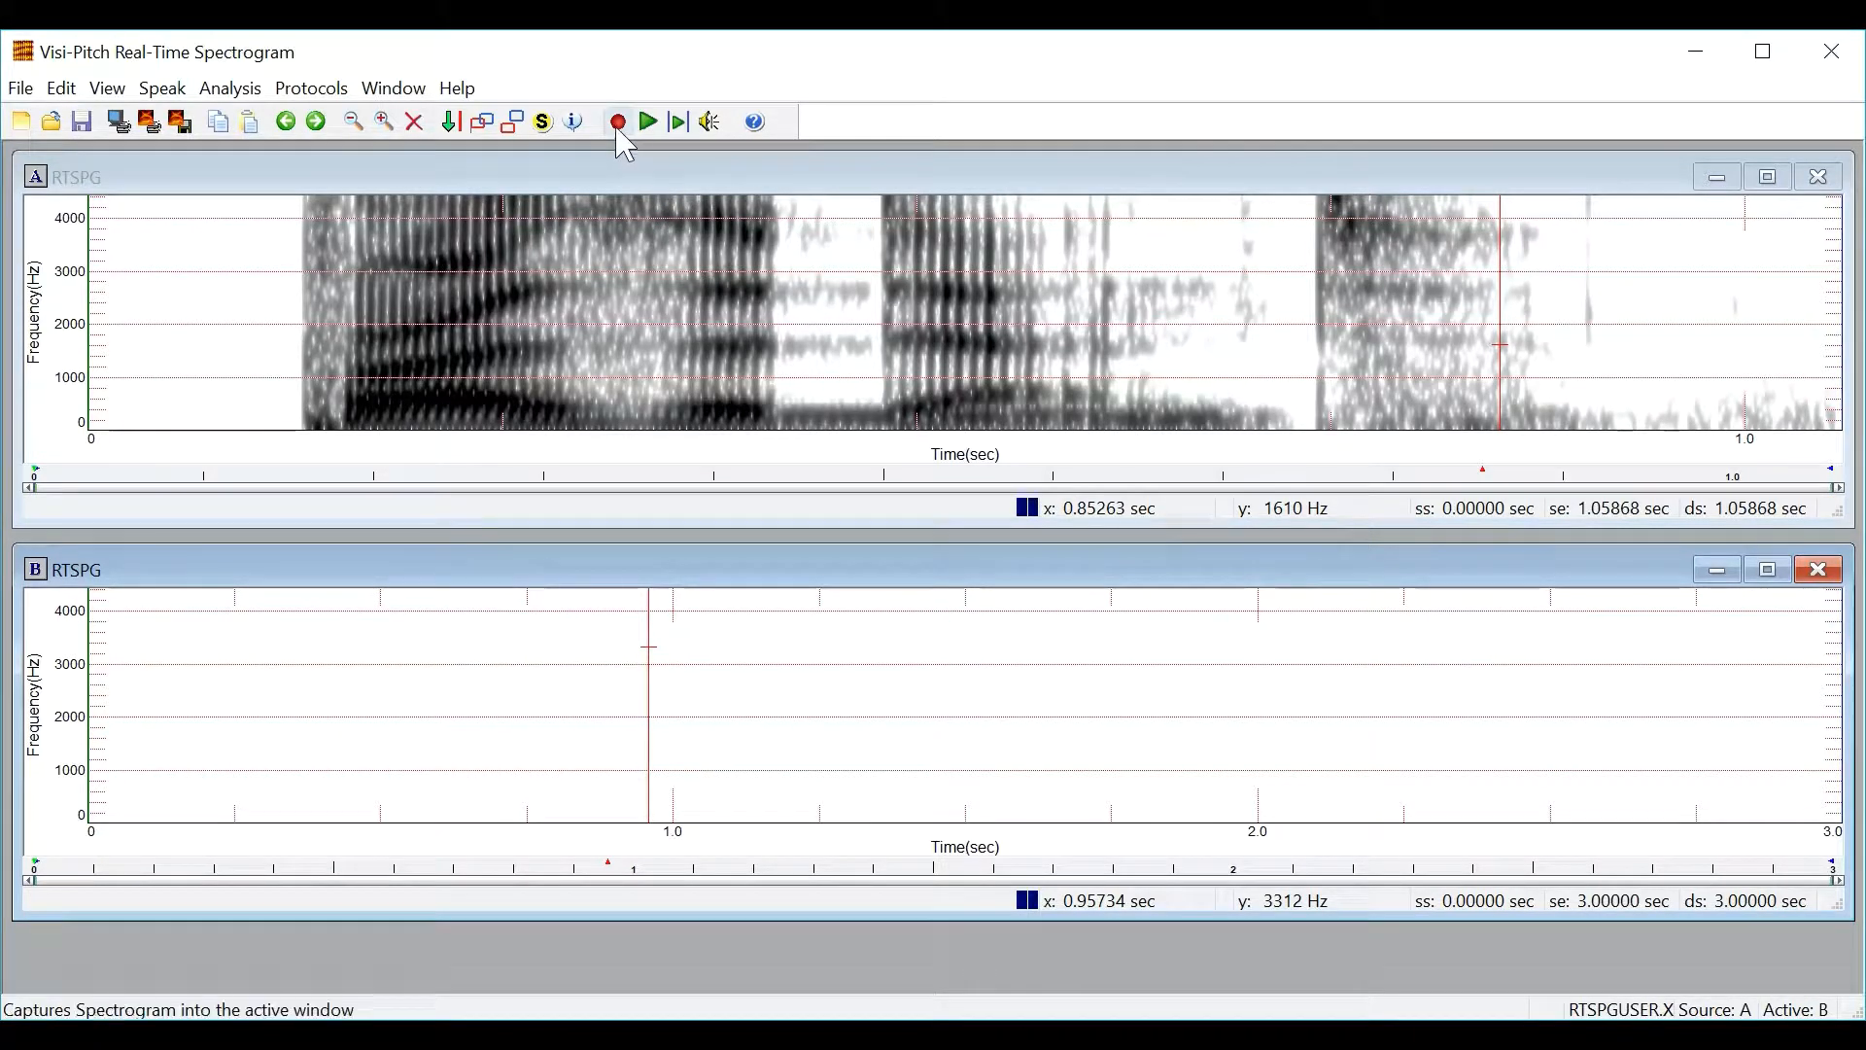
Step: Record the speaker's roughly 0.84-second attempt into lower window B
click(616, 122)
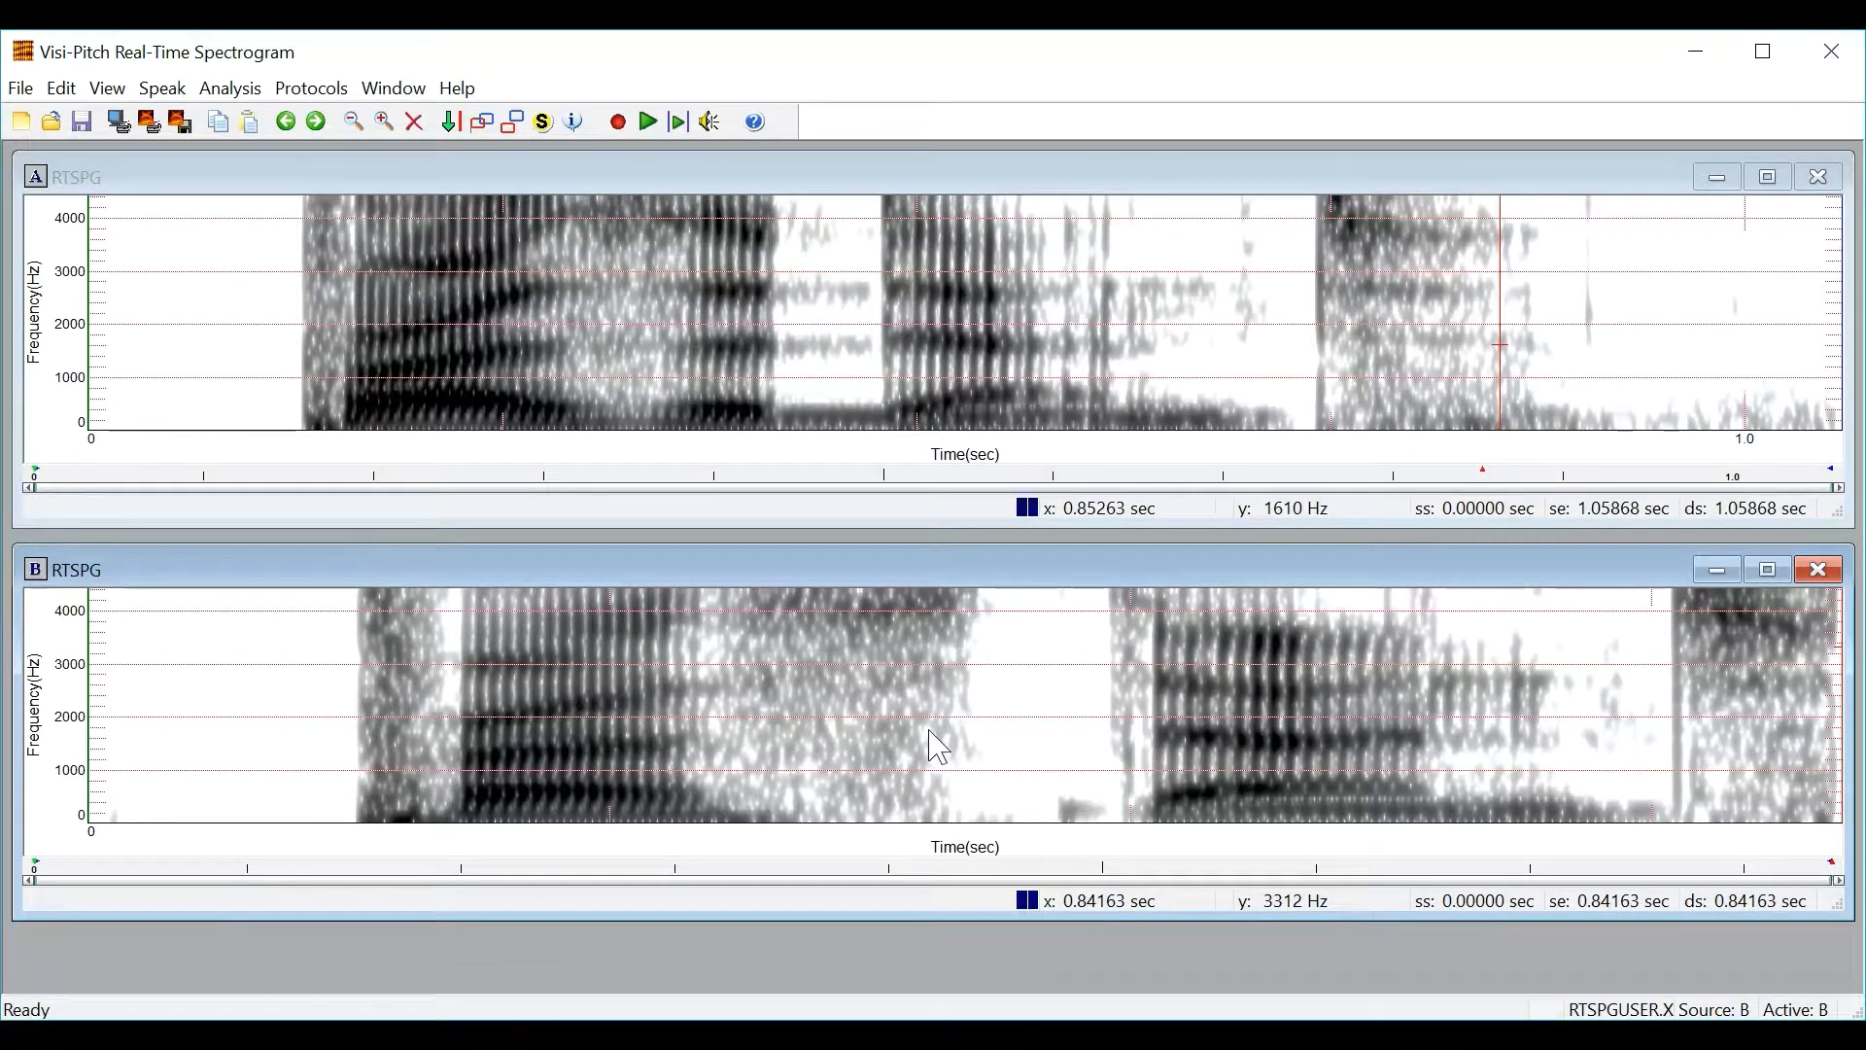
mouse_move(886, 679)
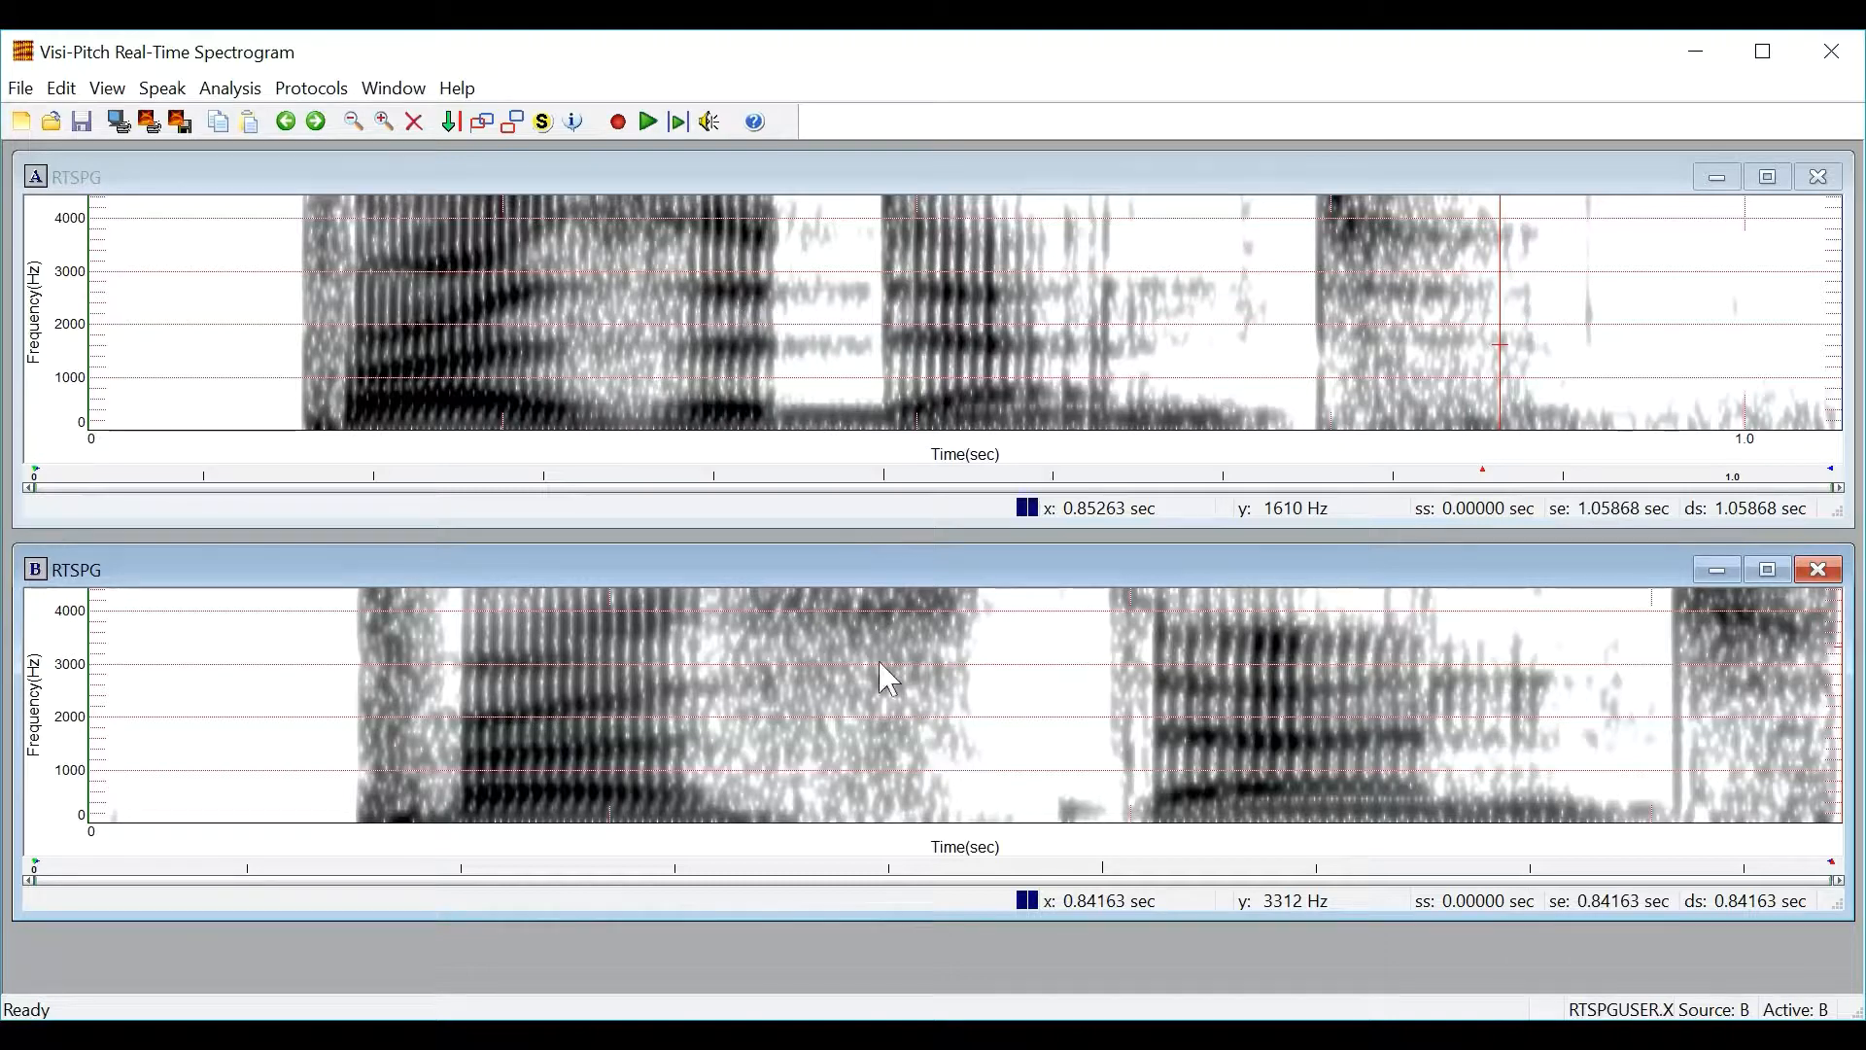
mouse_move(794, 651)
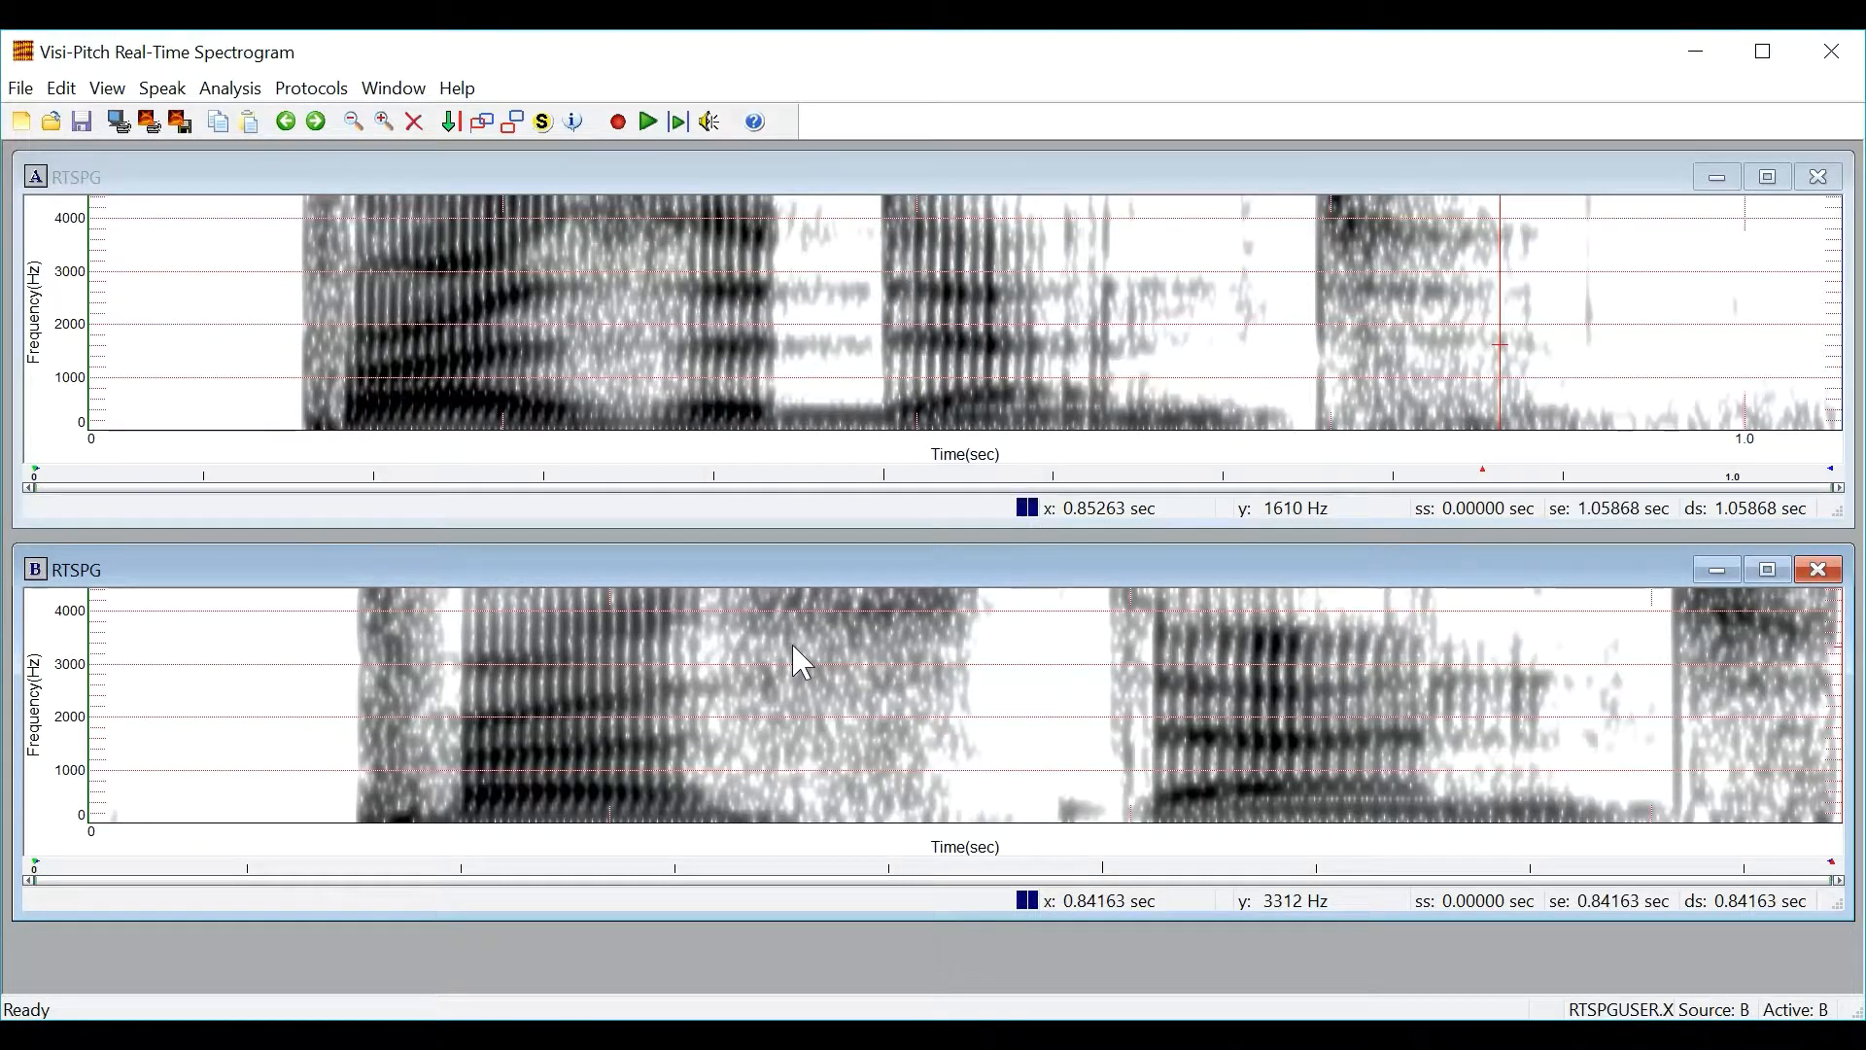
mouse_move(737, 319)
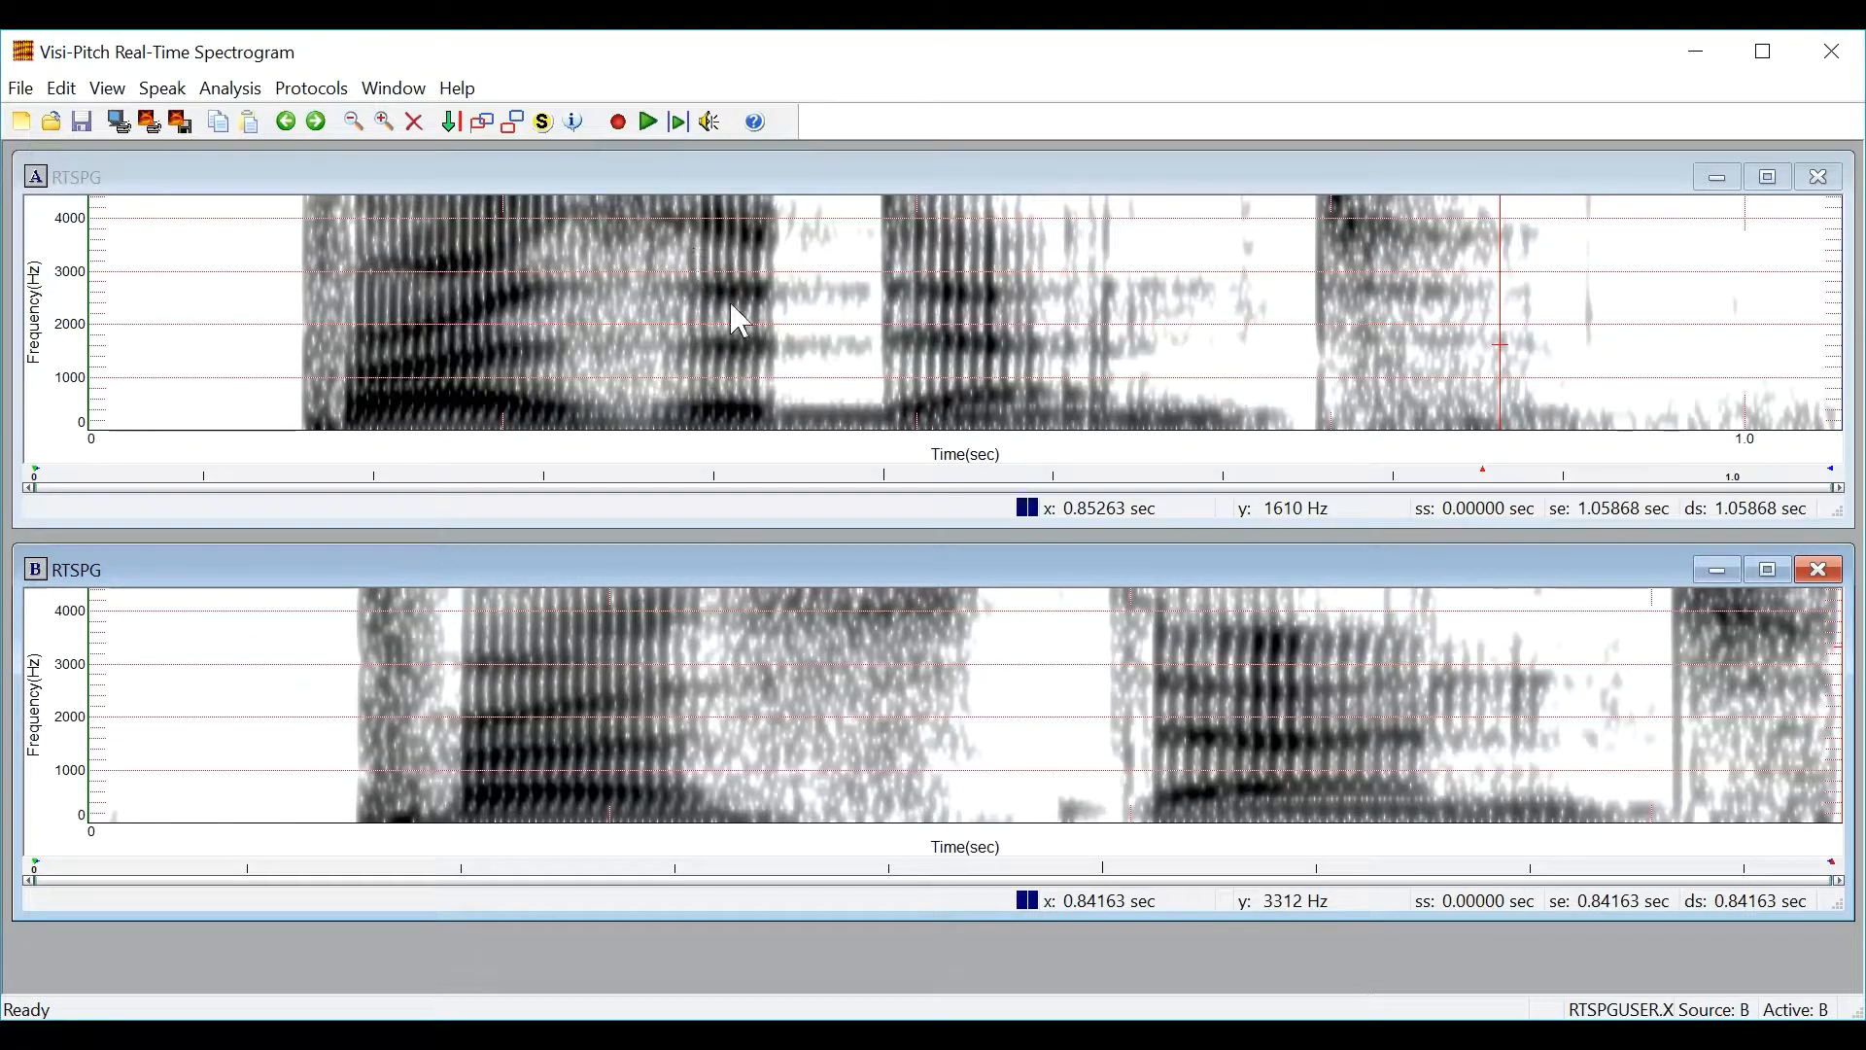
mouse_move(661, 343)
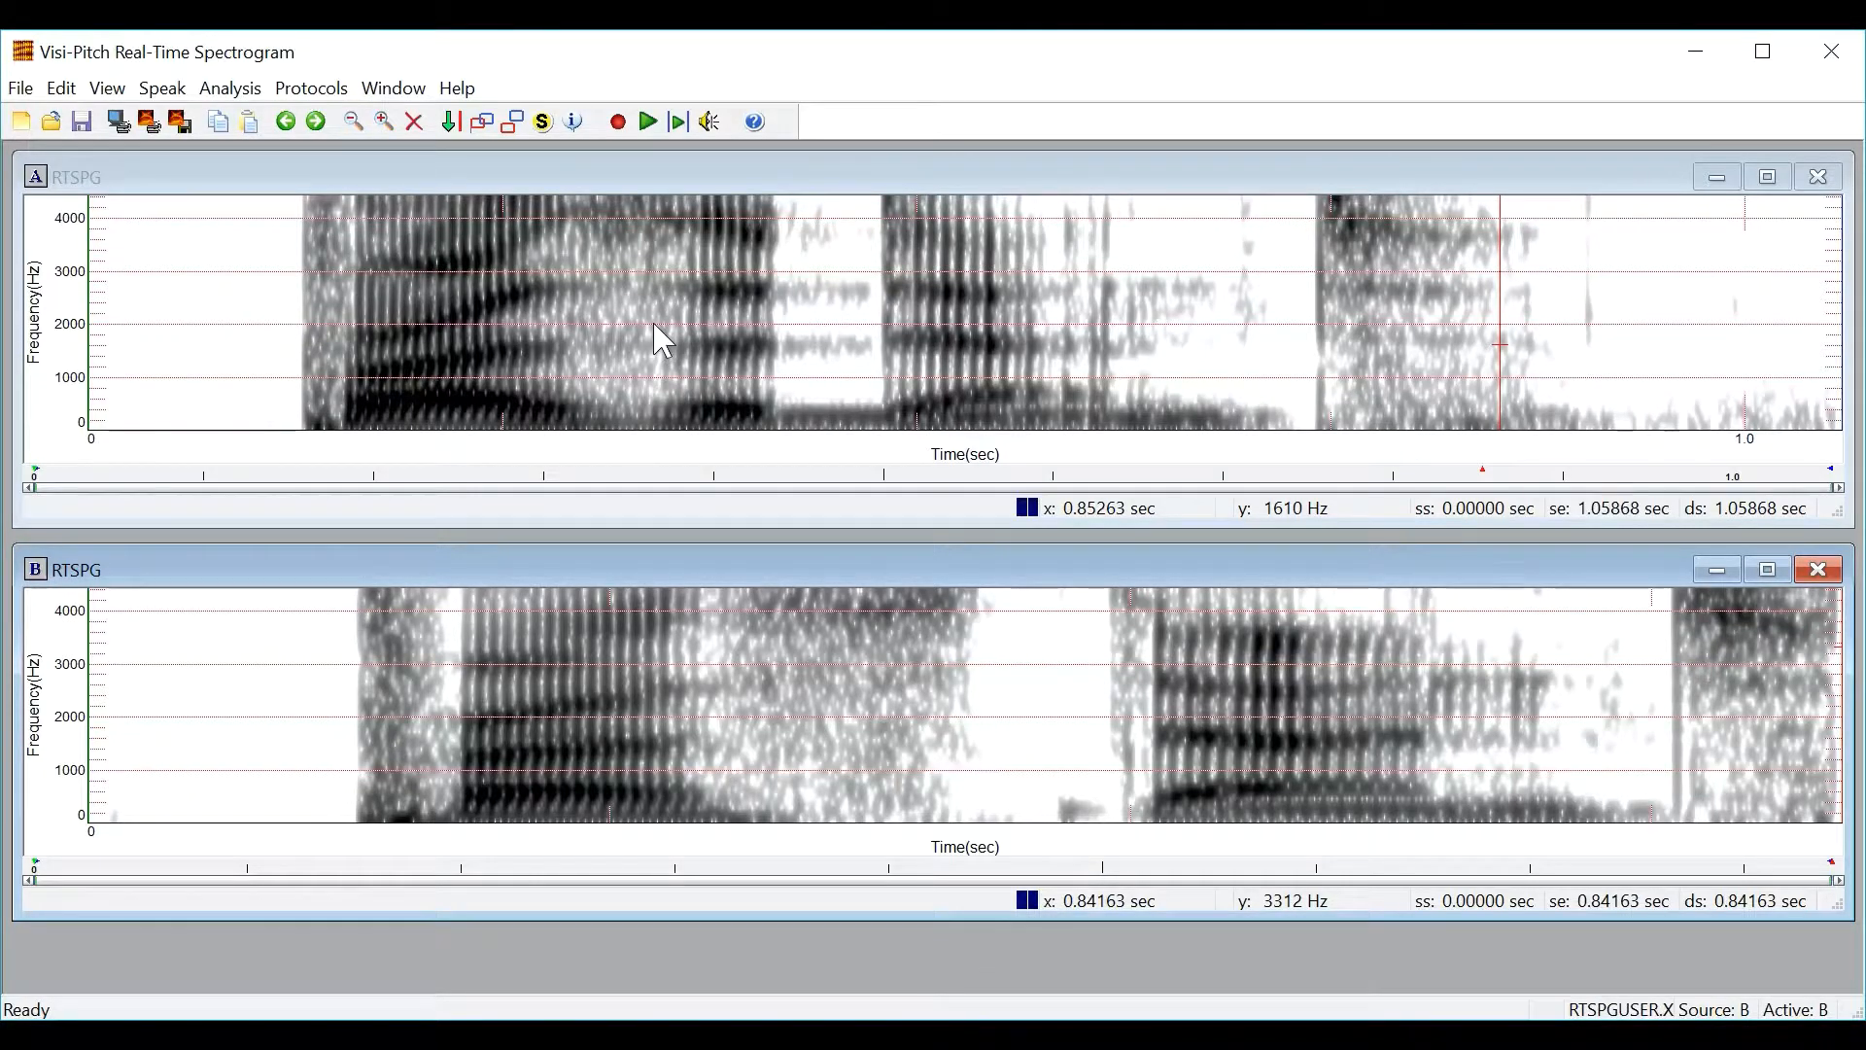
mouse_move(743, 331)
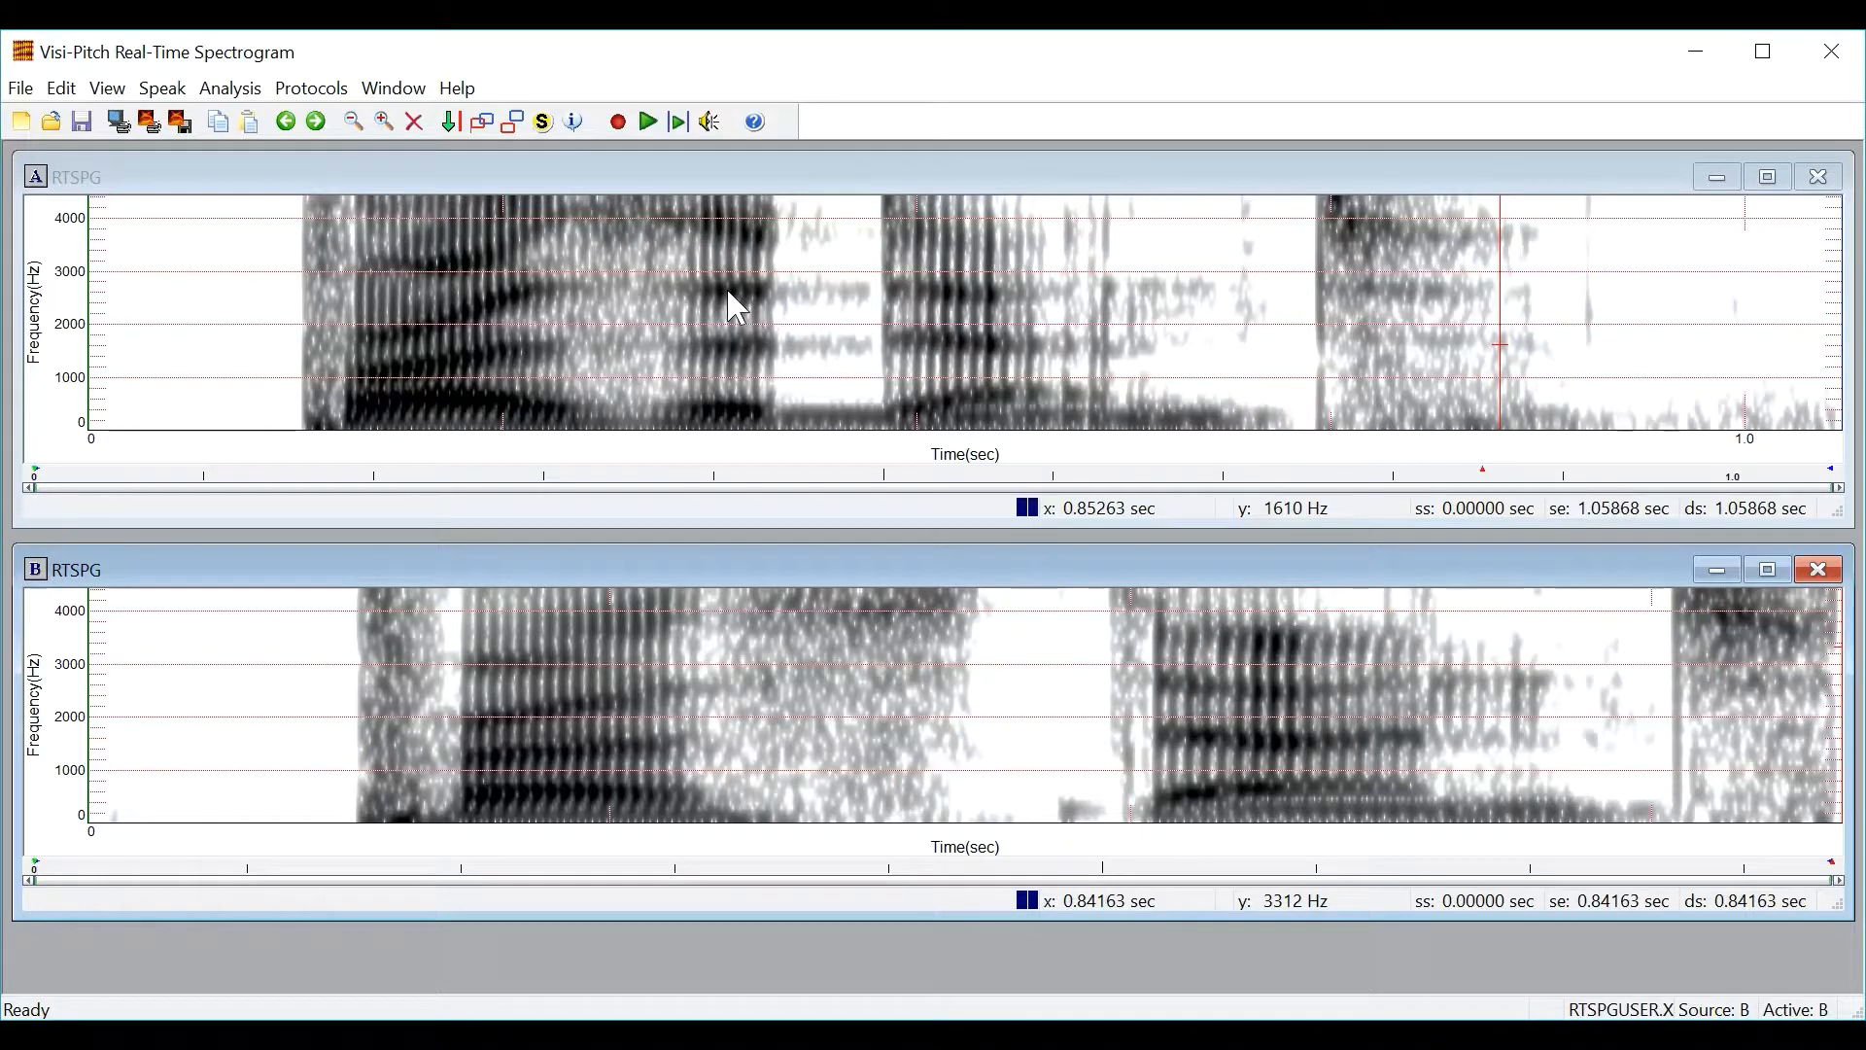
Step: Review window A's spectrogram analysis size and weighting settings, leaving them unchanged
right_click(732, 303)
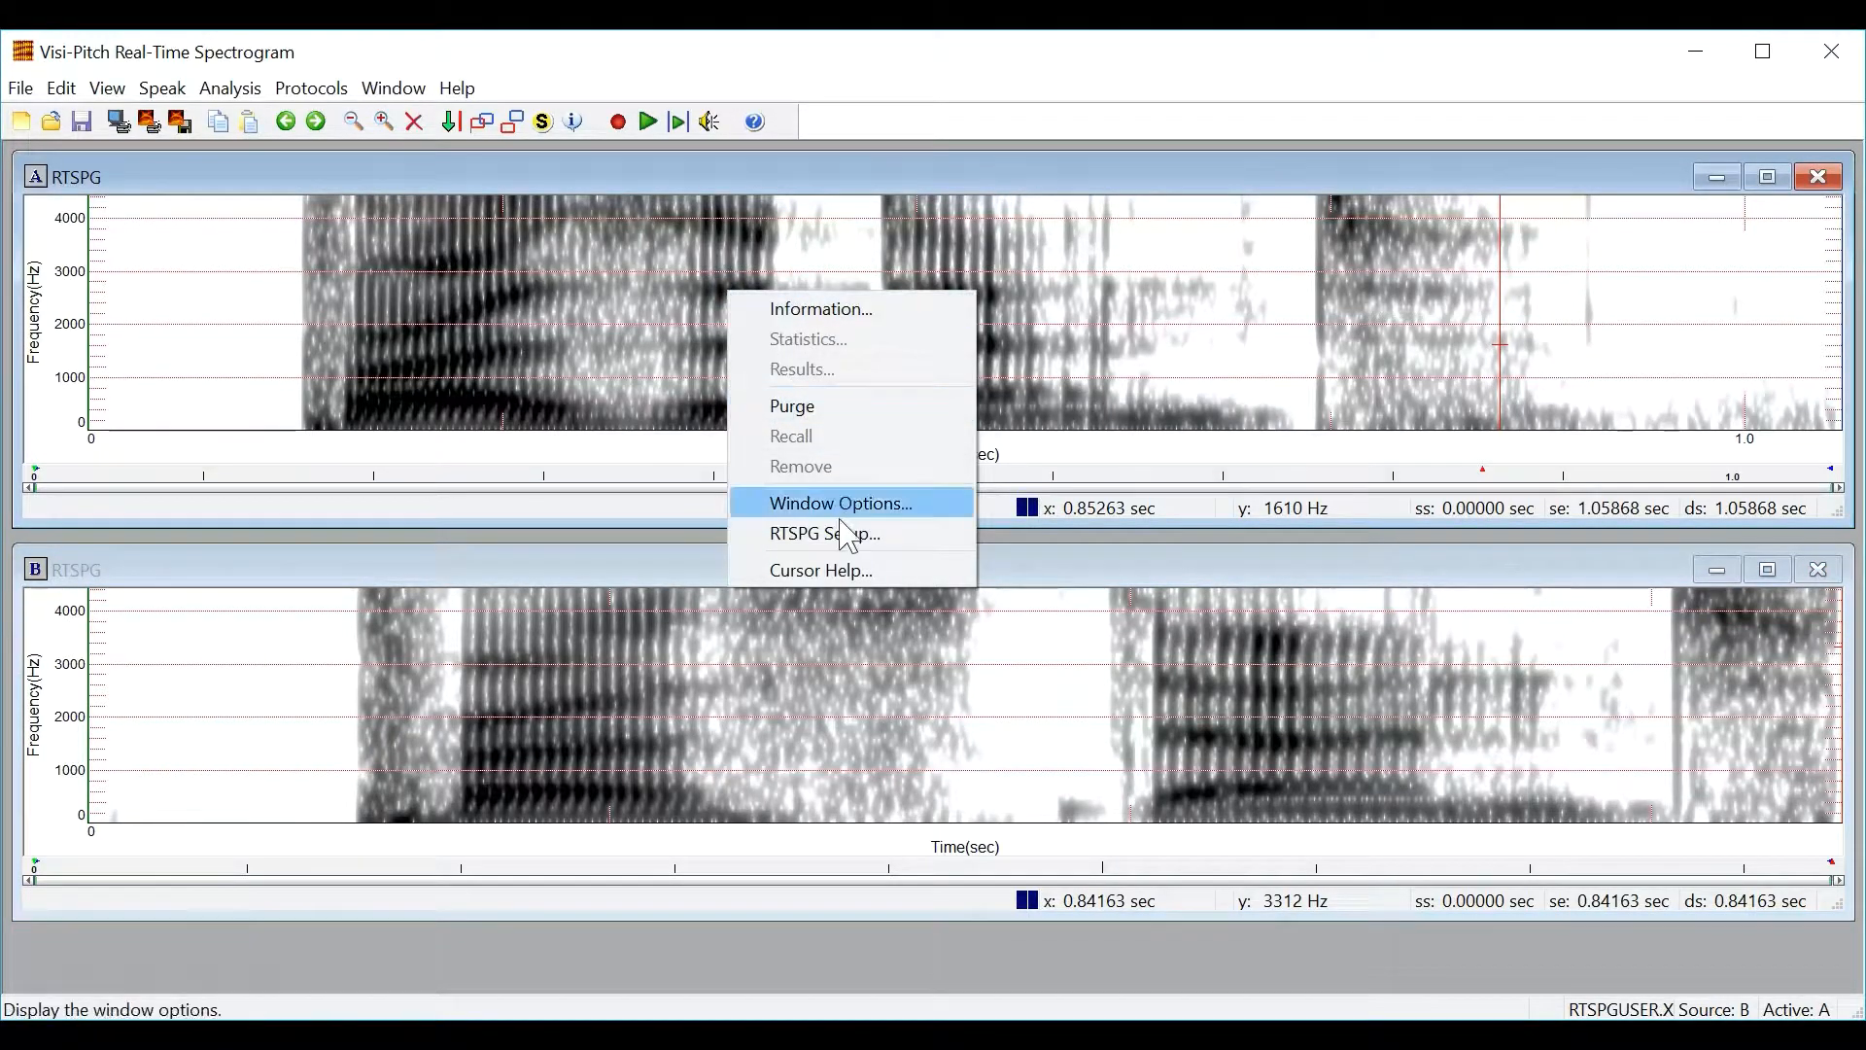
mouse_move(844, 534)
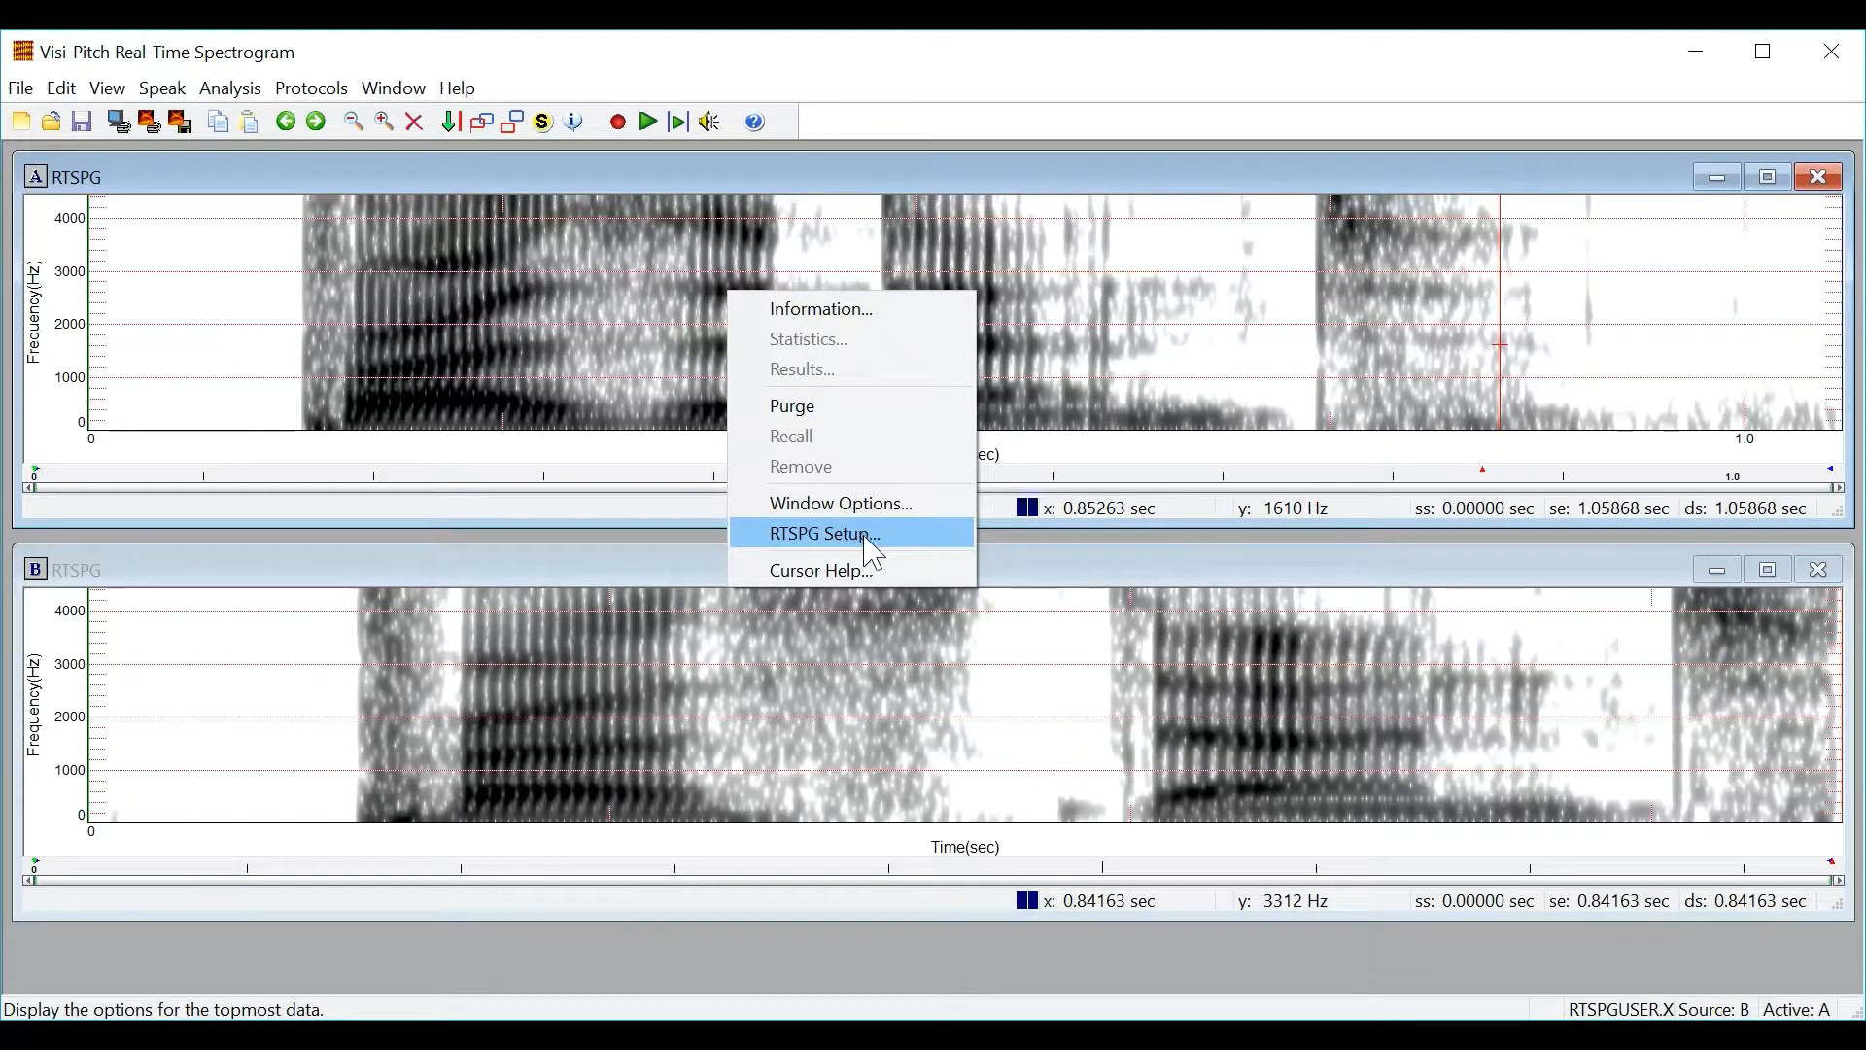
click(823, 533)
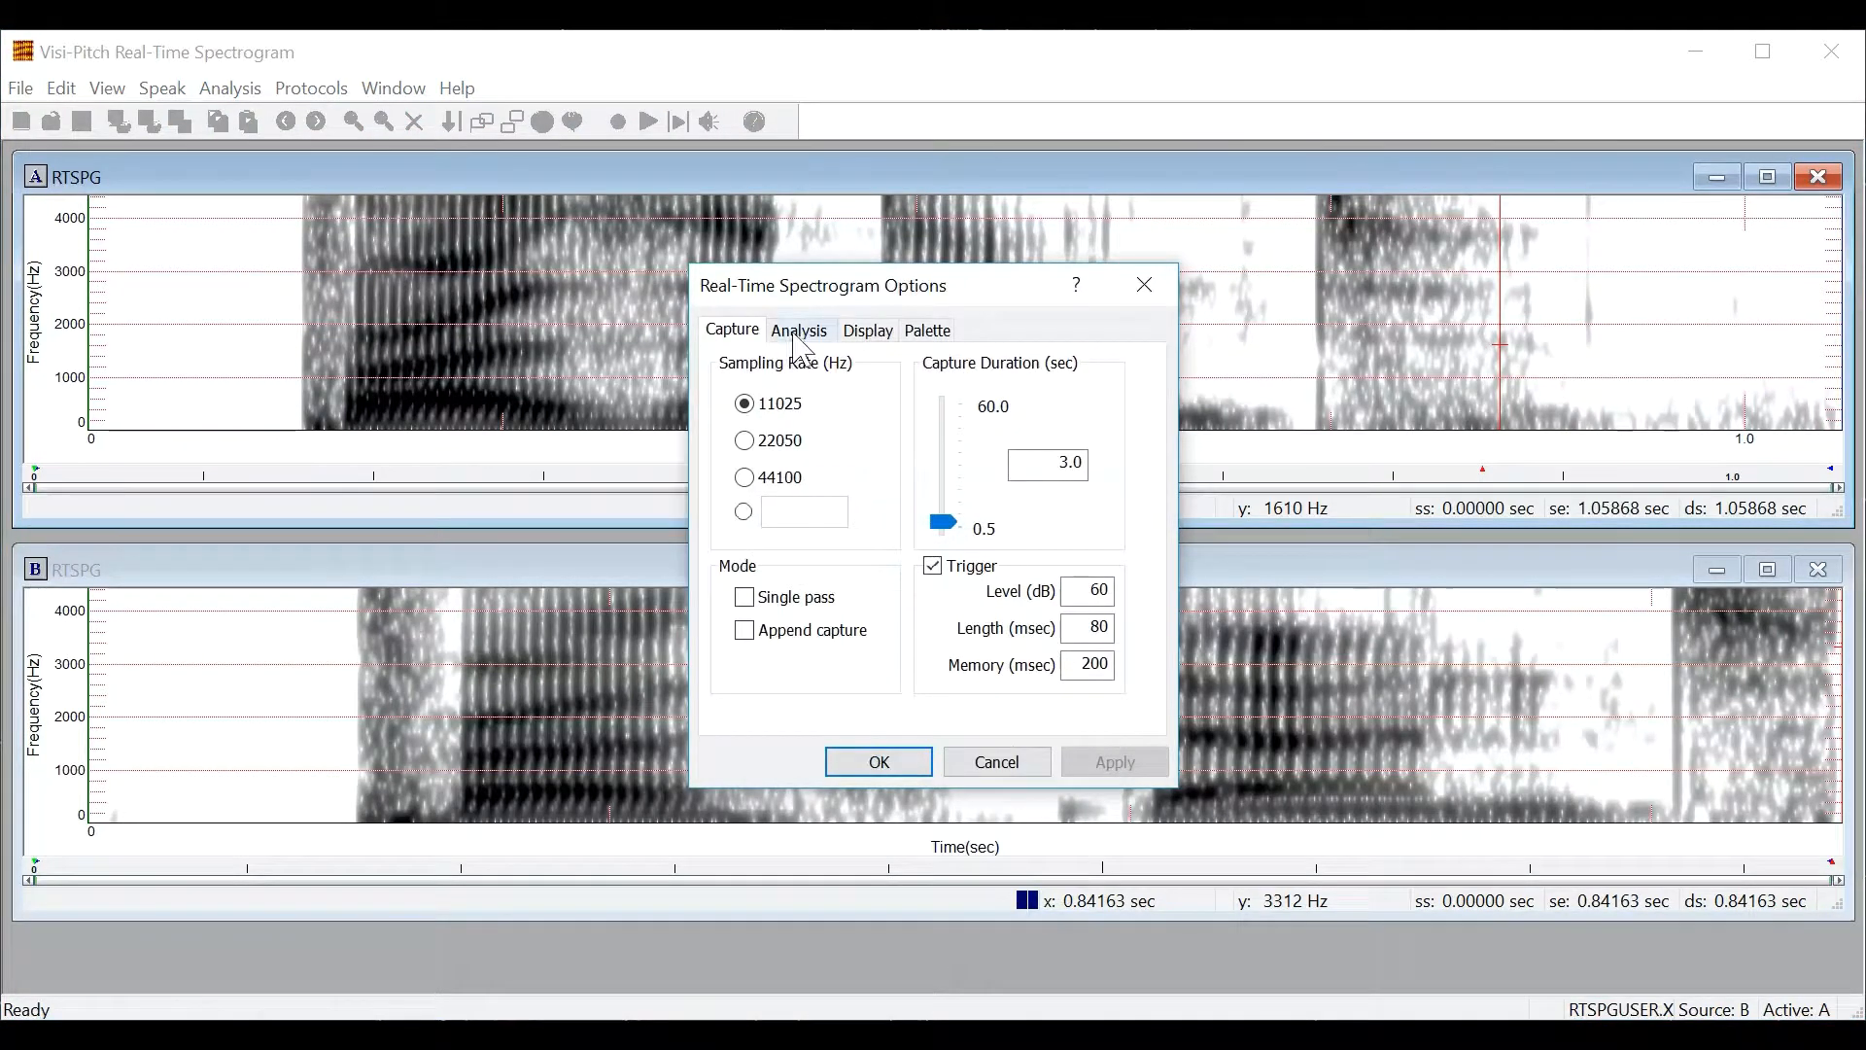
click(798, 330)
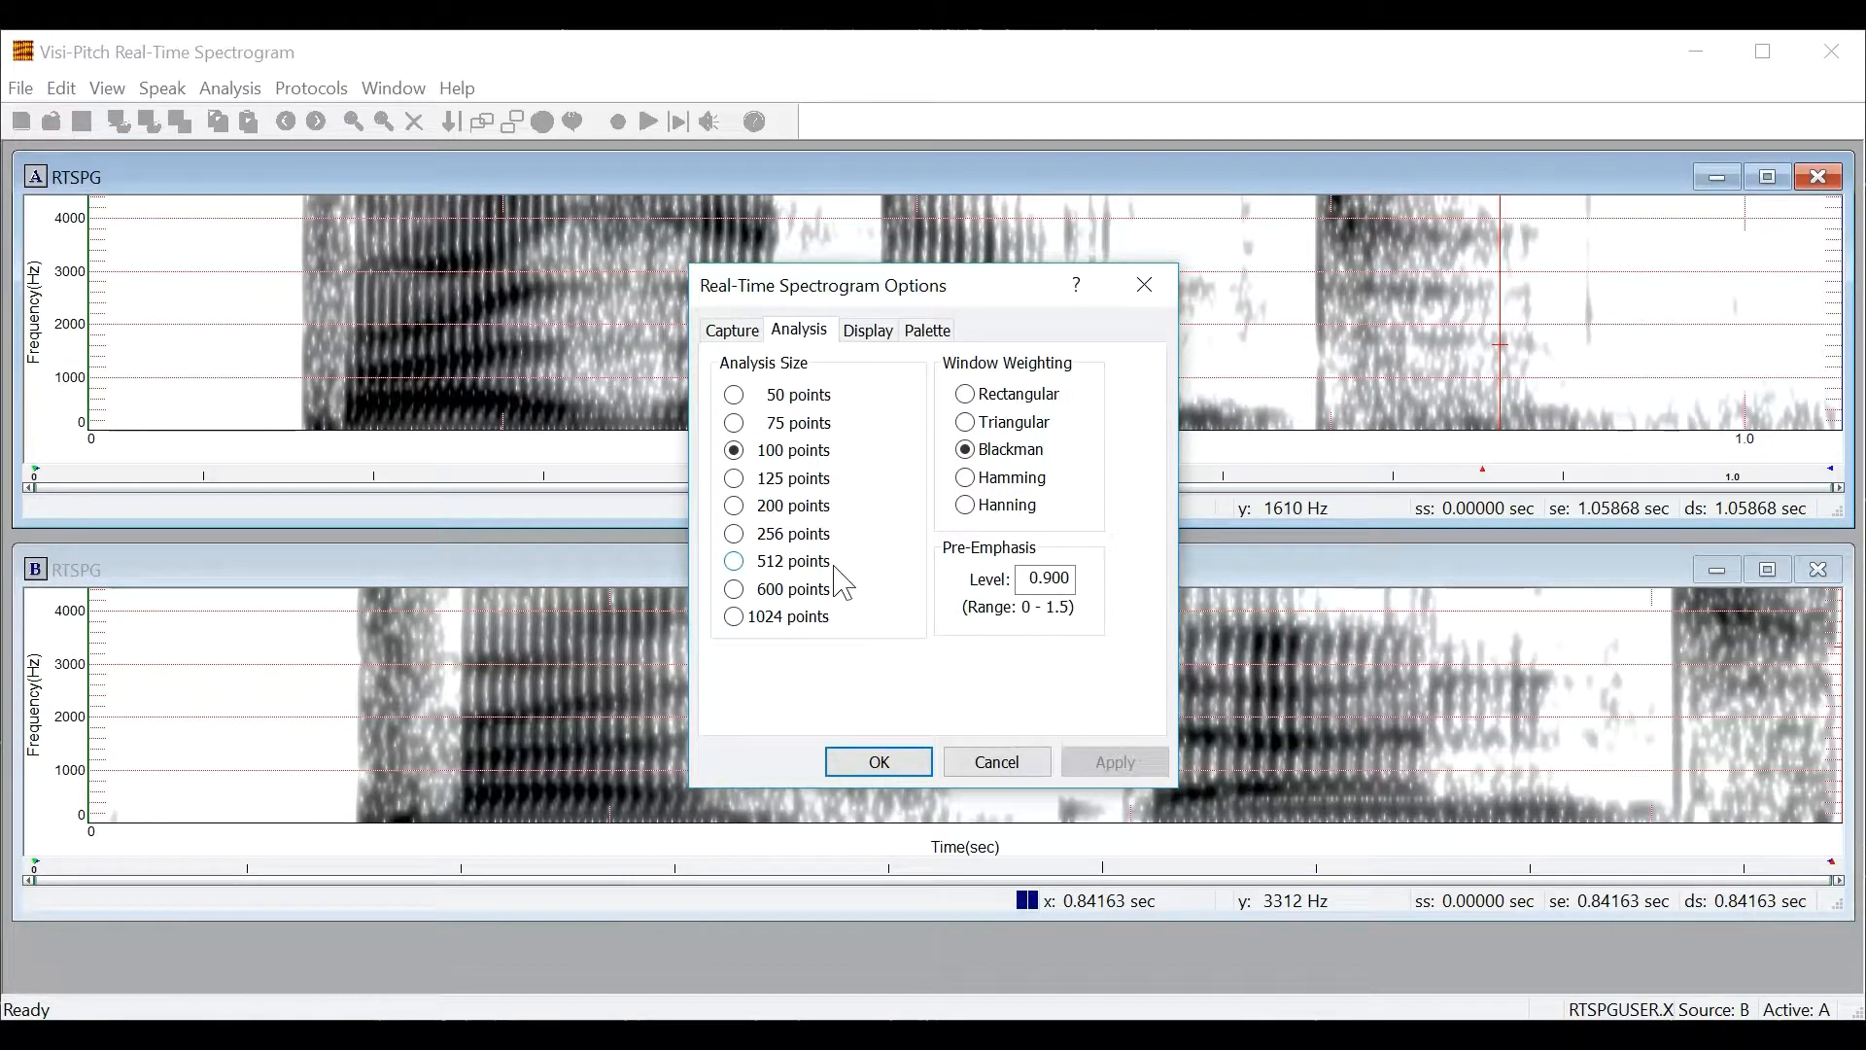
click(879, 762)
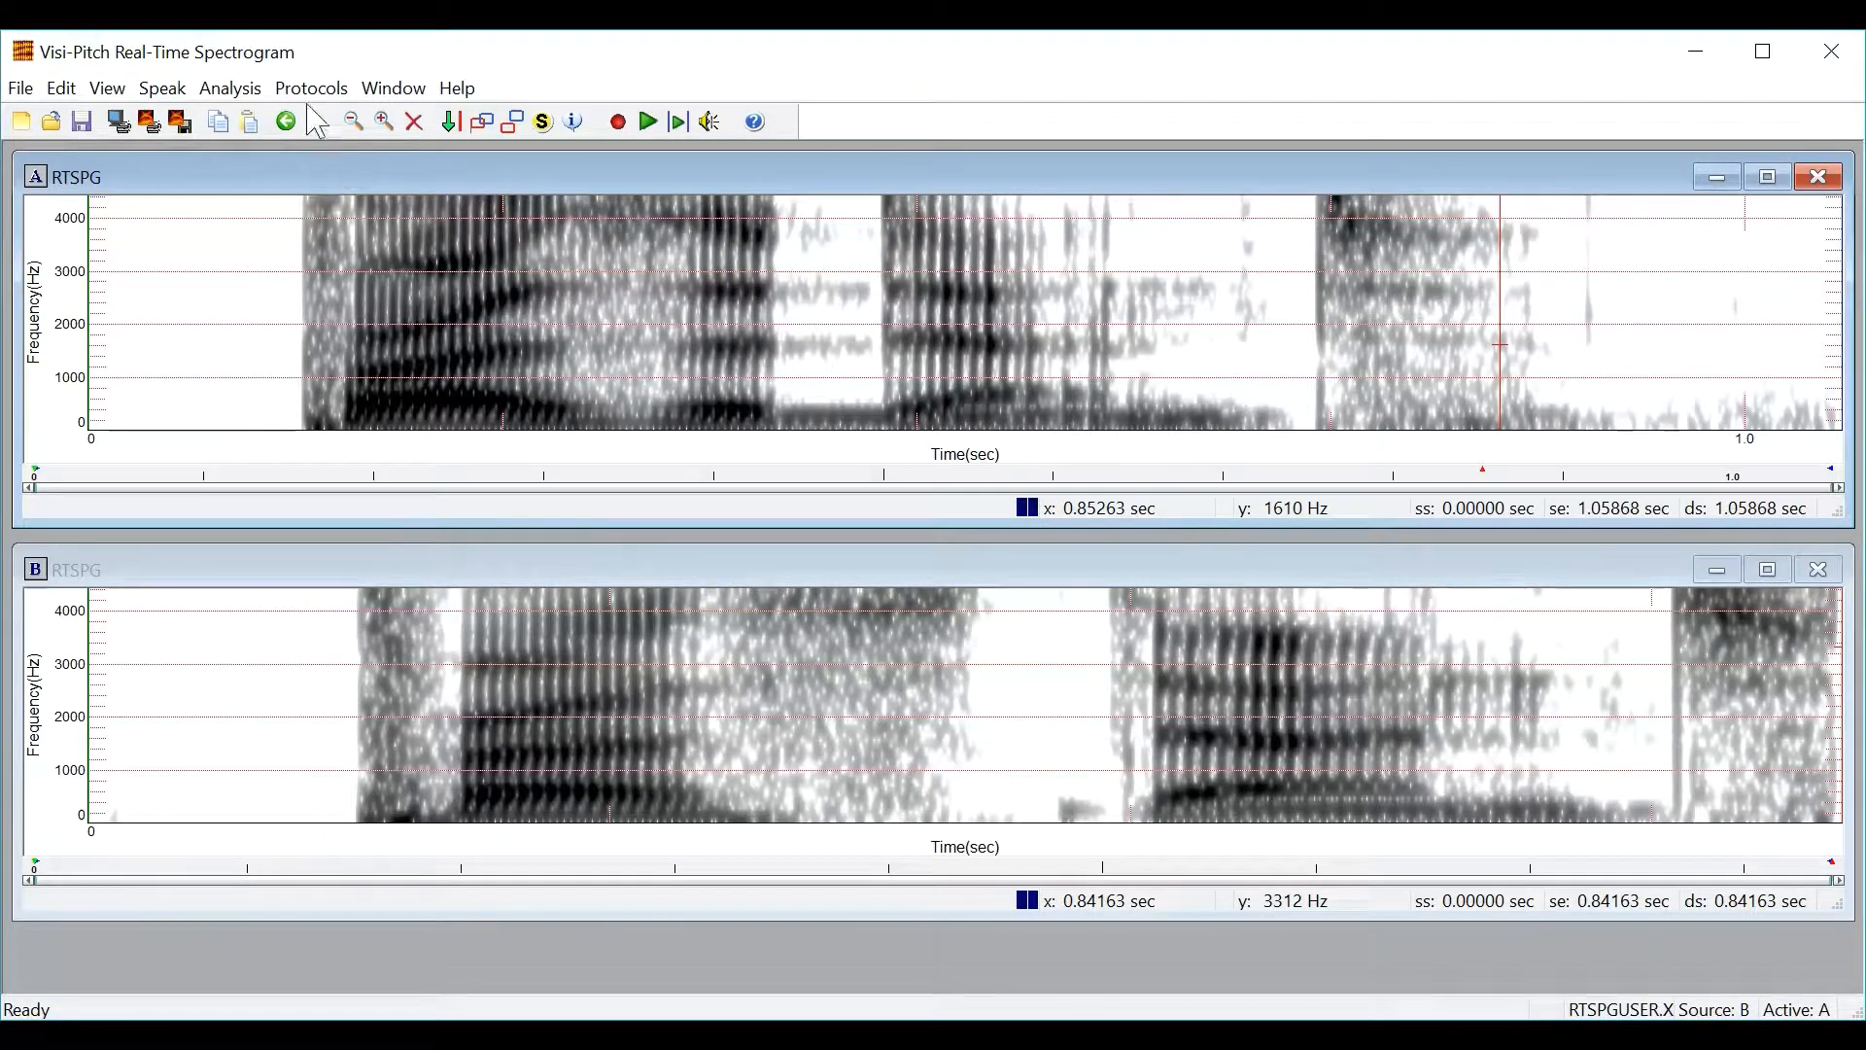
Step: Run the Sustained Phonation protocol: record a 4-second 'ah', then play back and dismiss the notes
click(311, 89)
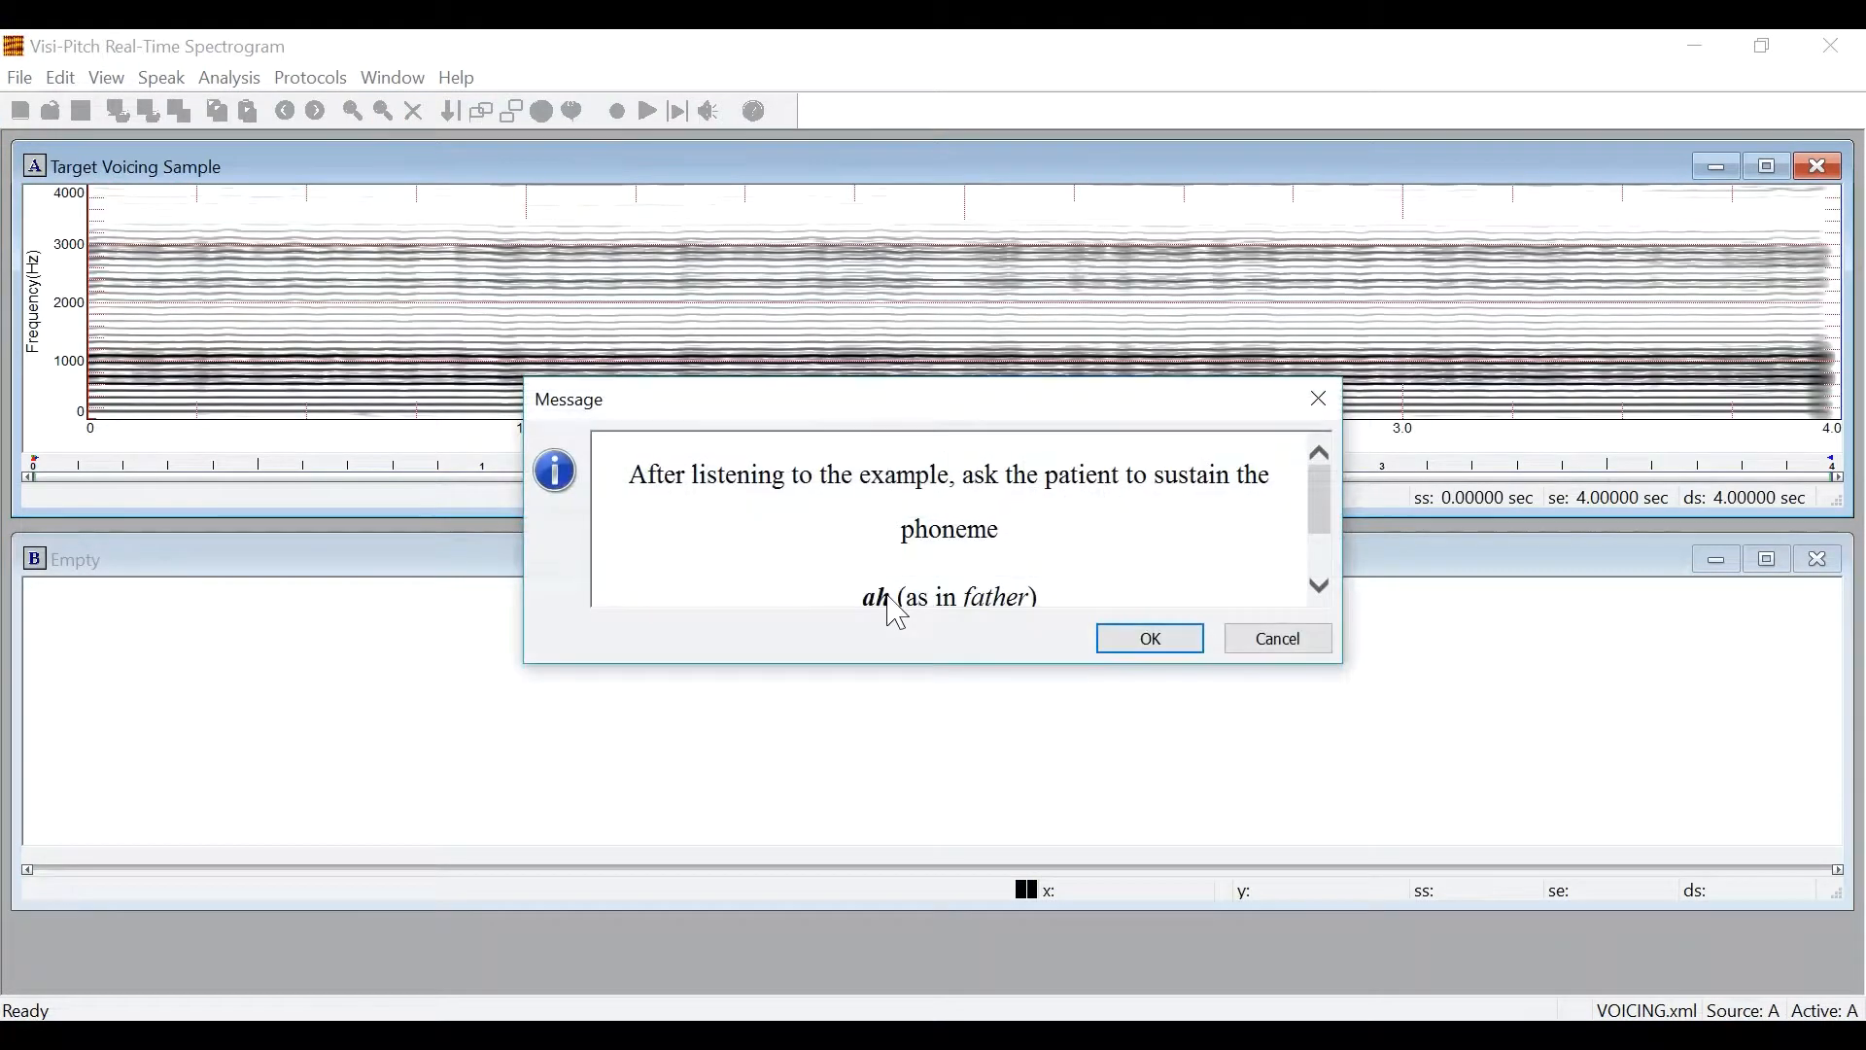
click(1149, 637)
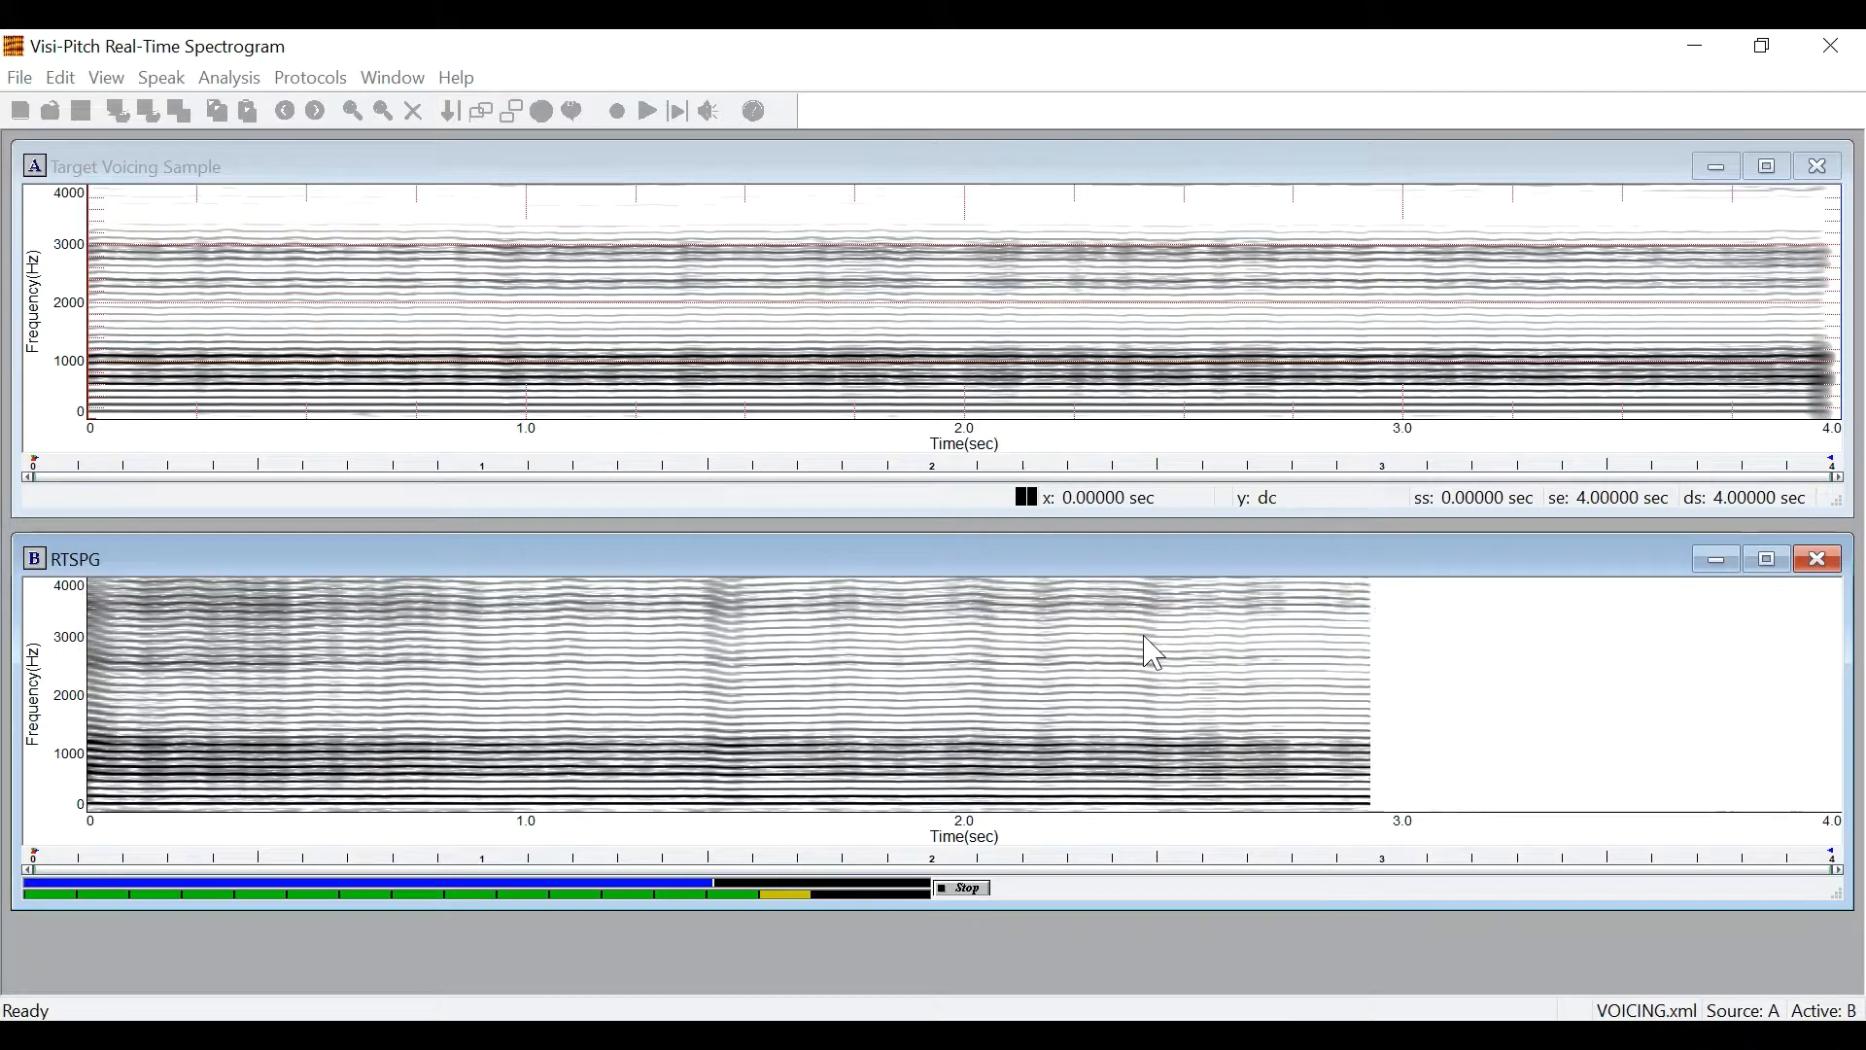
click(961, 886)
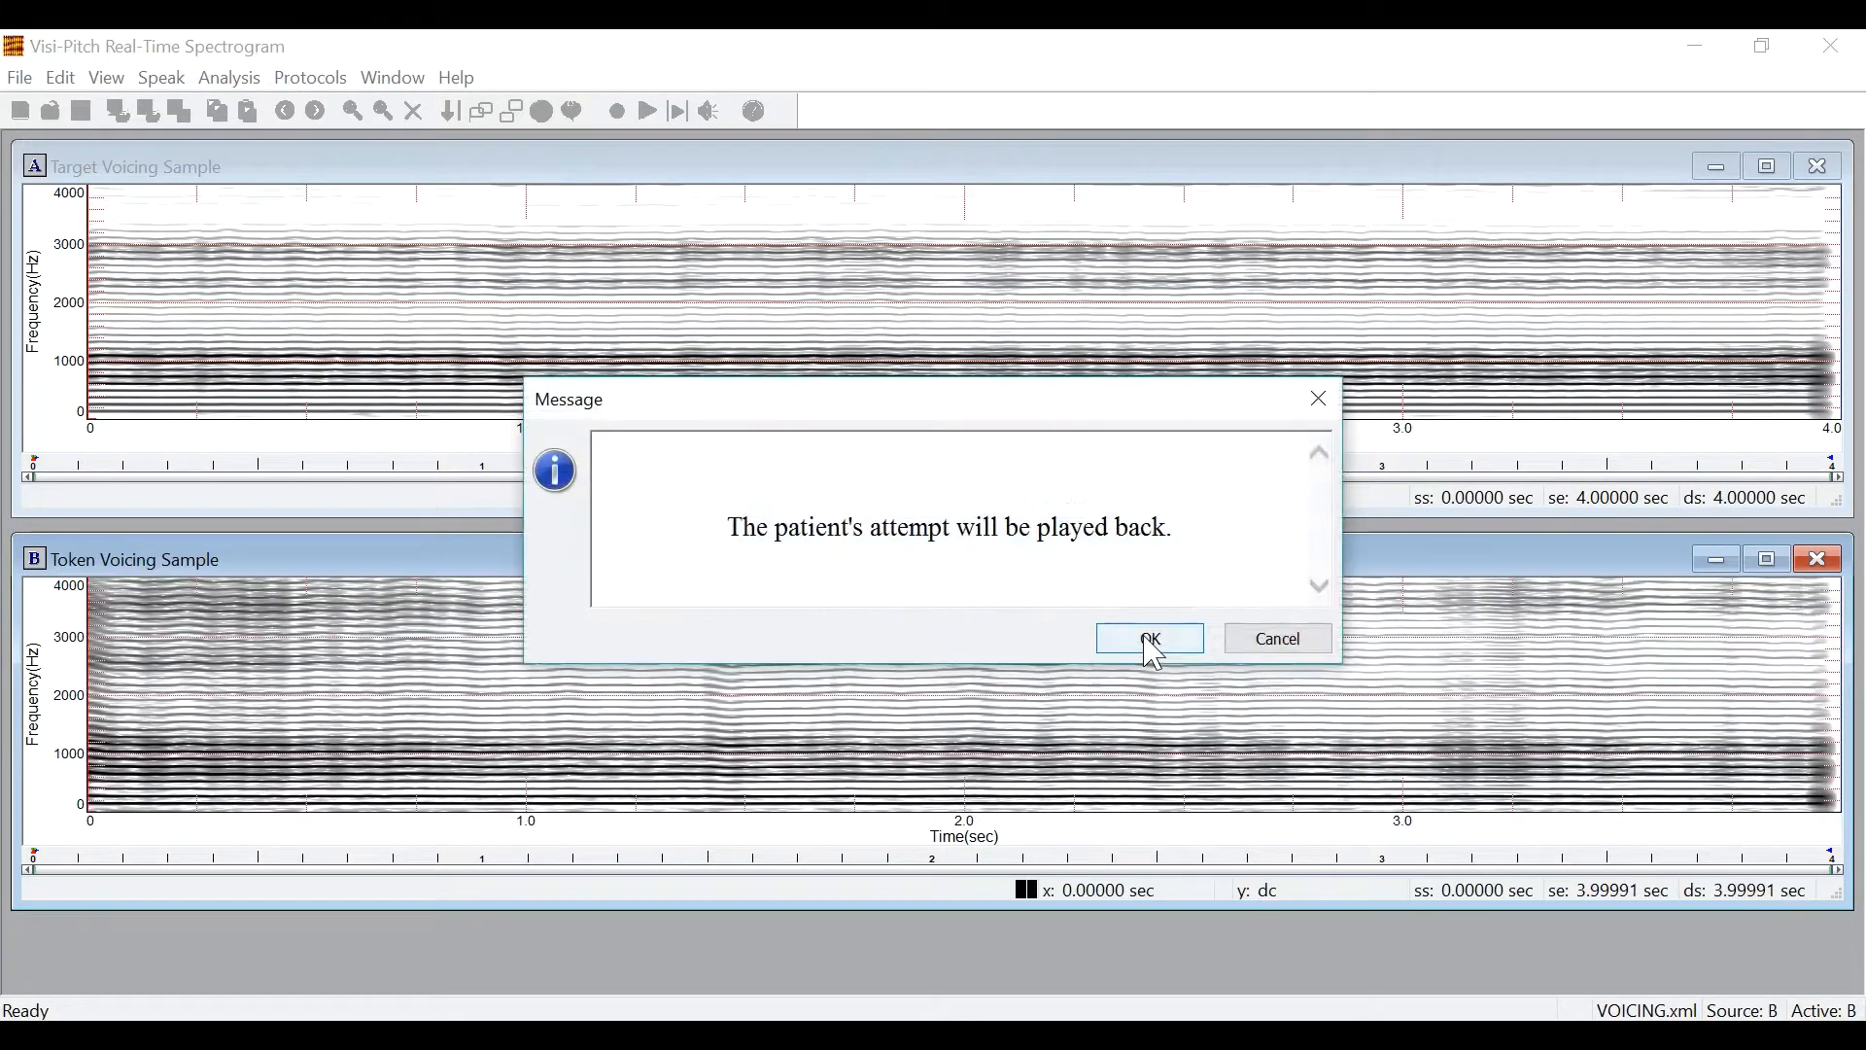
click(1145, 638)
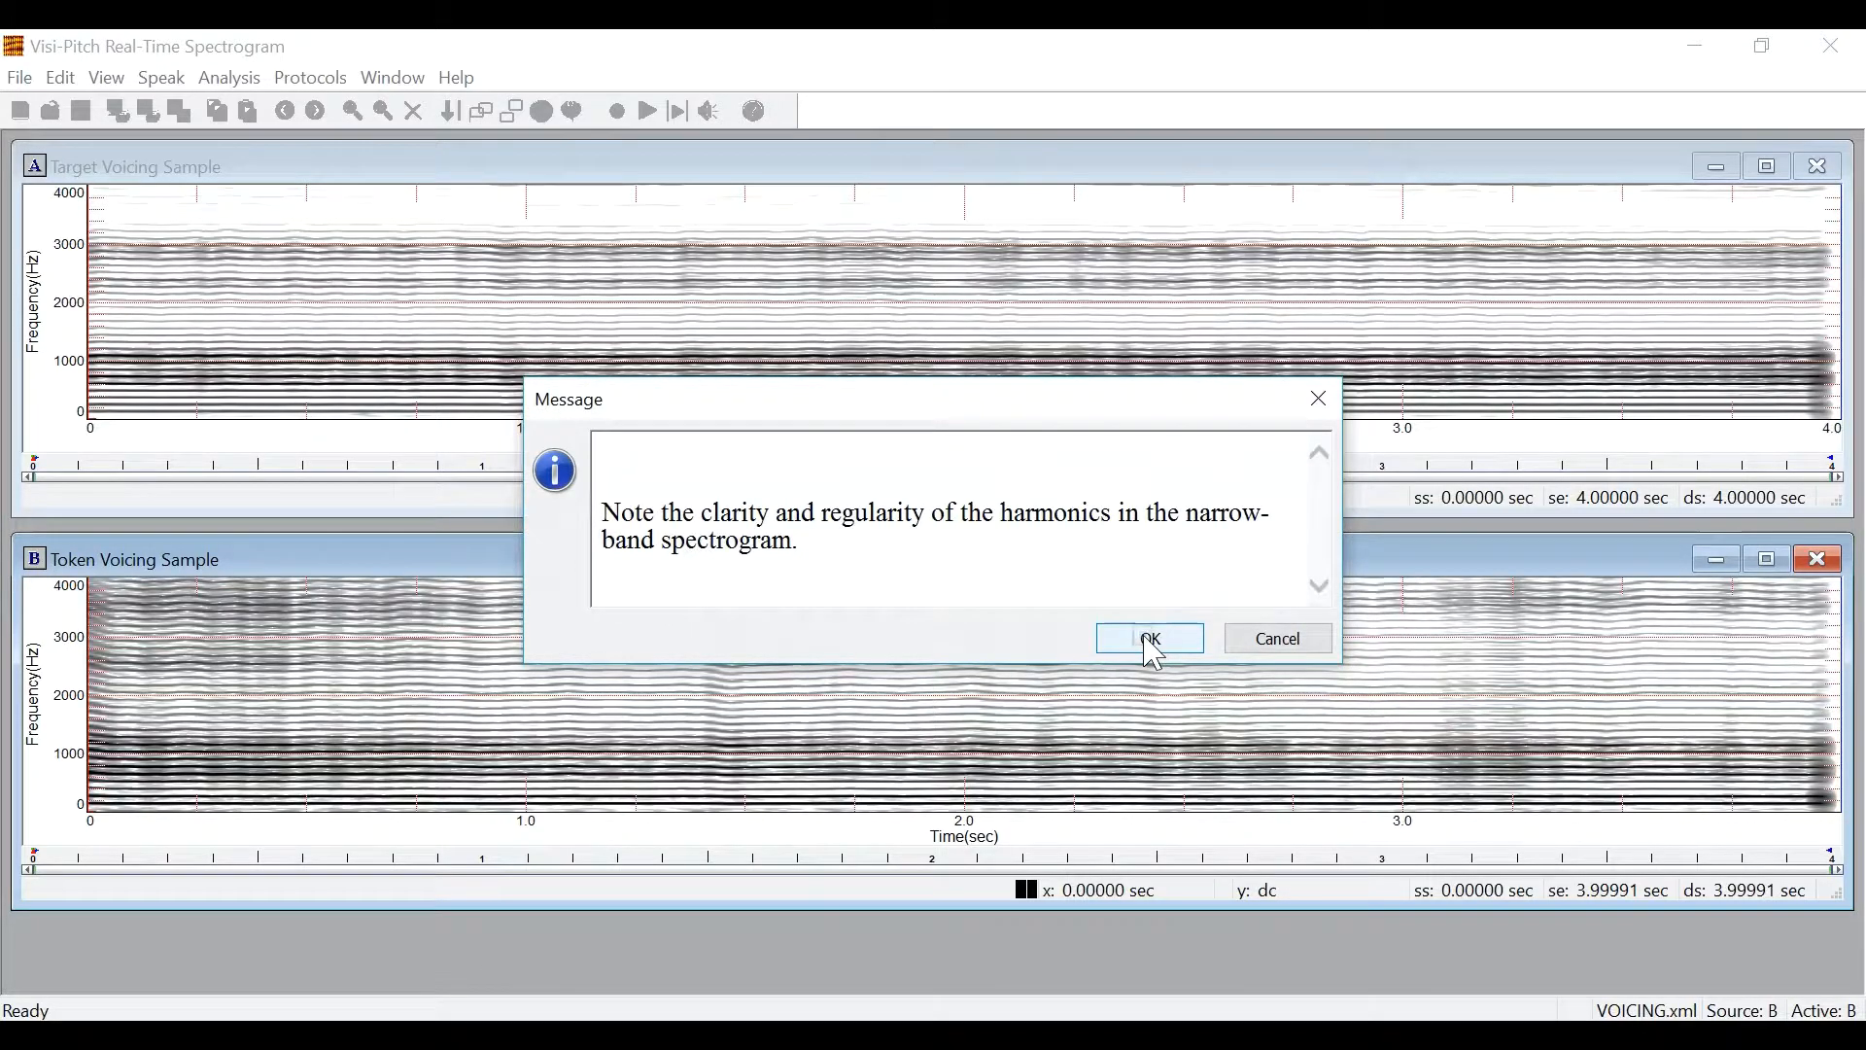
click(1147, 638)
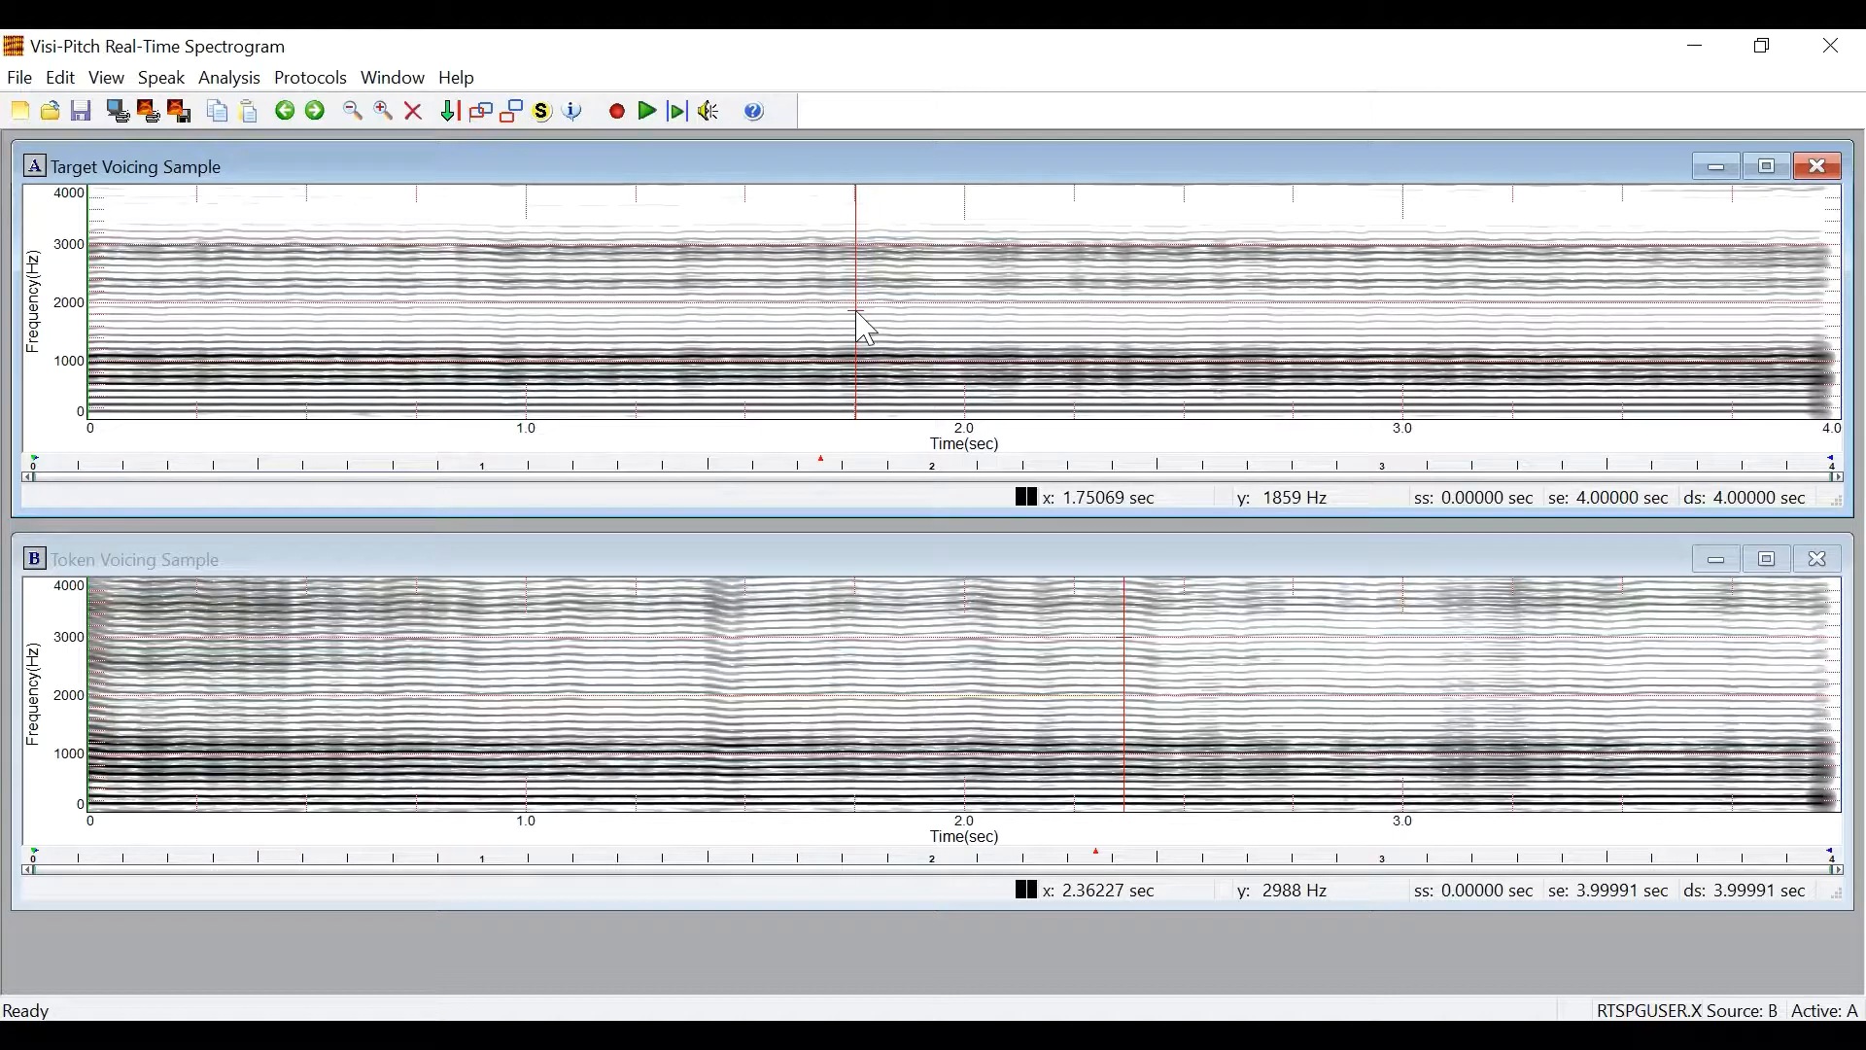
mouse_move(601, 238)
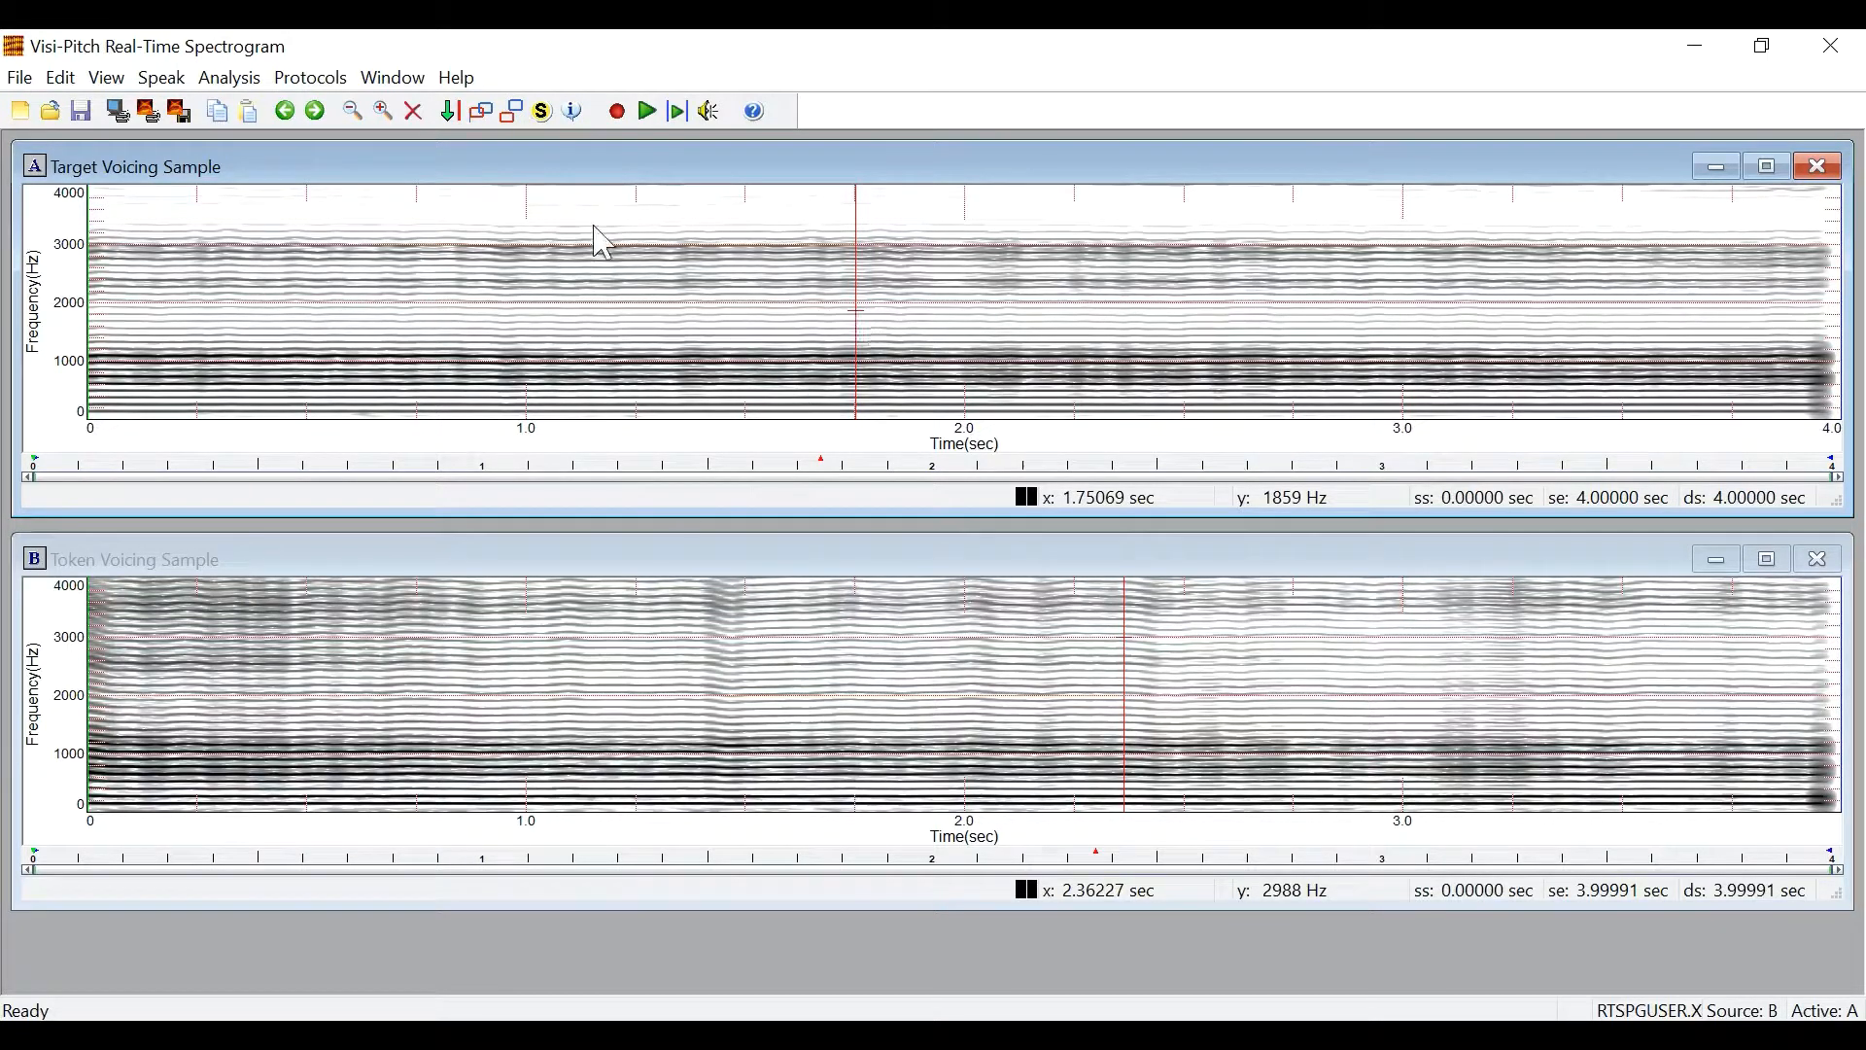
mouse_move(78, 111)
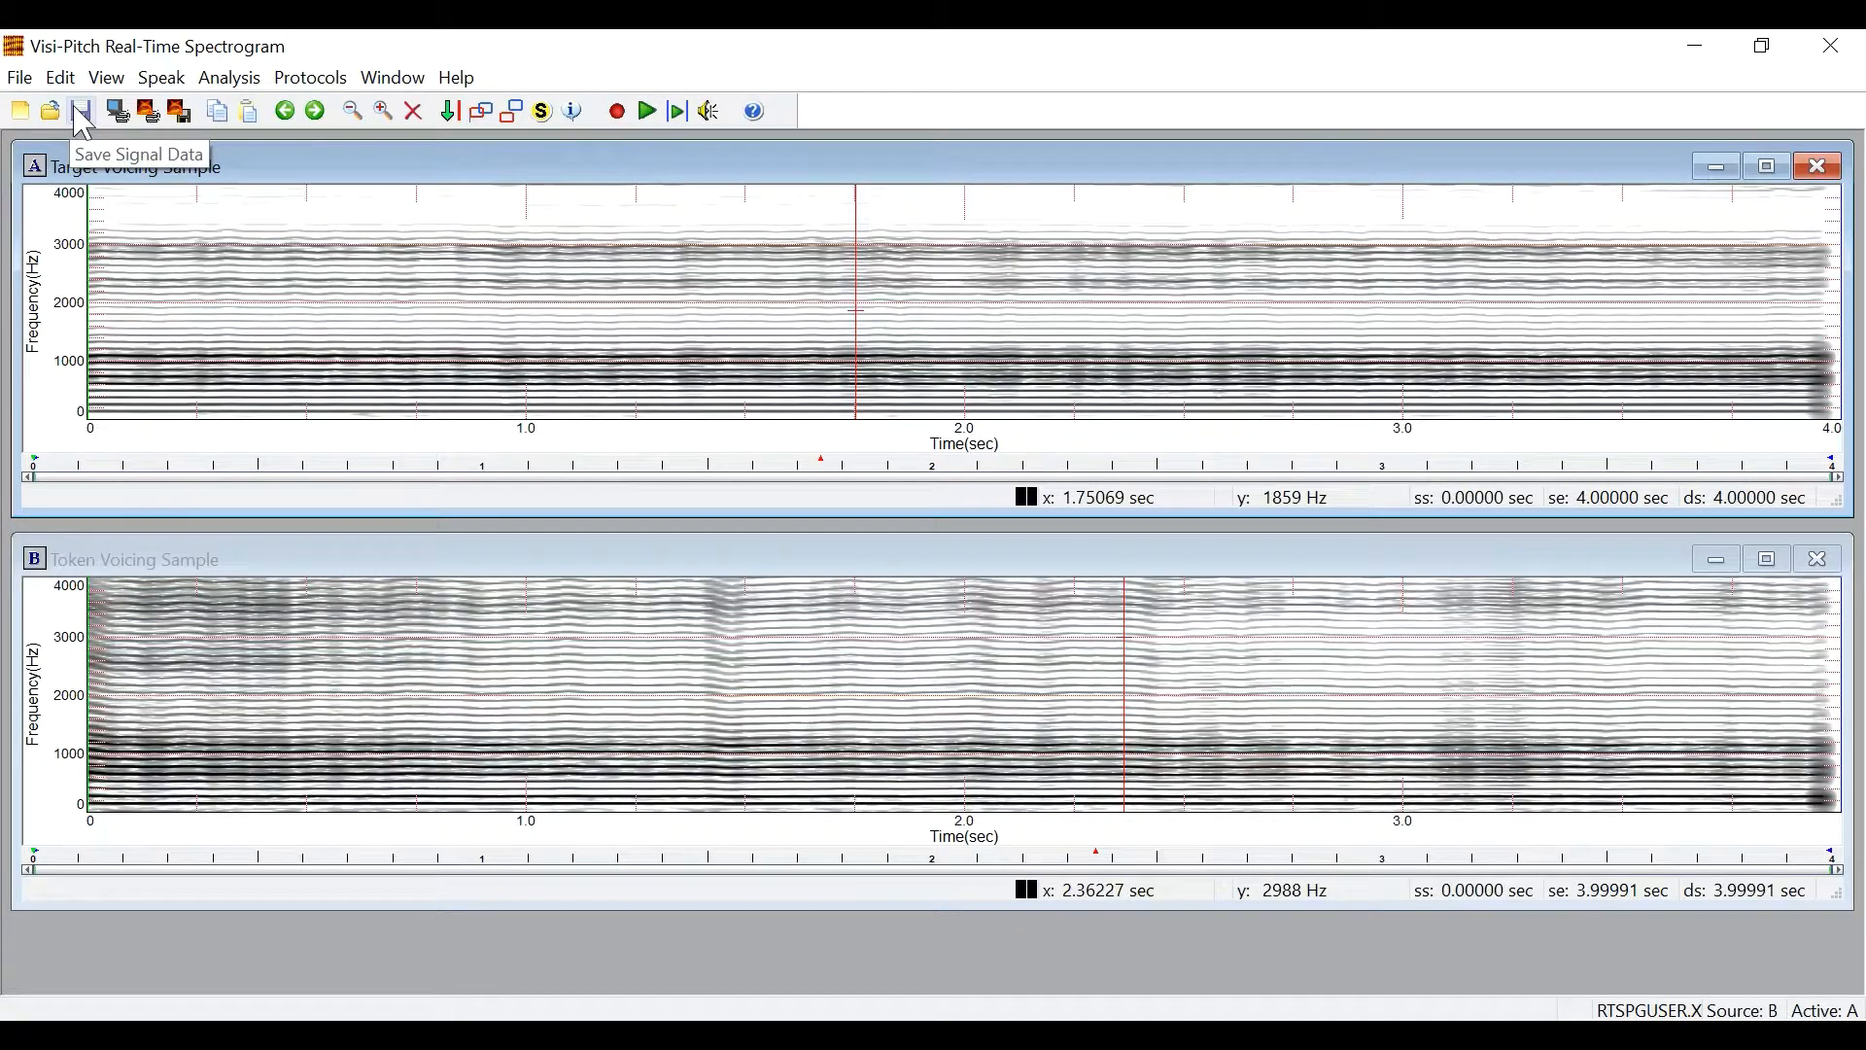
click(17, 75)
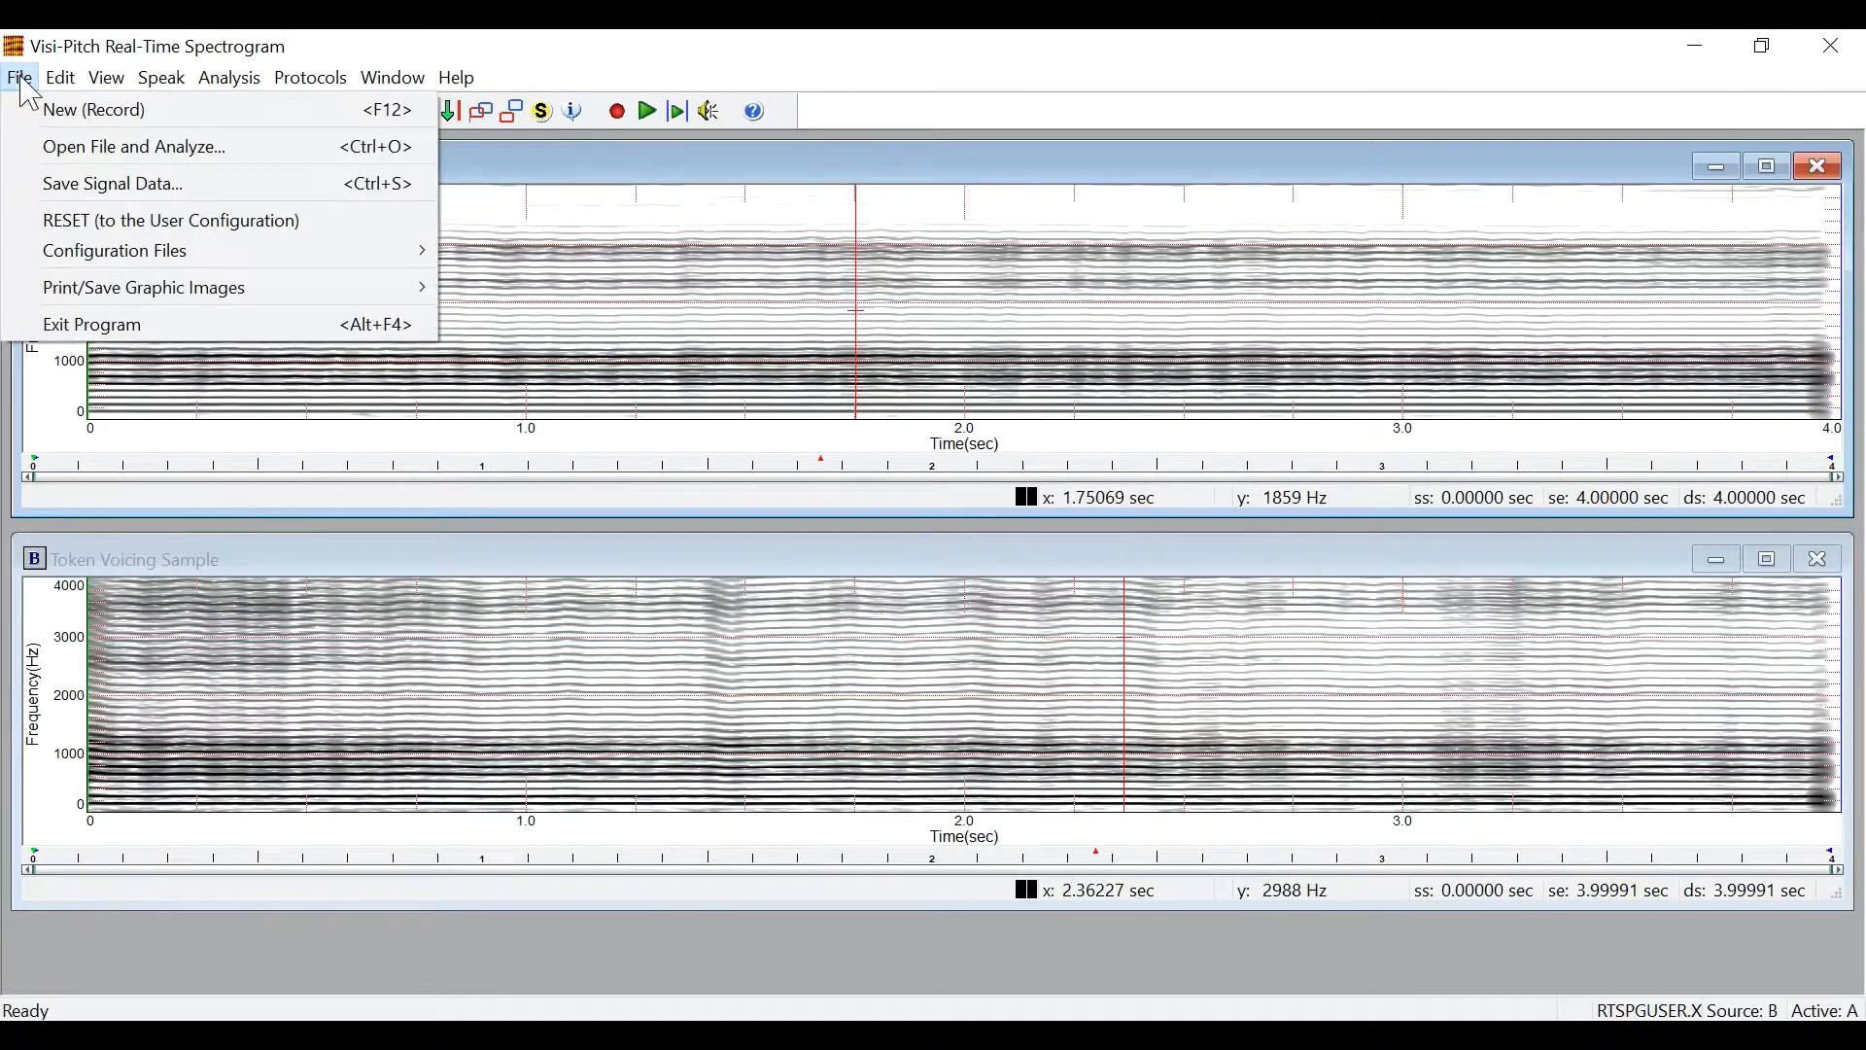
mouse_move(301, 212)
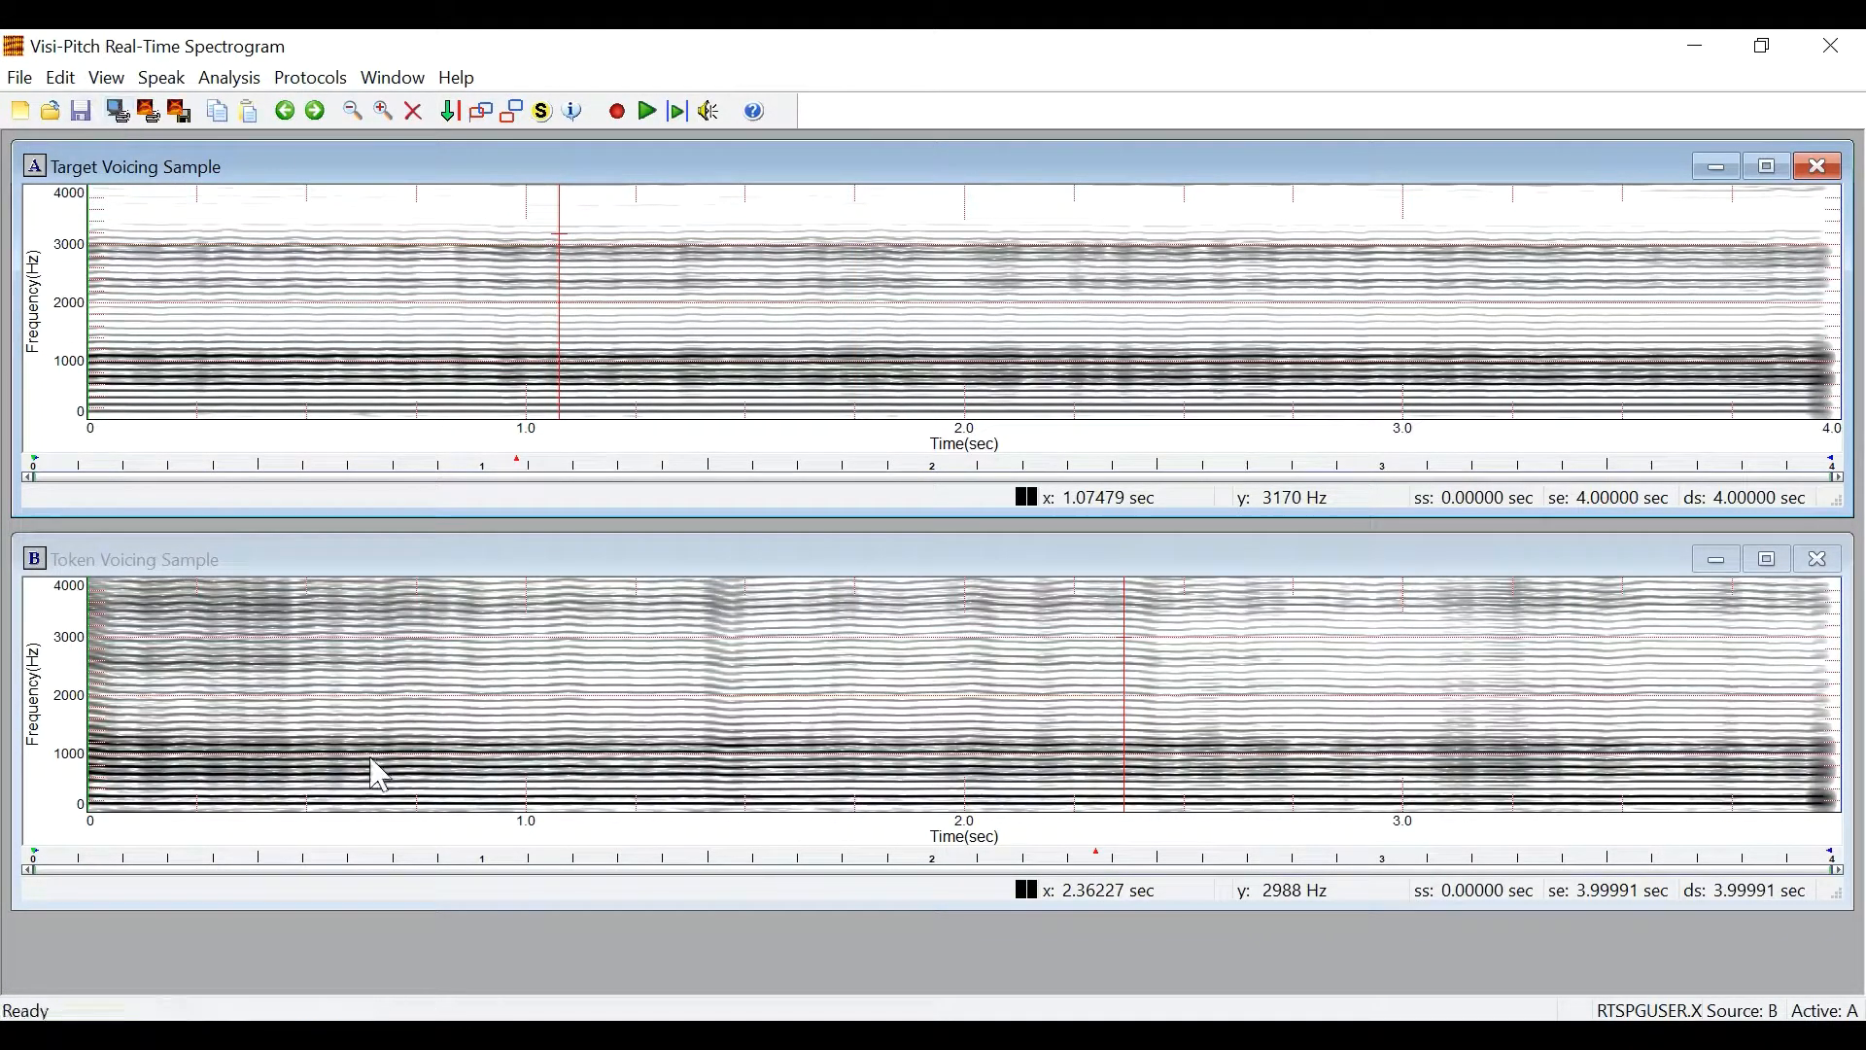
mouse_move(425, 392)
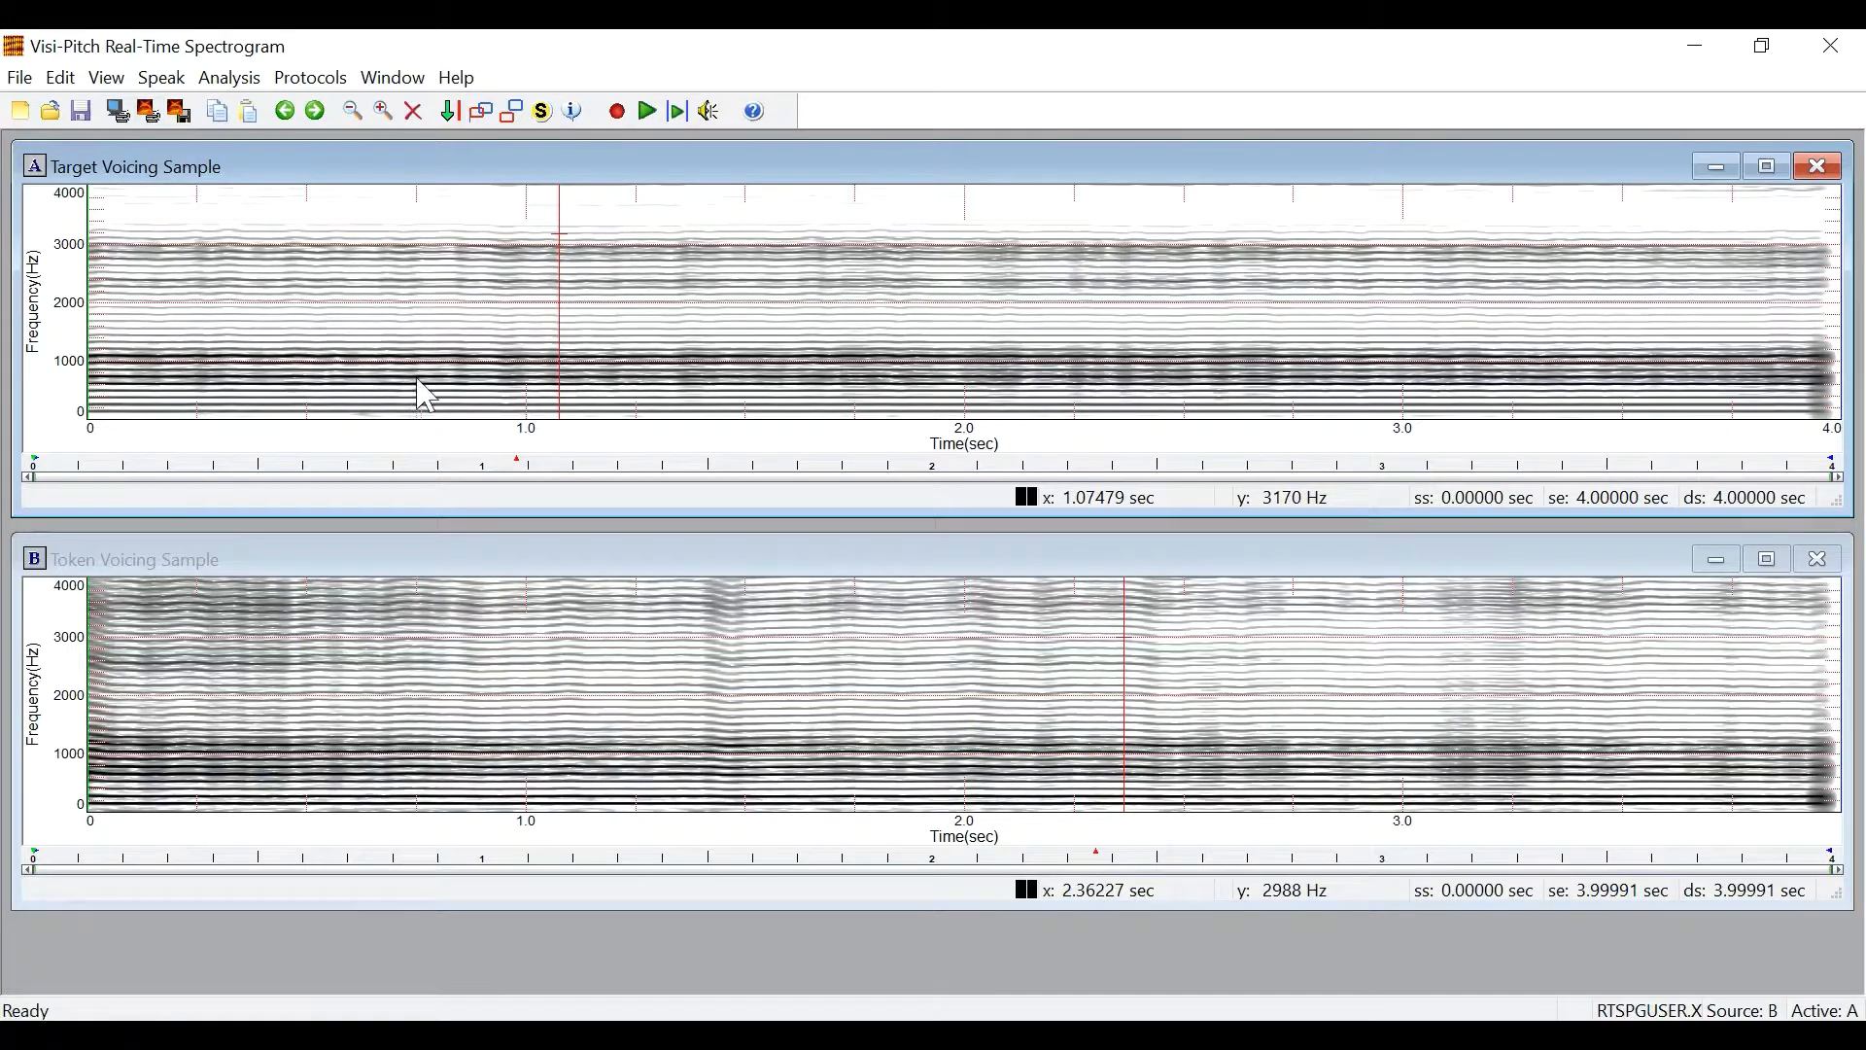
mouse_move(461, 351)
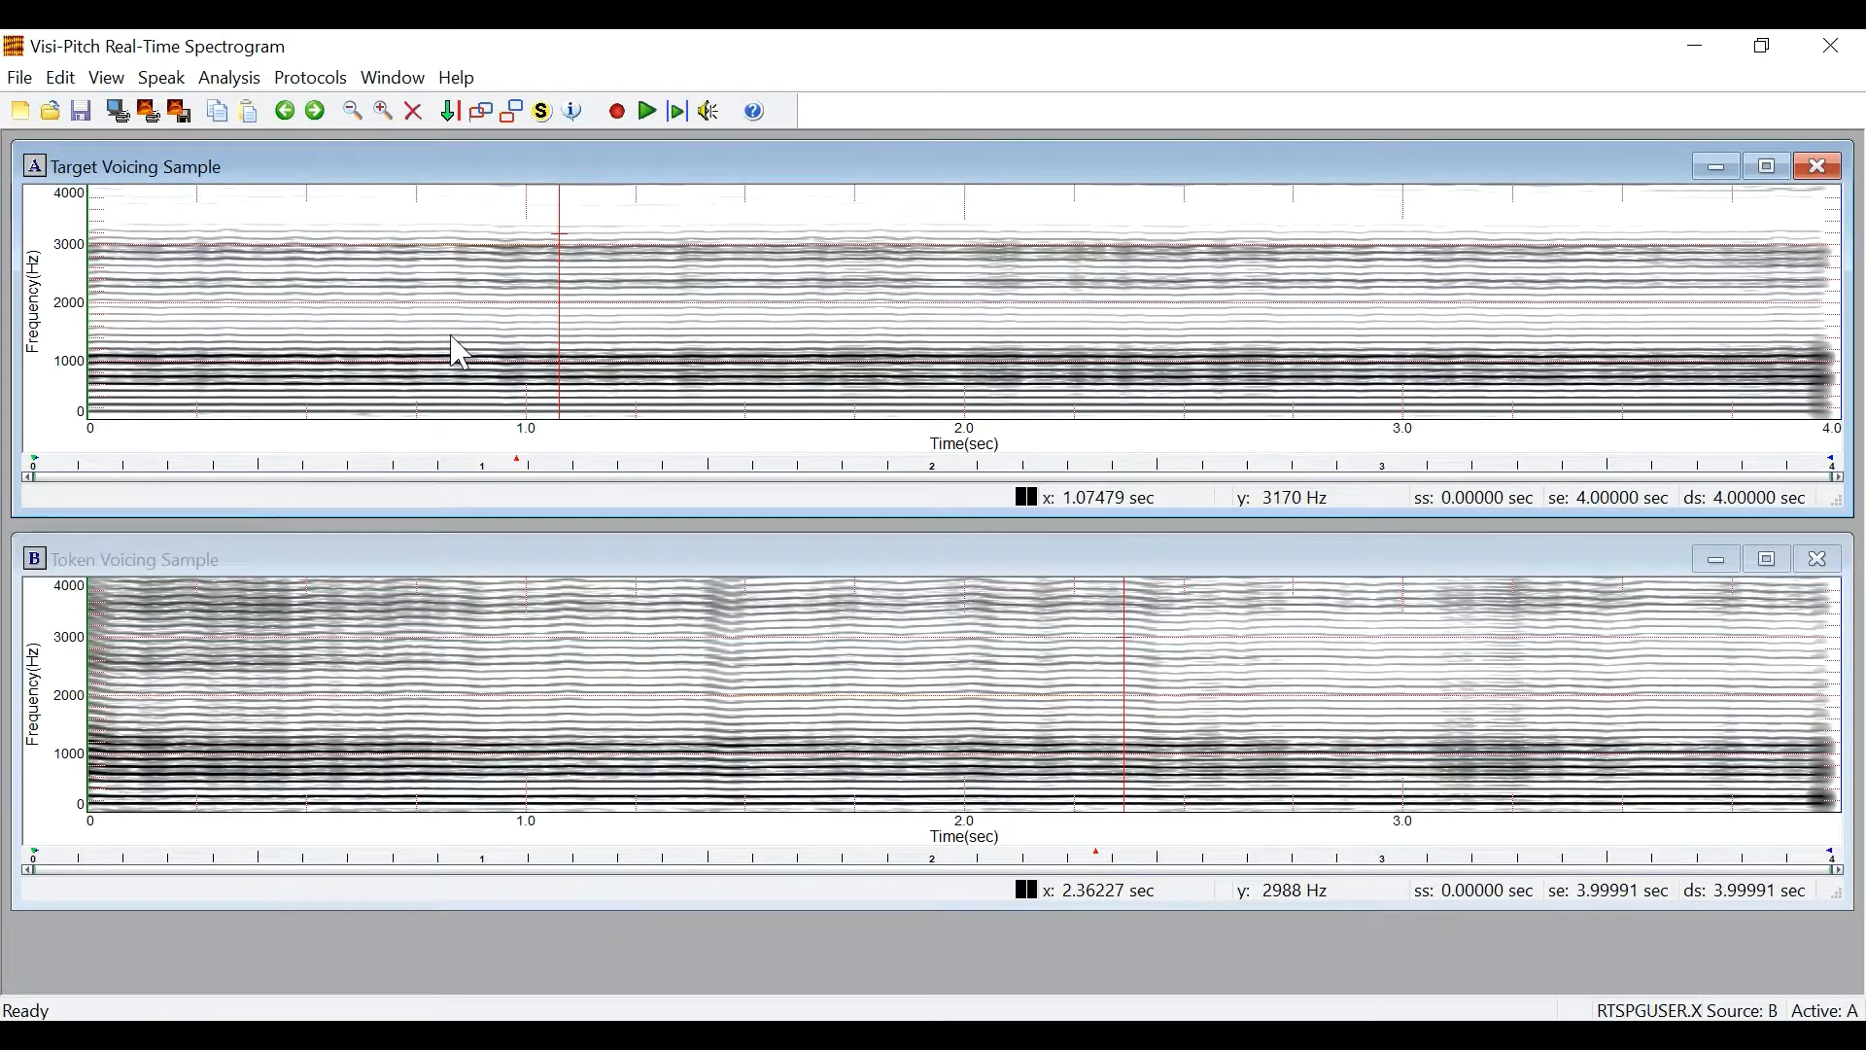
Step: Run Diphthong Practice (boy), confirming each prompt through target and attempt playback
click(309, 78)
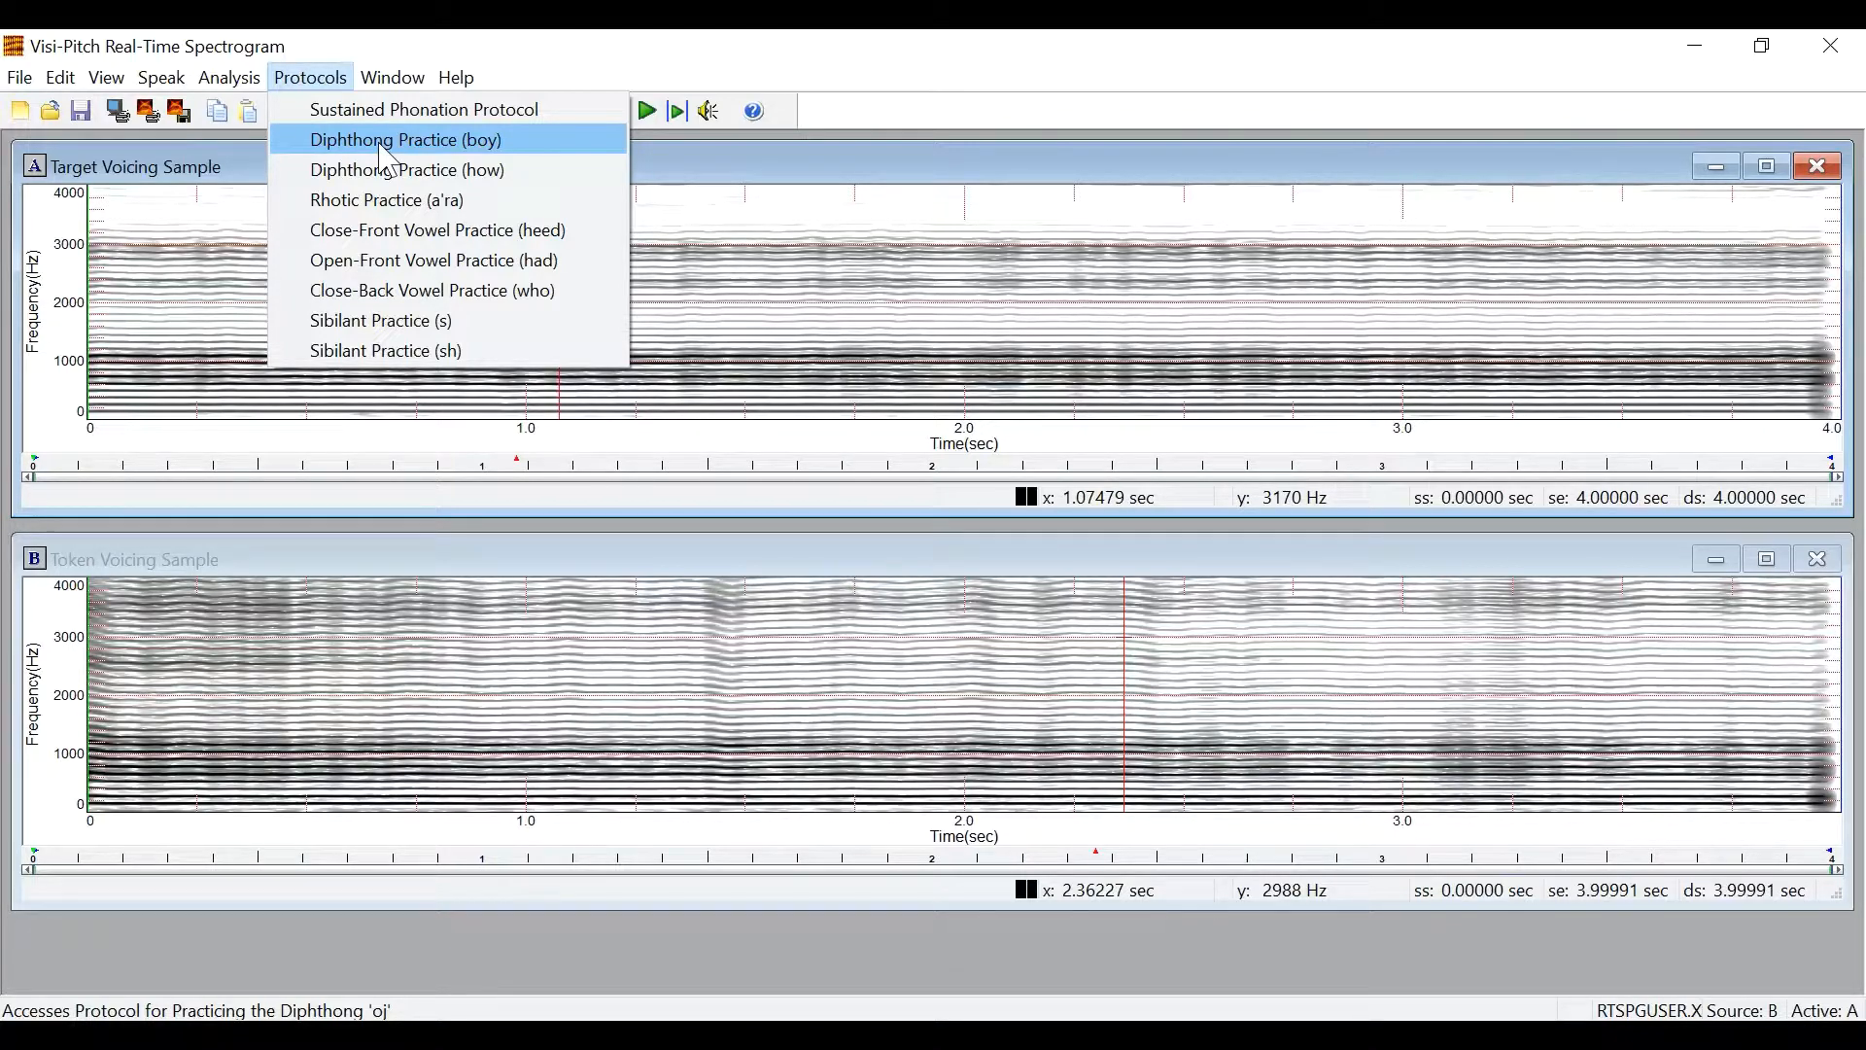
click(405, 139)
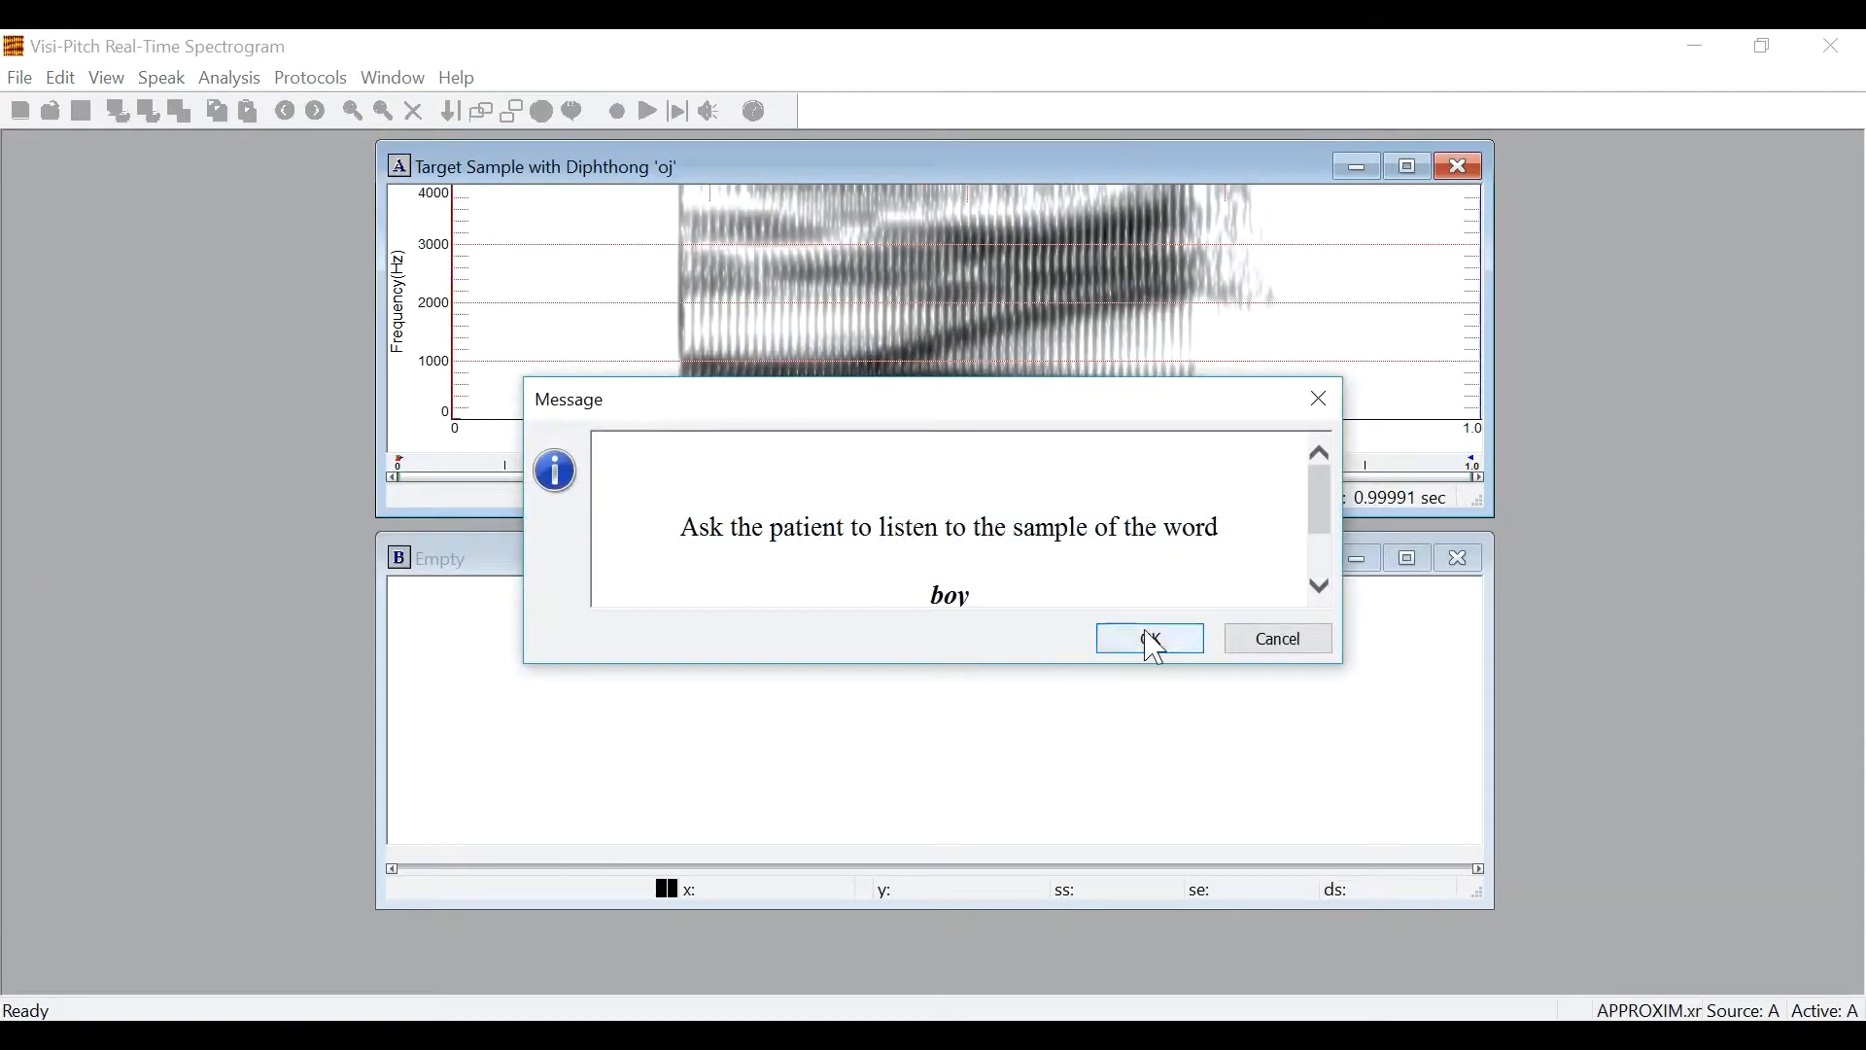
click(1148, 638)
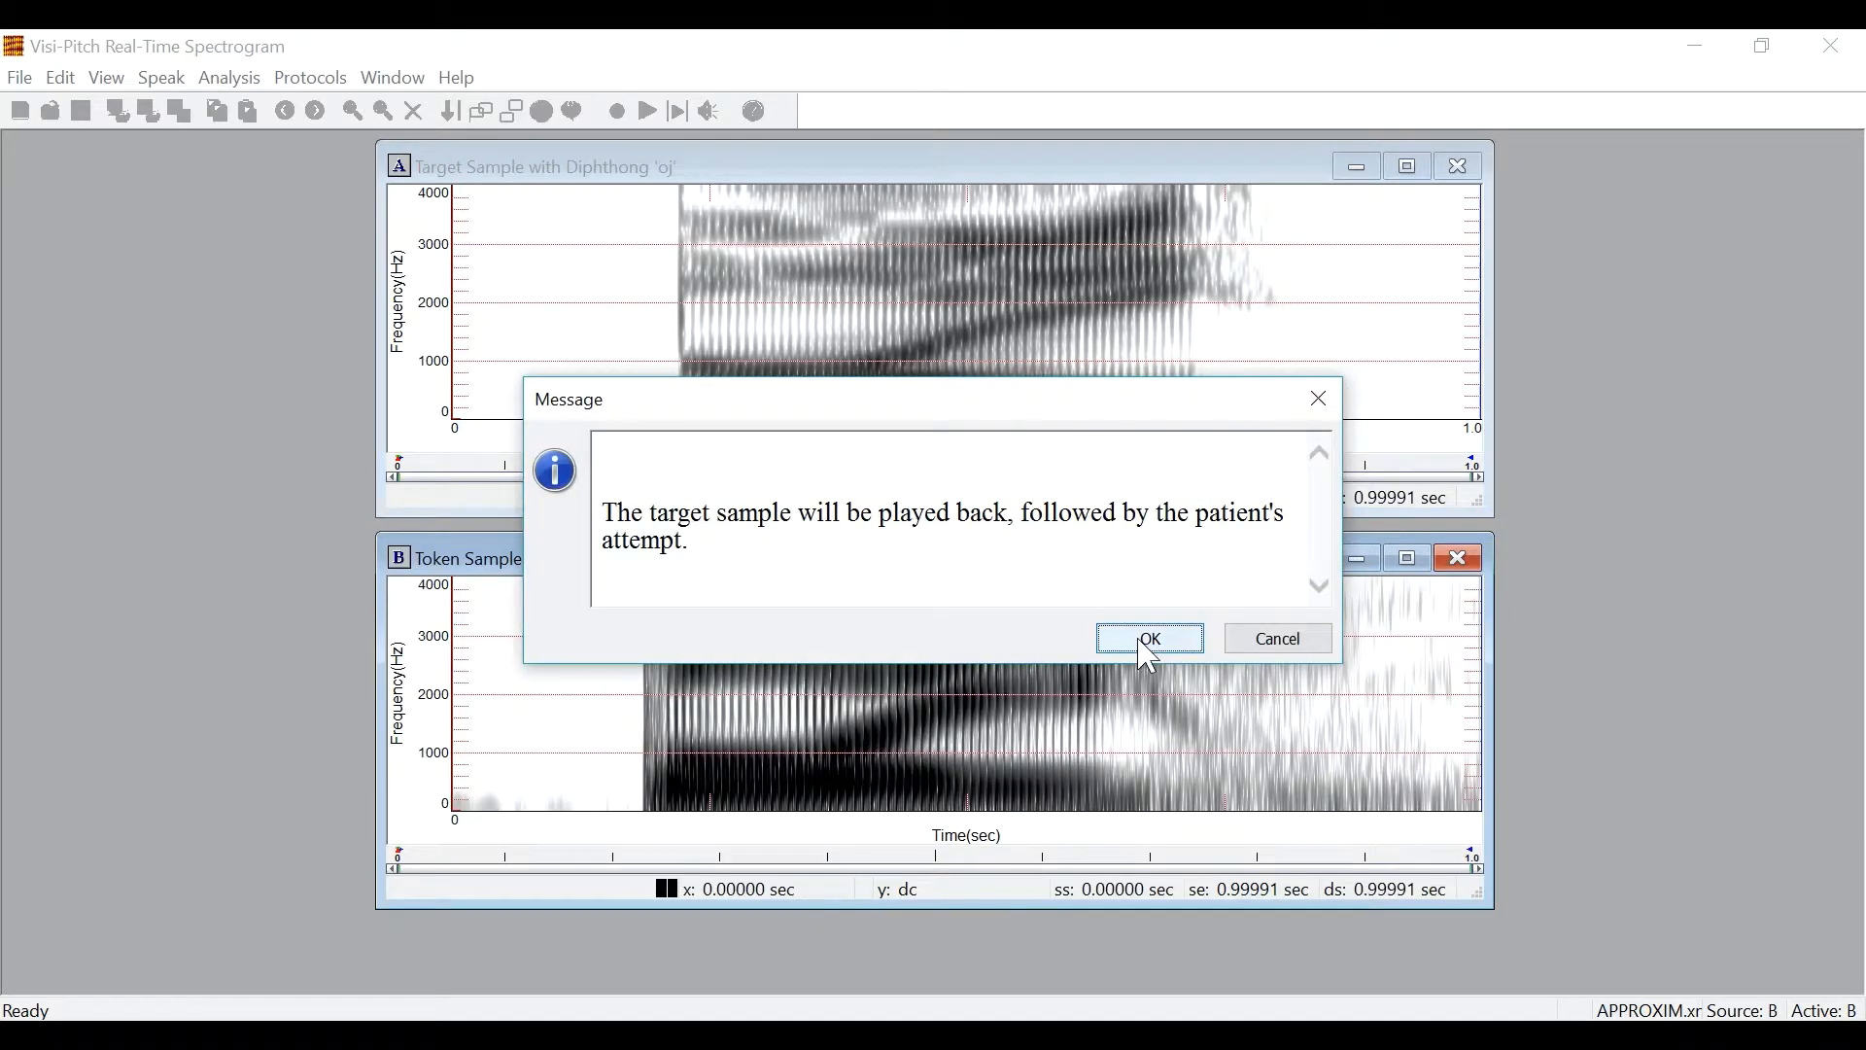
click(1149, 637)
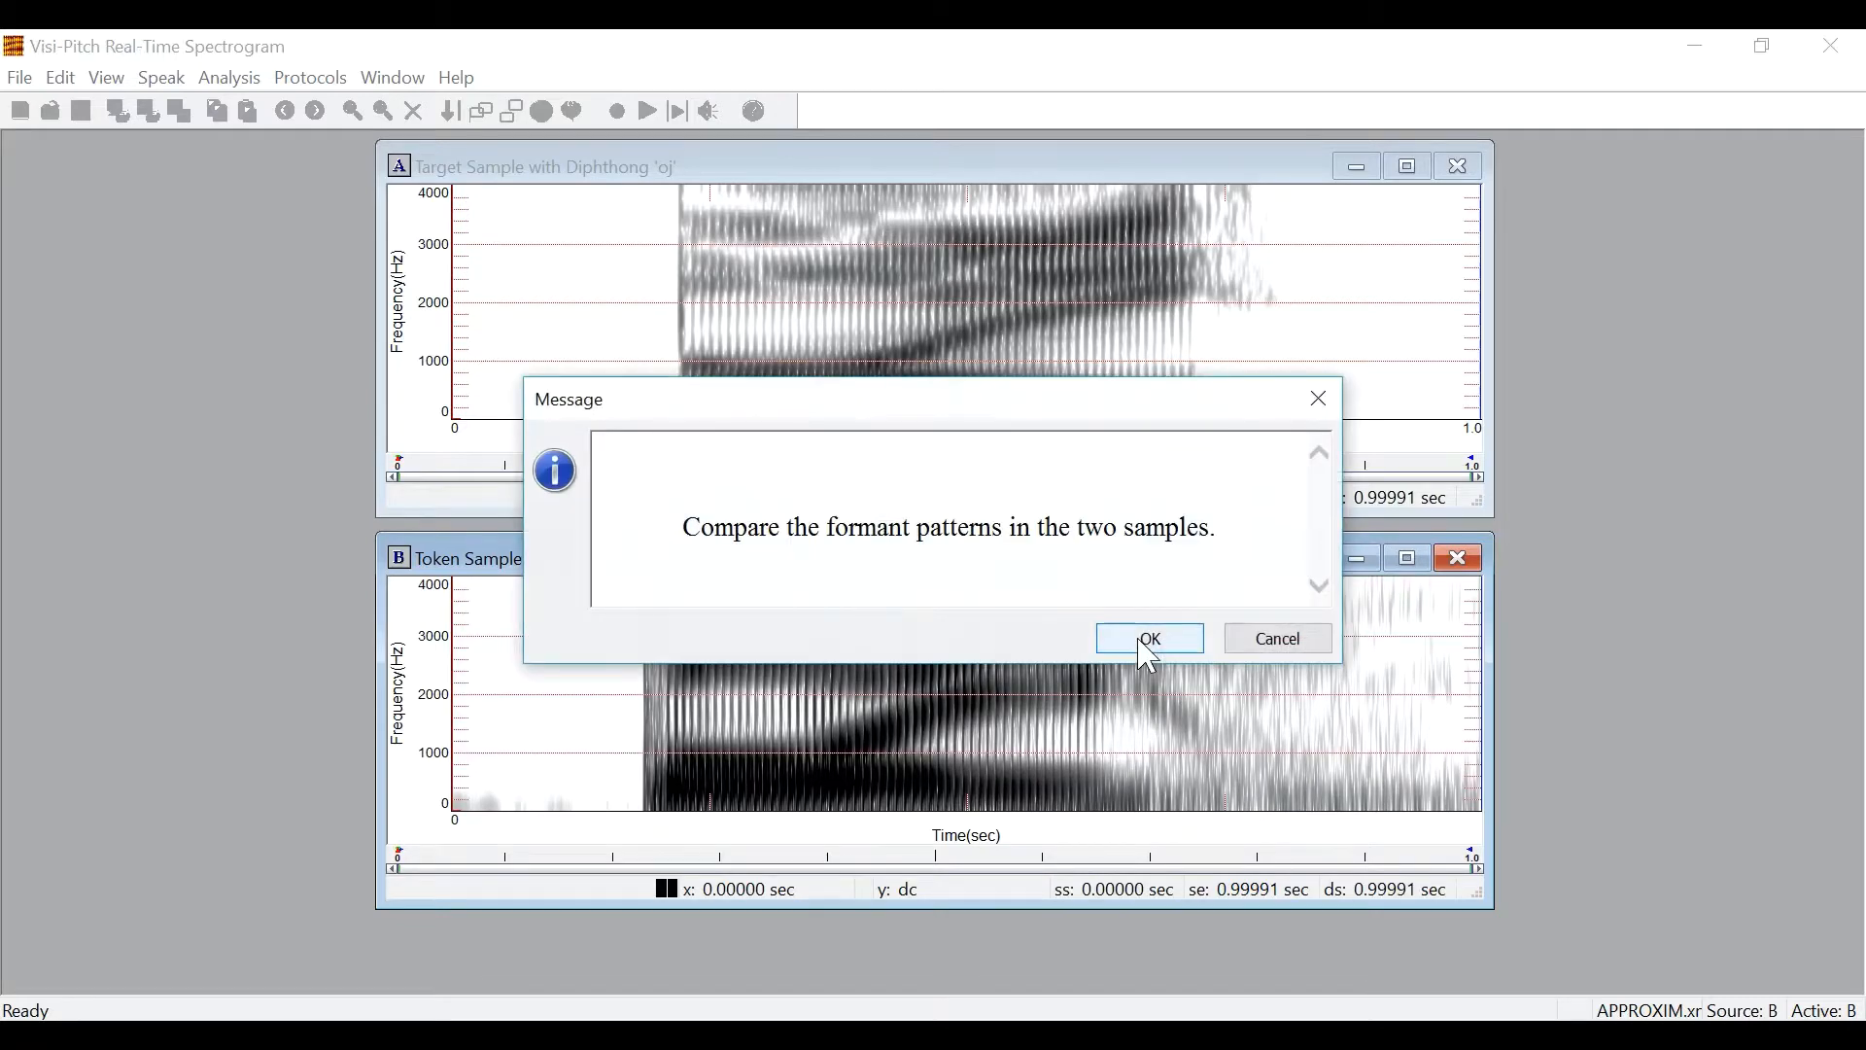
click(1149, 638)
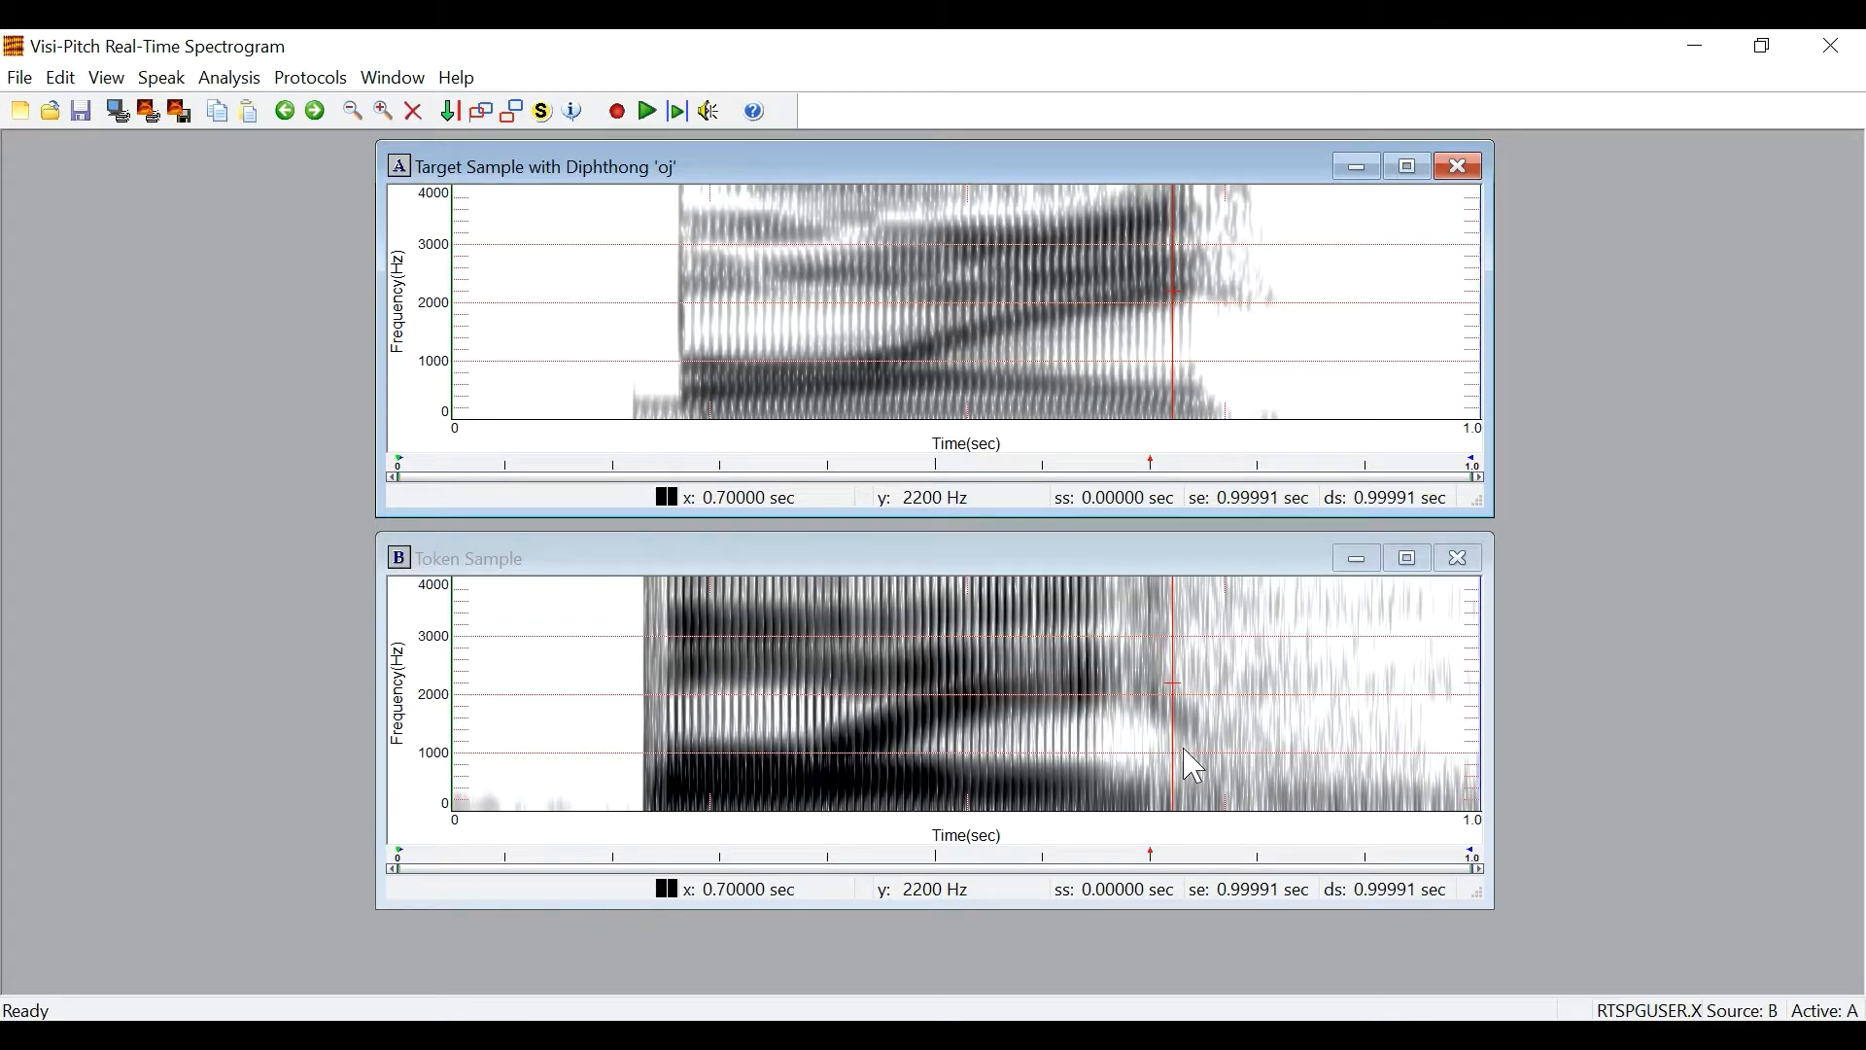
mouse_move(1002, 339)
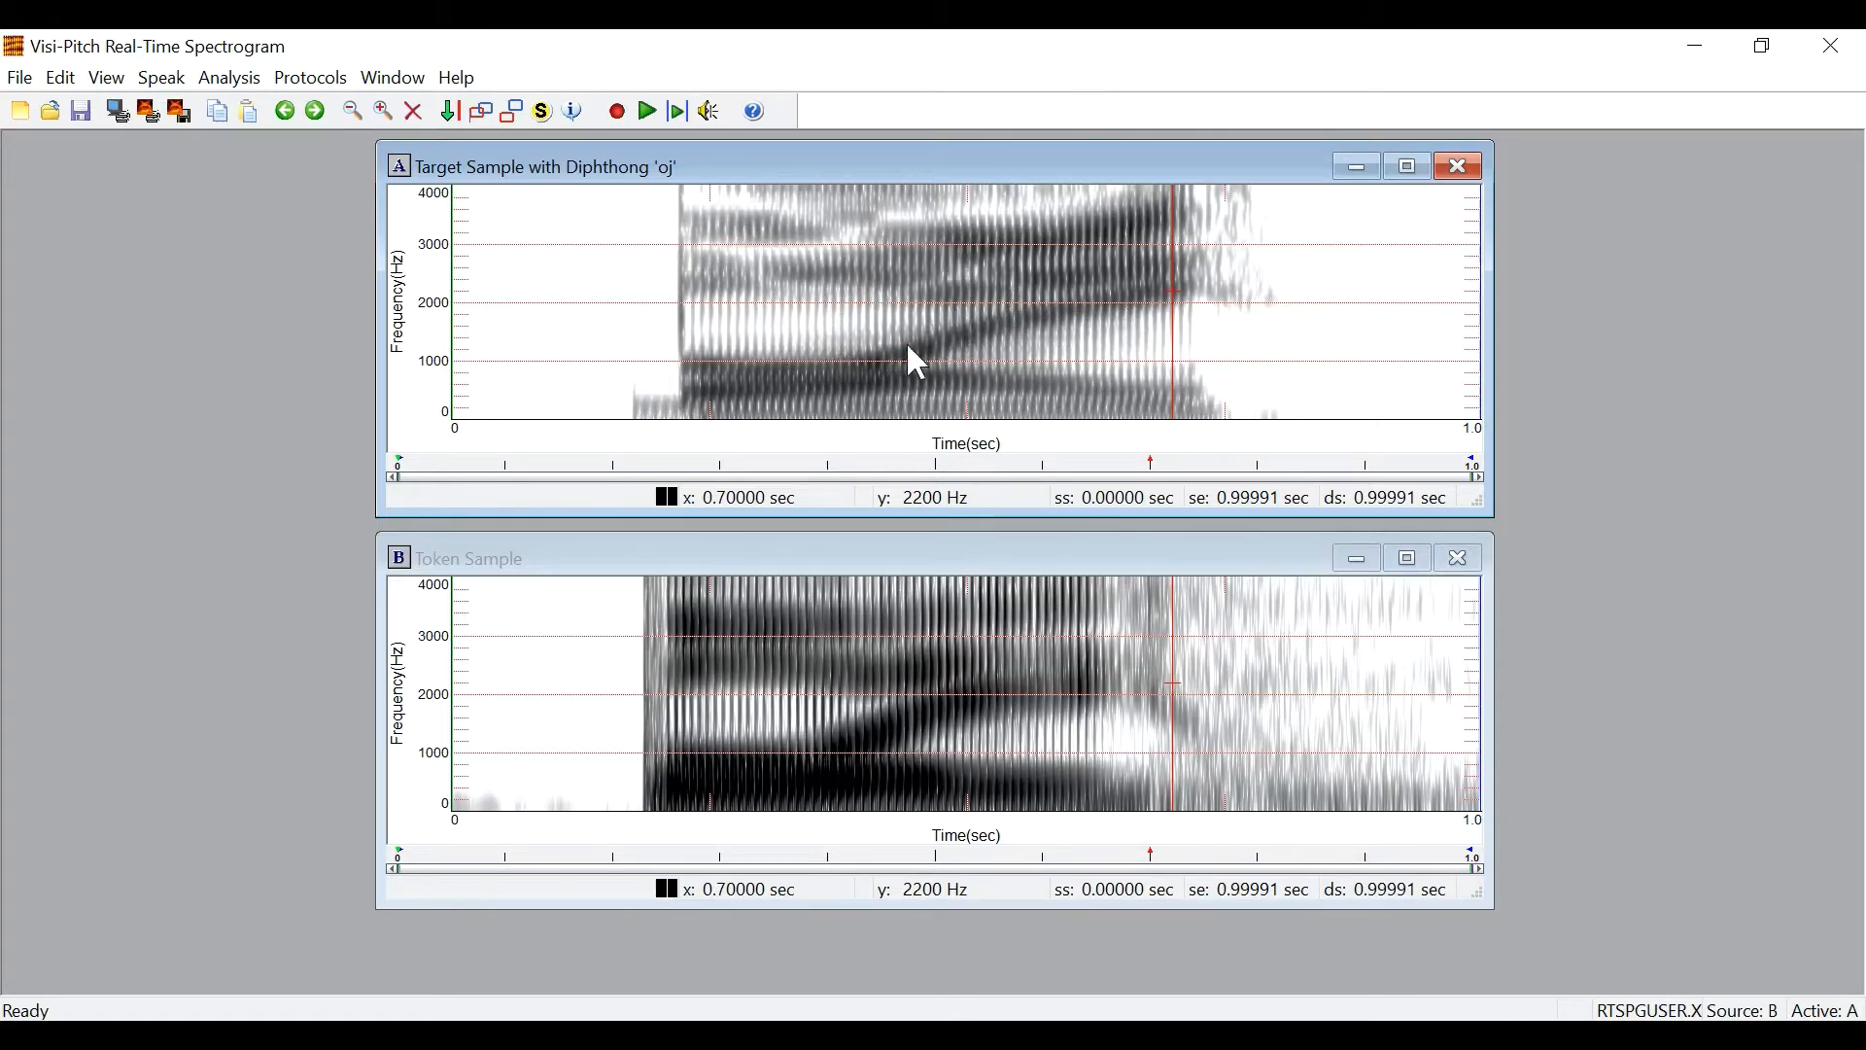
mouse_move(700, 285)
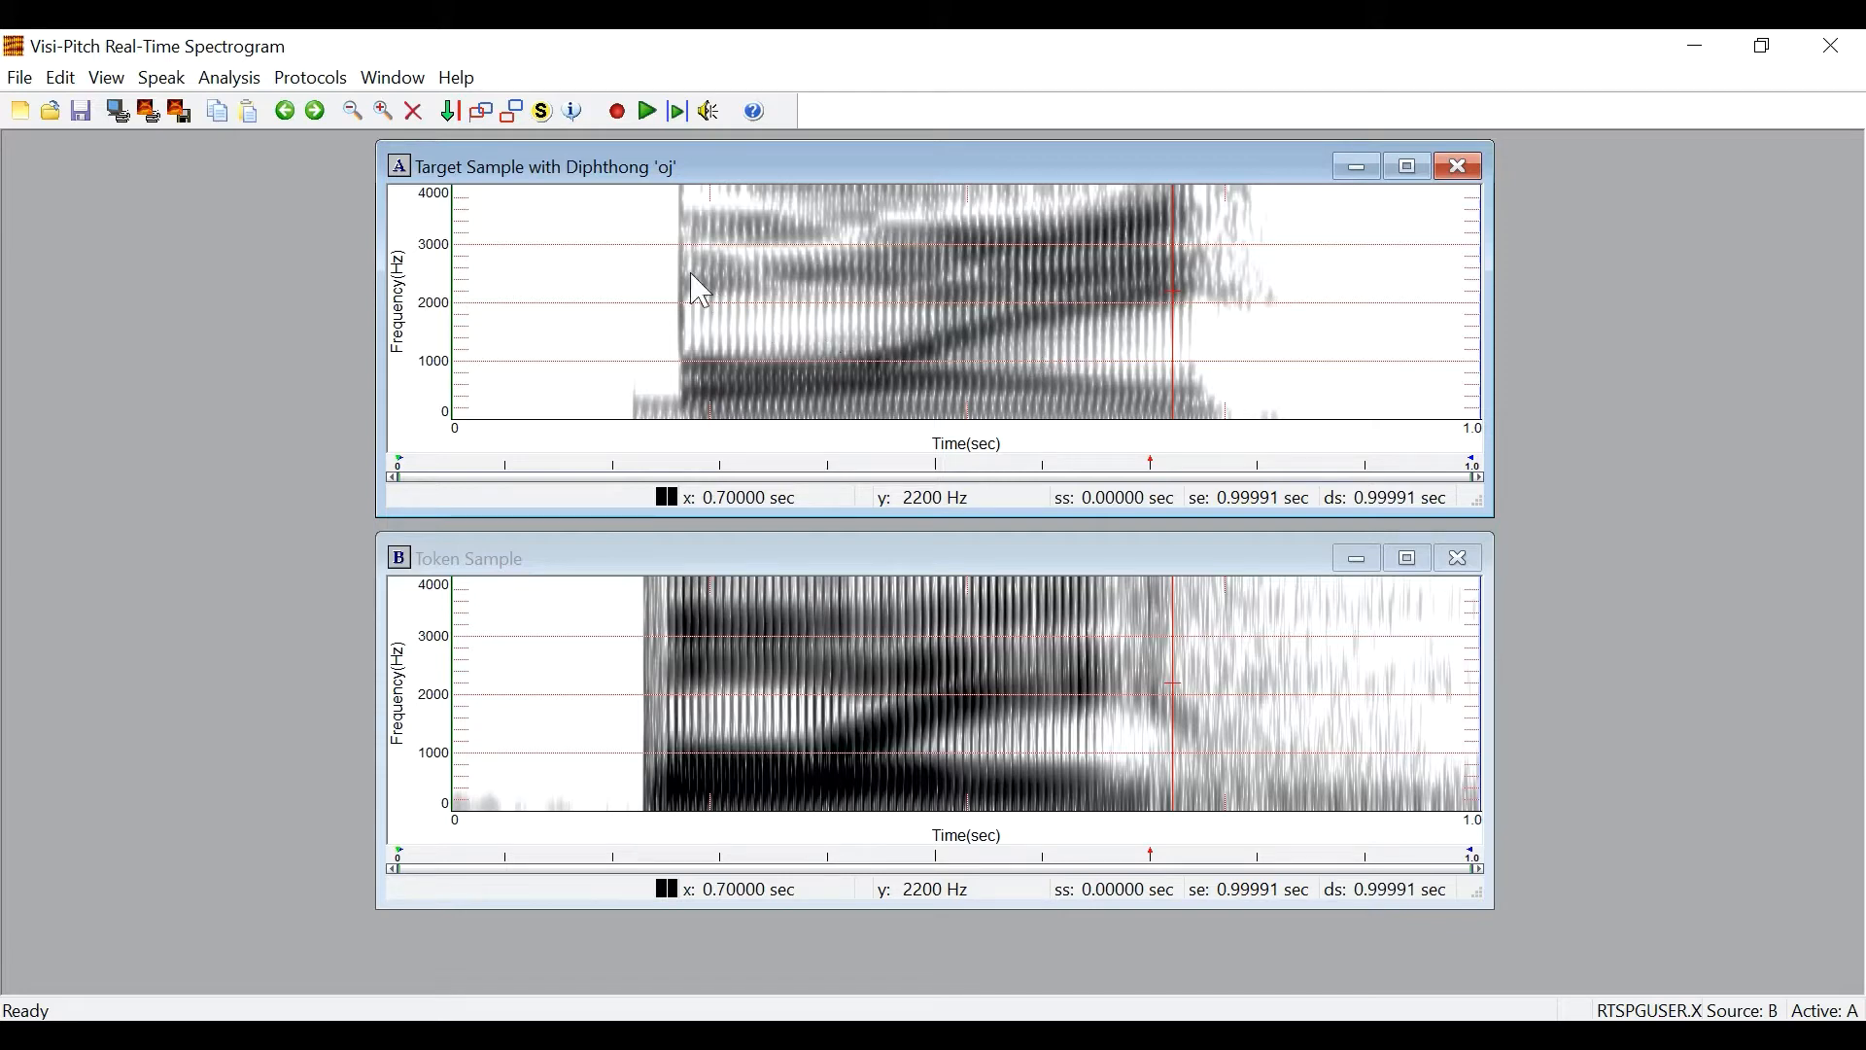
mouse_move(645, 268)
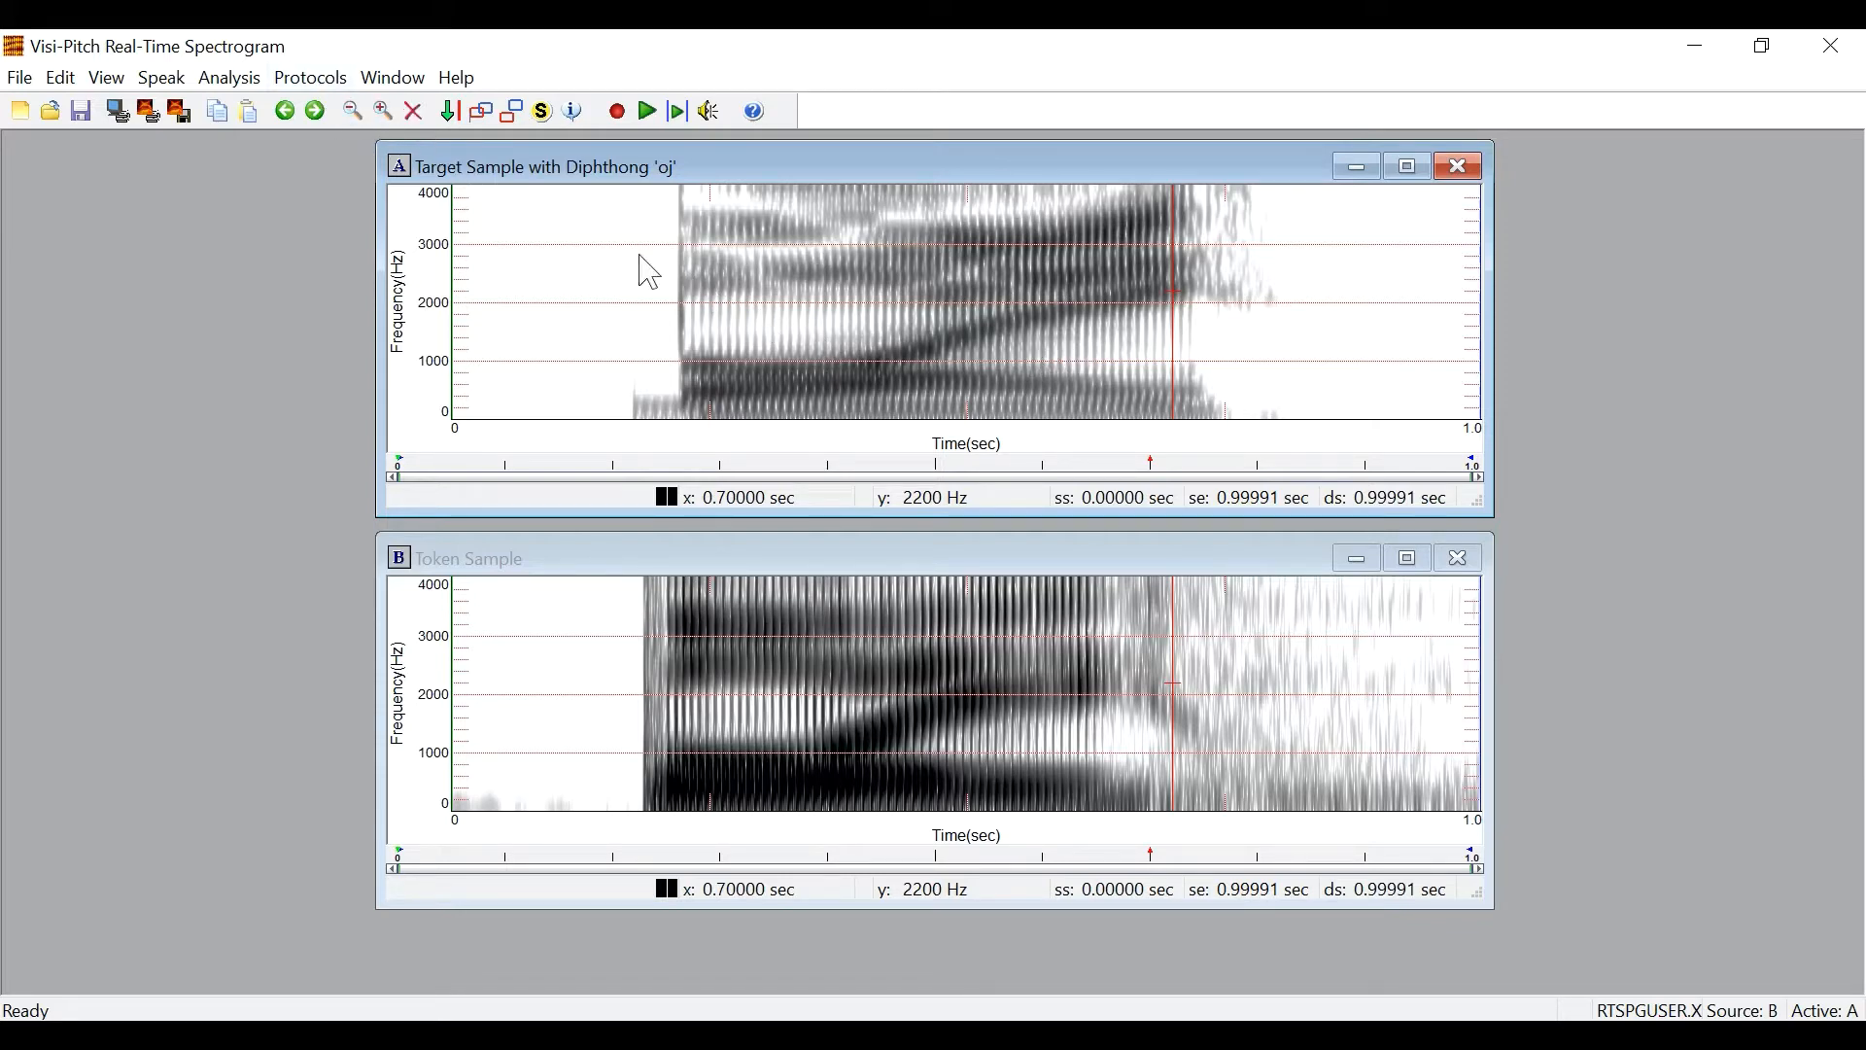
mouse_move(688, 265)
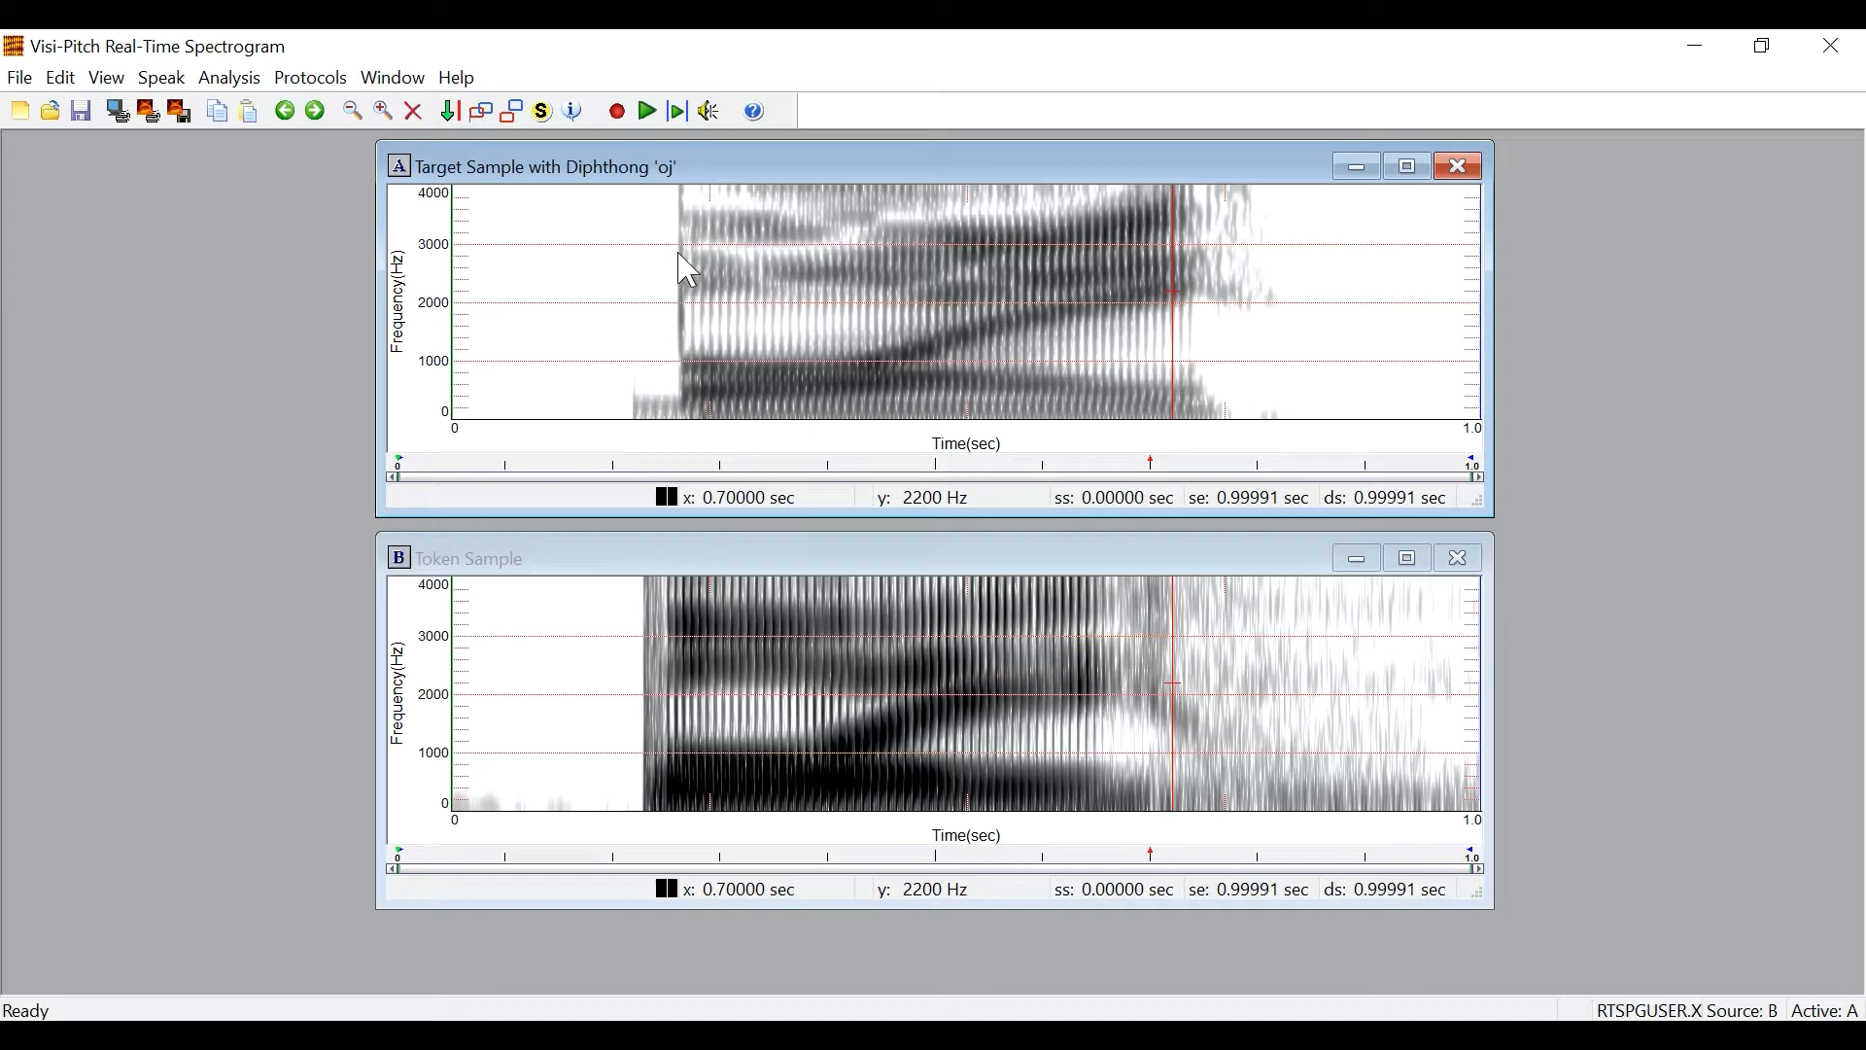
mouse_move(751, 111)
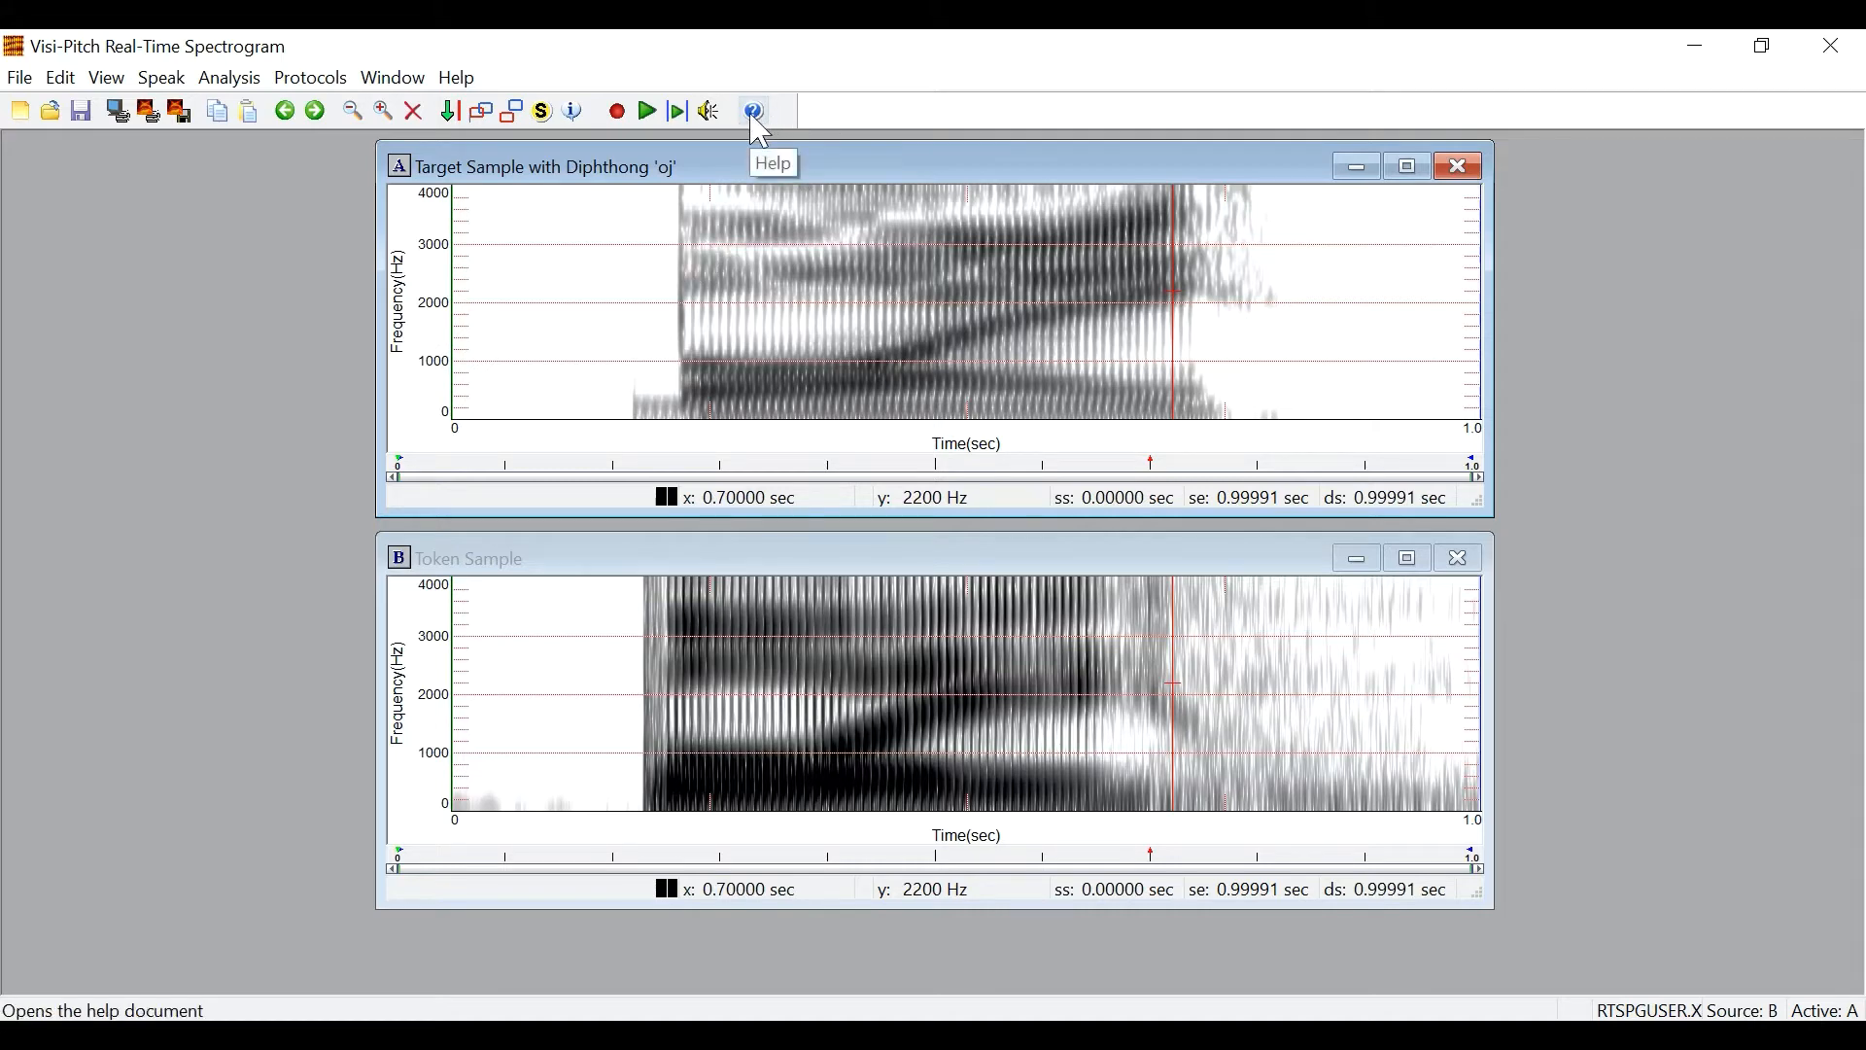